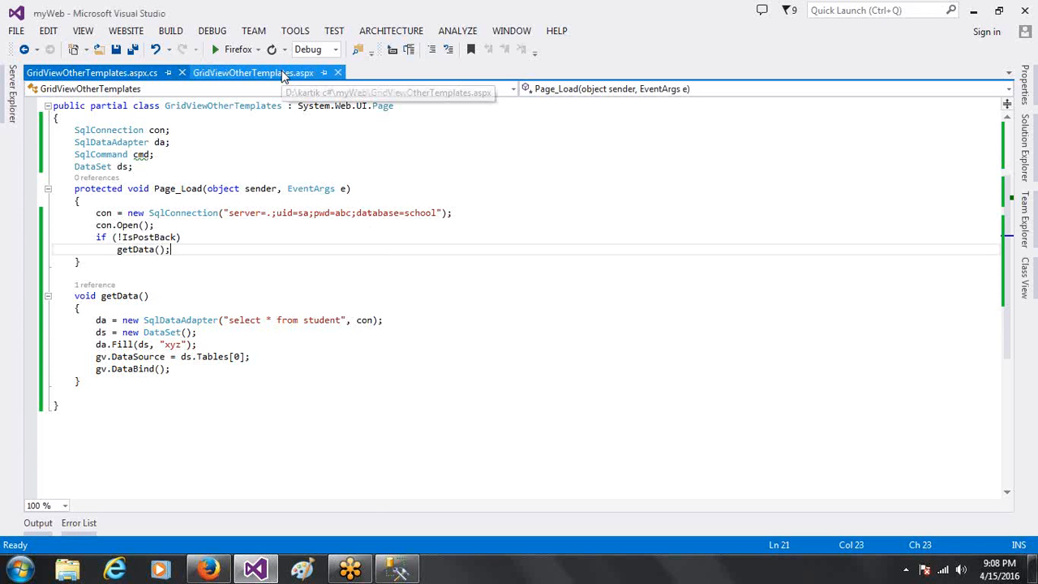
# Open the GridViewOtherTemplates.aspx markup and inspect the GridView's five BoundField column definitions
pyautogui.click(252, 72)
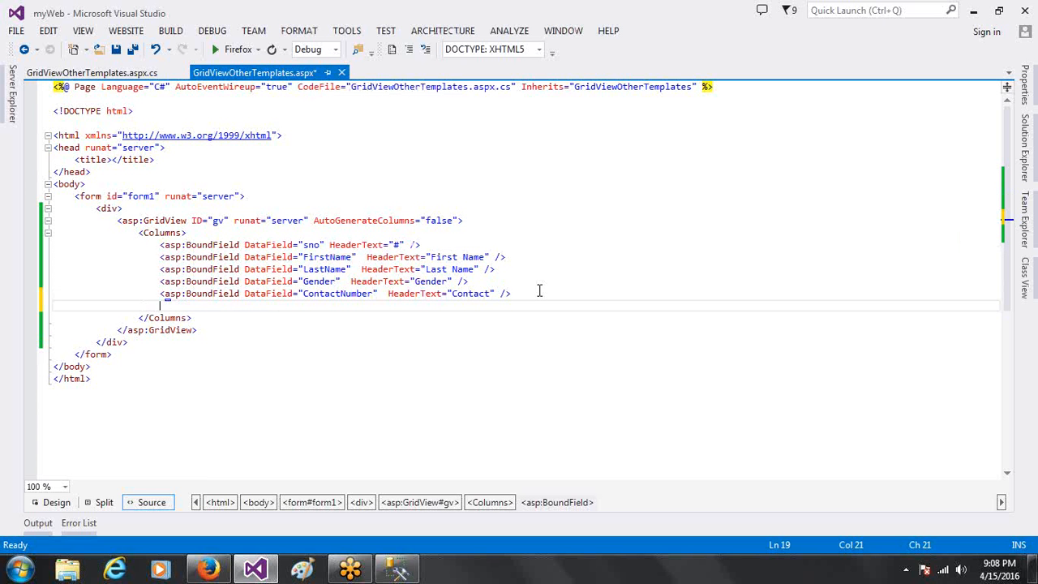
pyautogui.write('<')
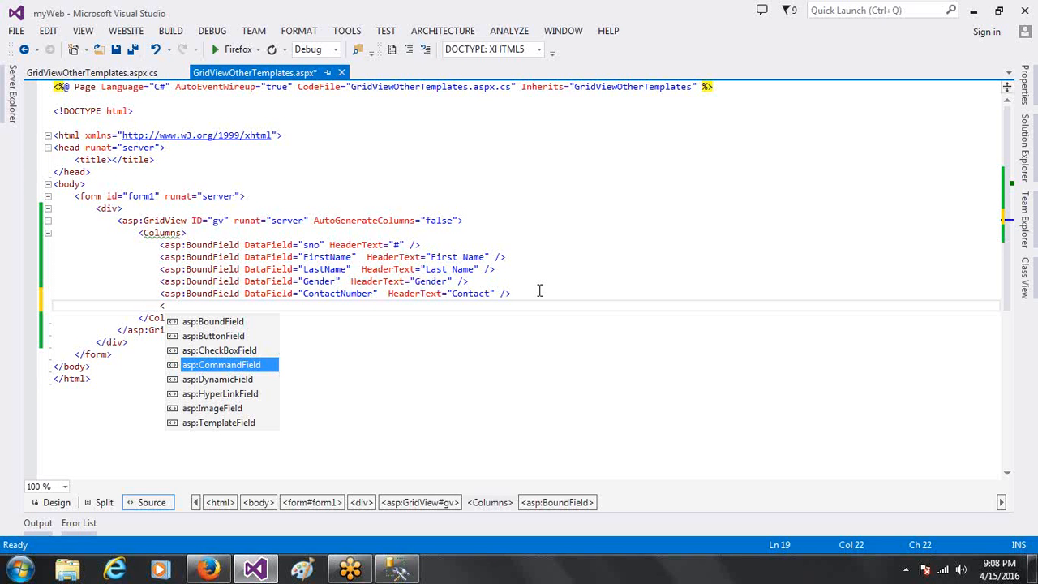
pyautogui.press('up')
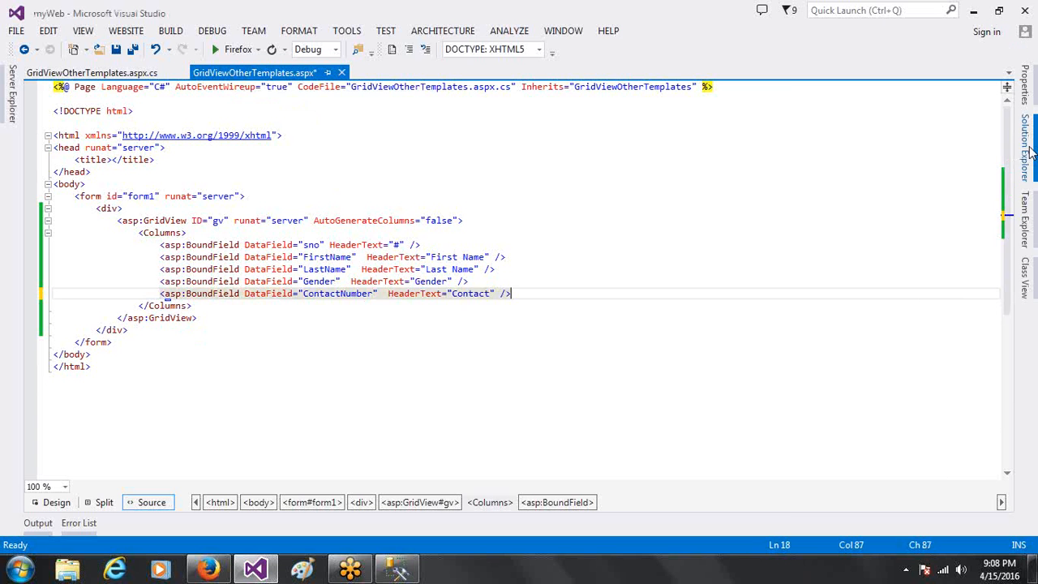
pyautogui.click(1029, 153)
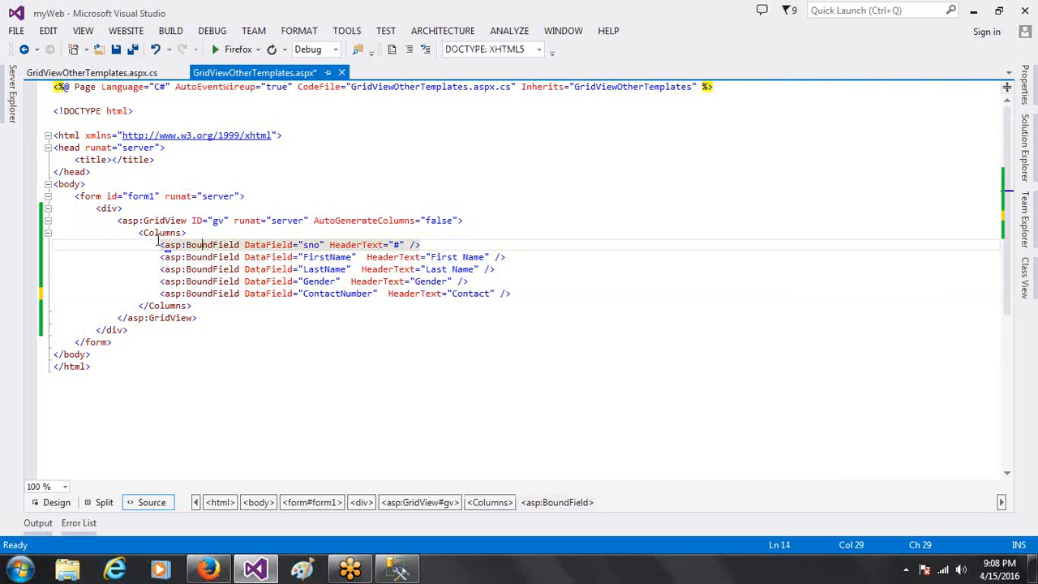
pyautogui.moveTo(160, 245); pyautogui.dragTo(515, 293)
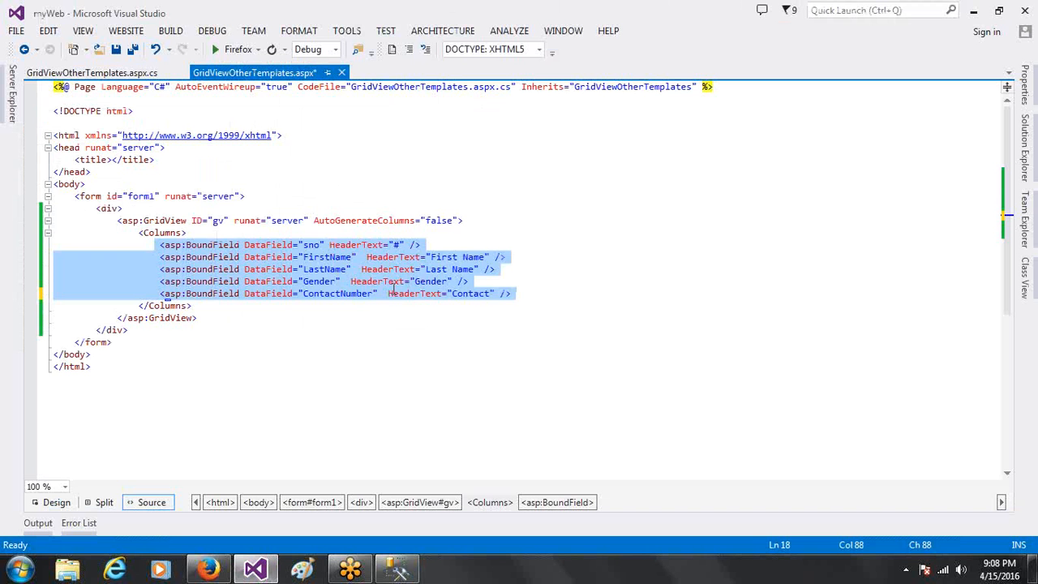
pyautogui.click(516, 293)
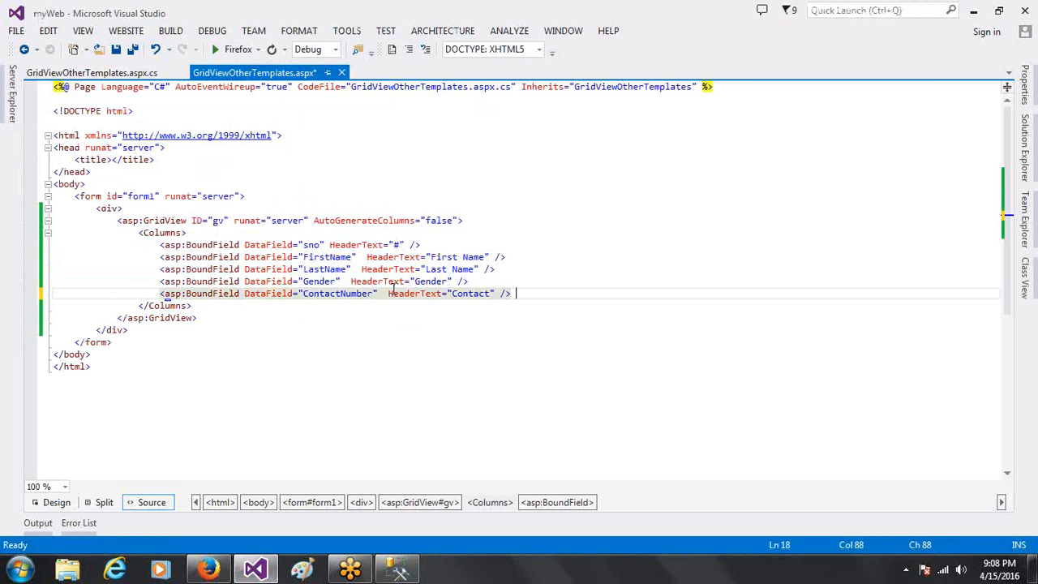
# View the page's code-behind and run the website in Firefox
pyautogui.rightClick(316, 154)
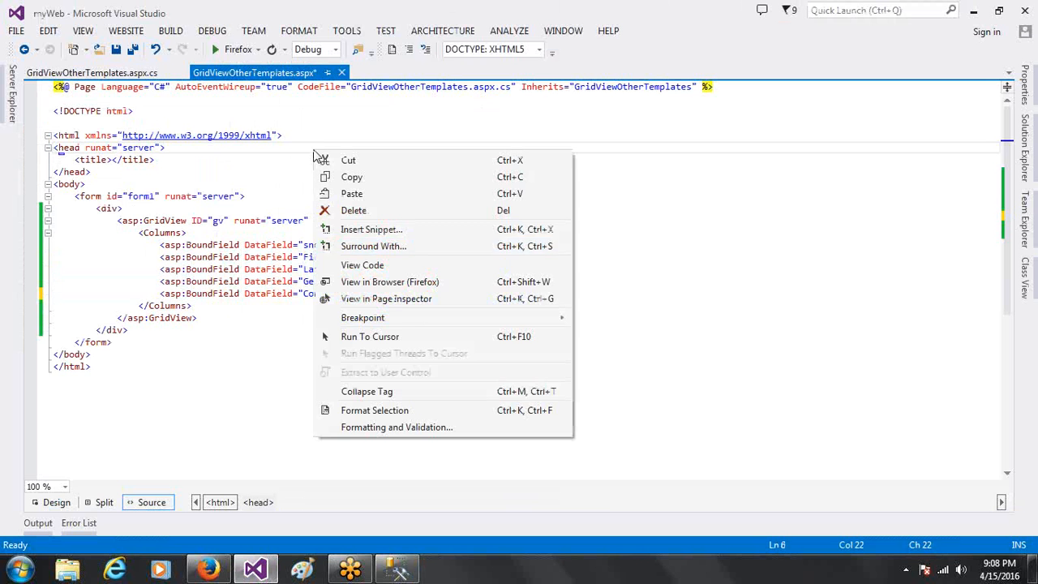
pyautogui.click(362, 265)
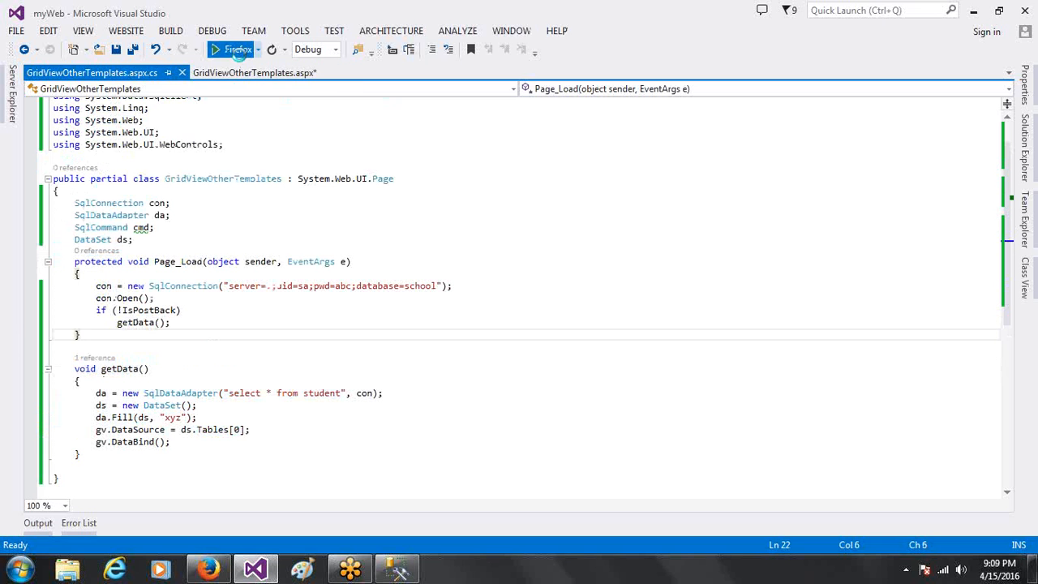
pyautogui.click(230, 49)
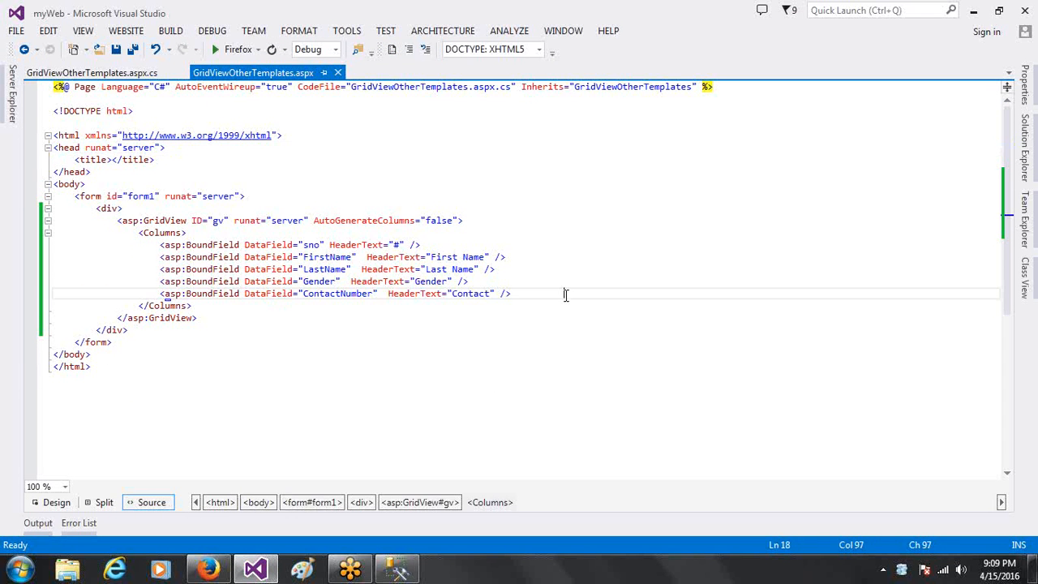
pyautogui.click(91, 72)
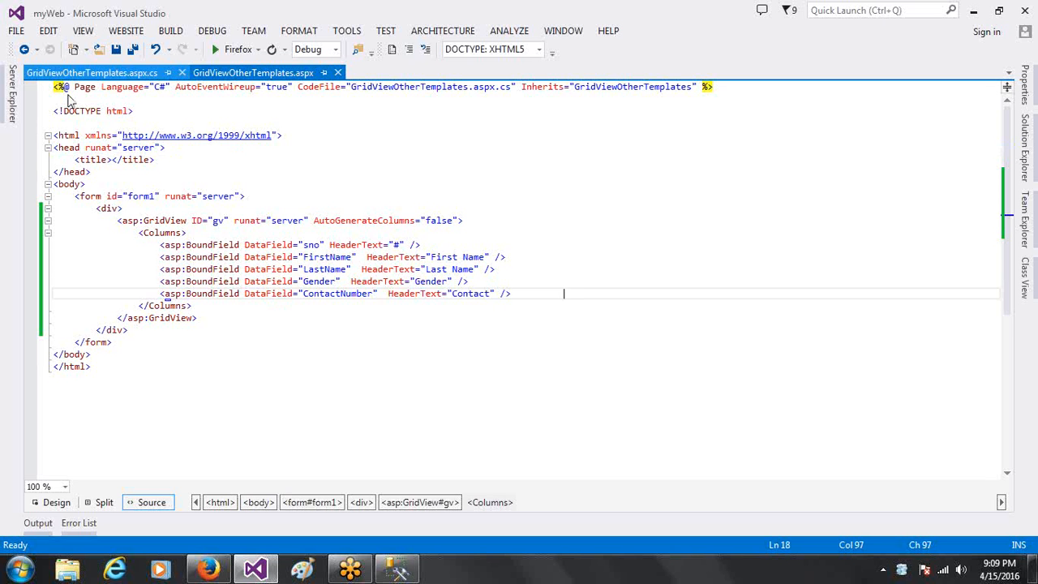
pyautogui.click(252, 72)
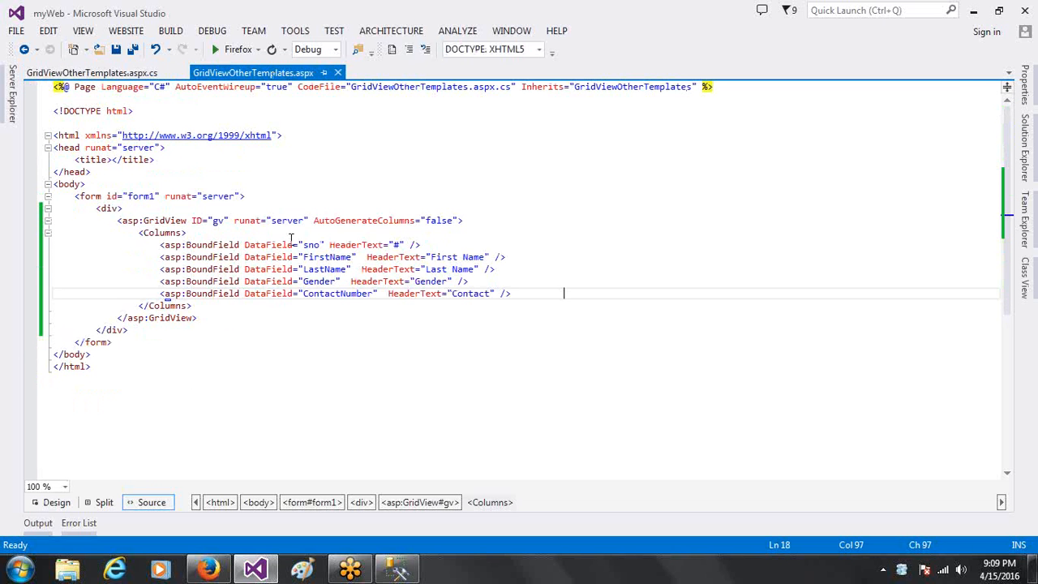
pyautogui.click(56, 502)
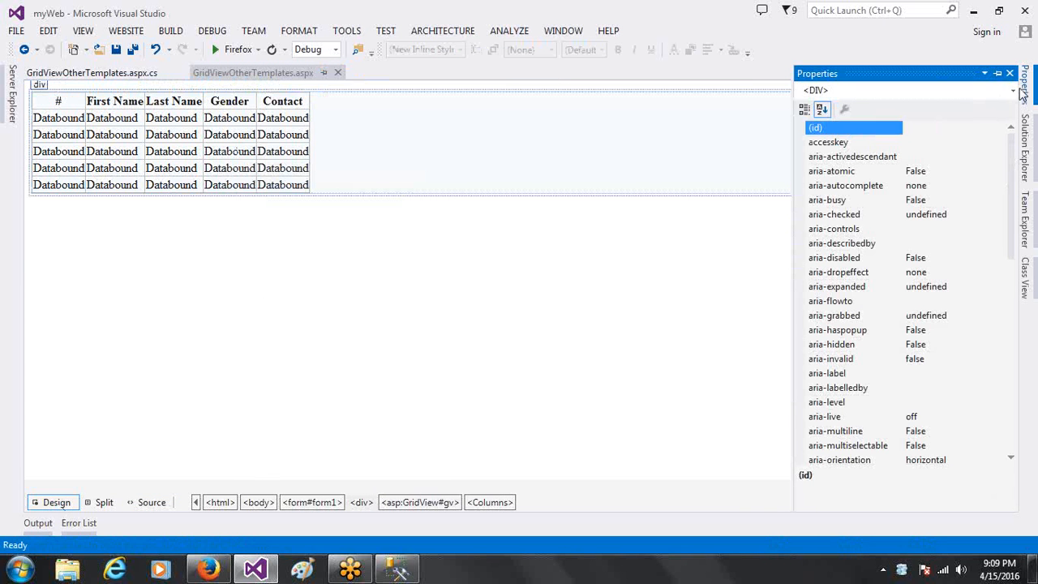
pyautogui.click(1012, 90)
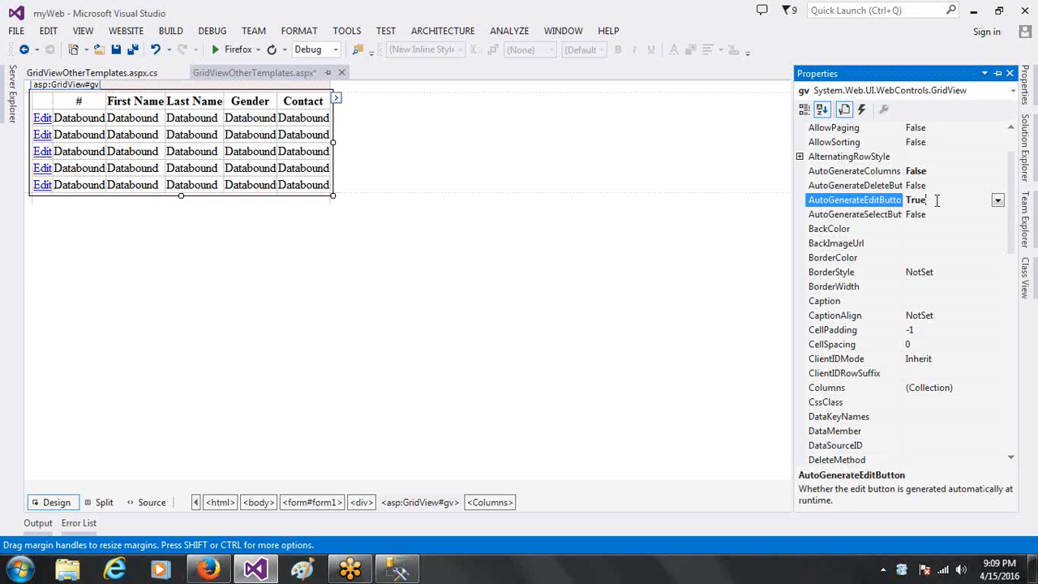
pyautogui.click(916, 200)
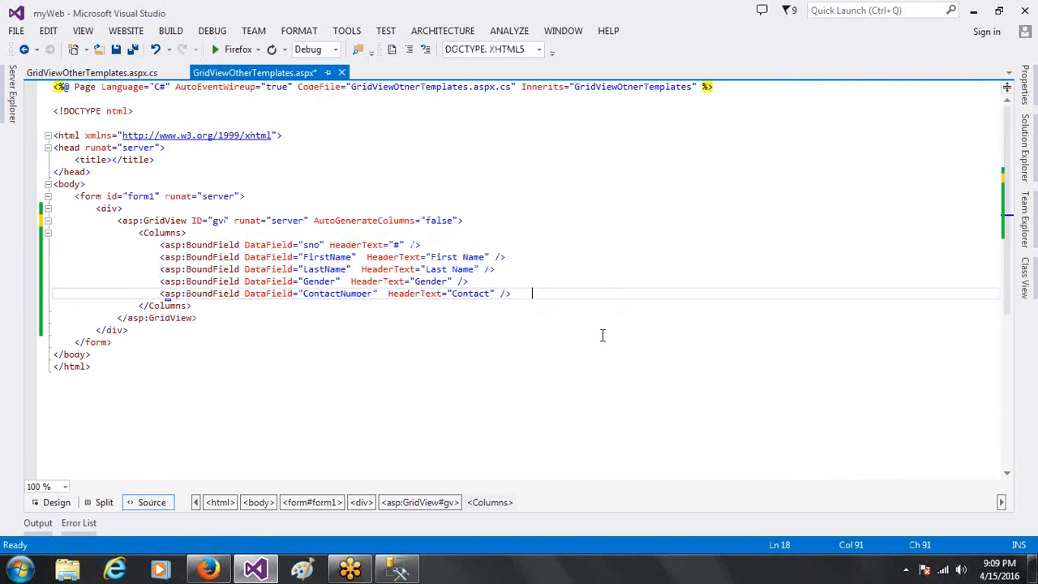
# Add <asp:CommandField ButtonType="Button" EditText="Edit" /> on a new line after the Contact column
pyautogui.press('enter')
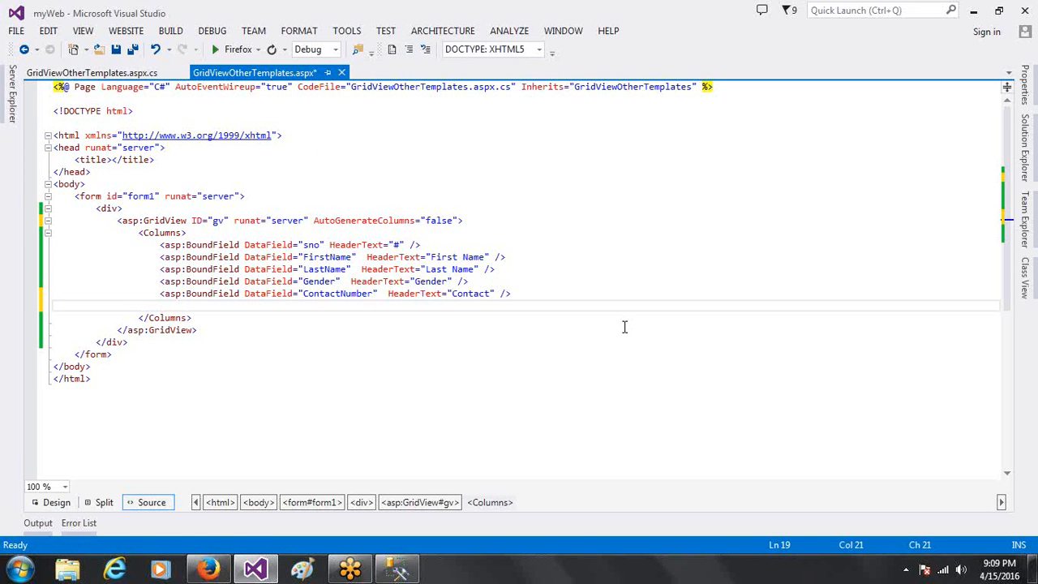
pyautogui.write('<asp:CommandField ButtonType="')
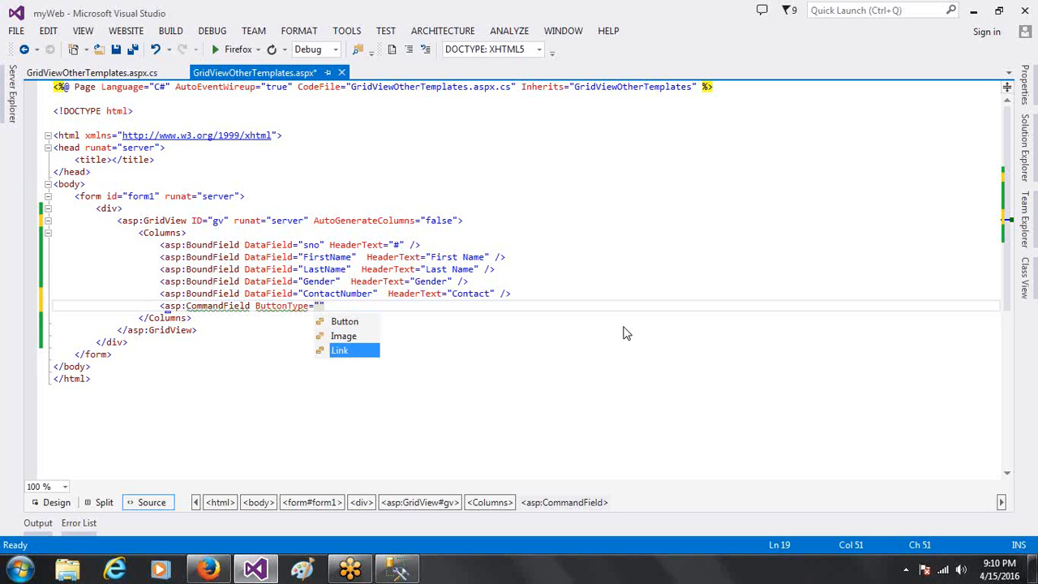
pyautogui.moveTo(345, 320)
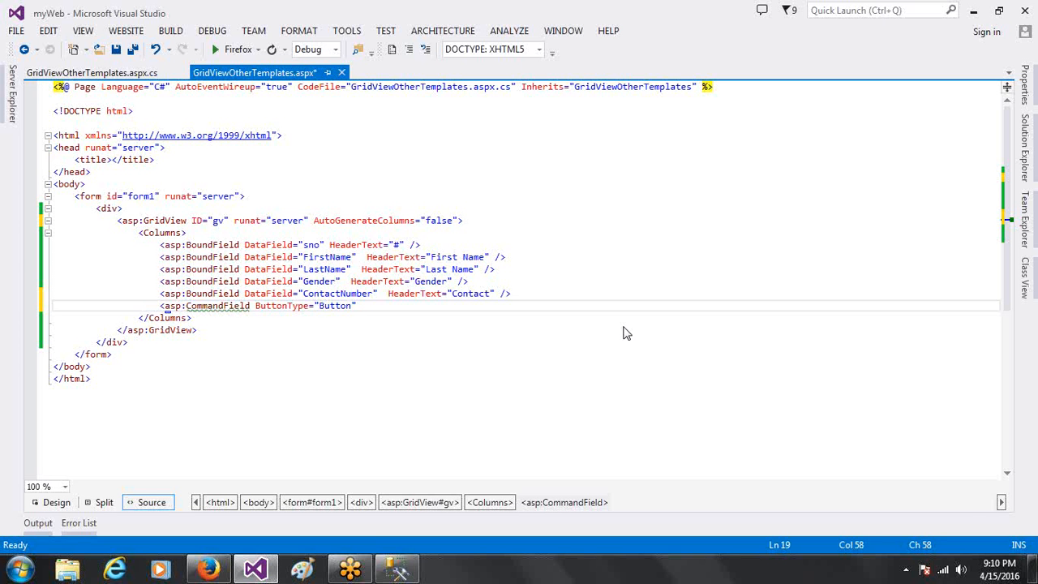
pyautogui.write('ed')
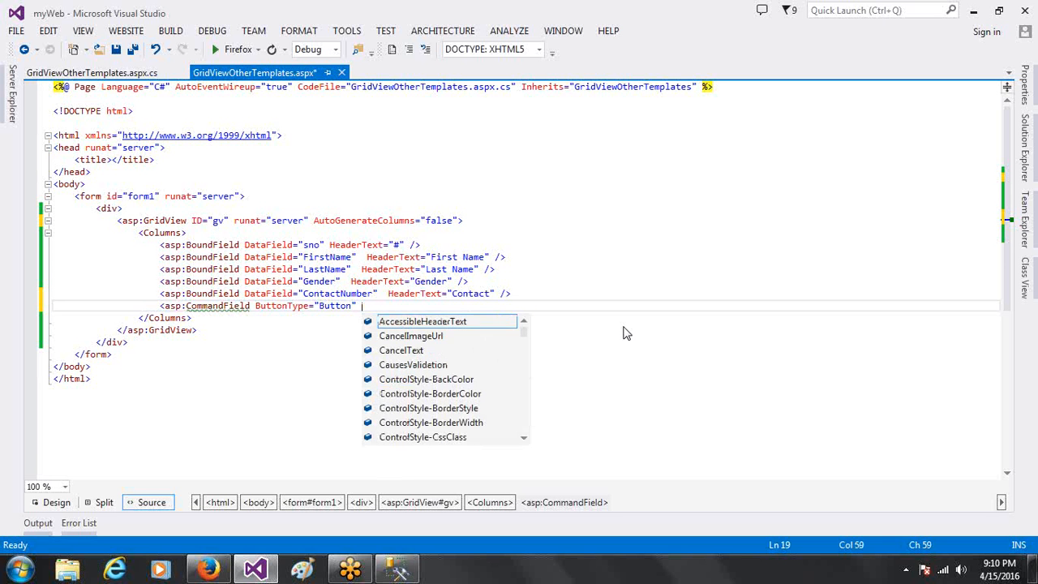
pyautogui.write('de')
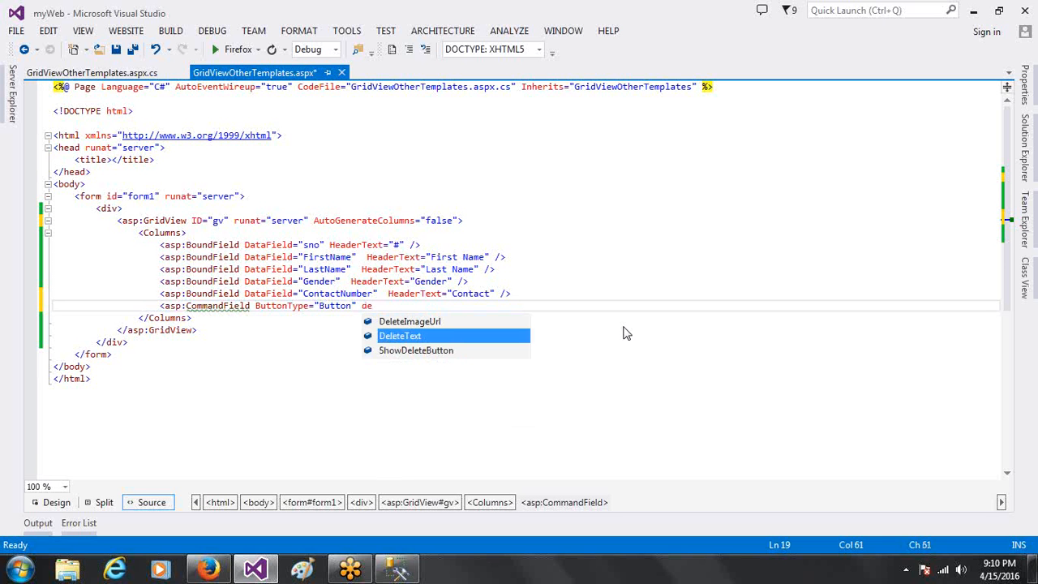
pyautogui.write('upd')
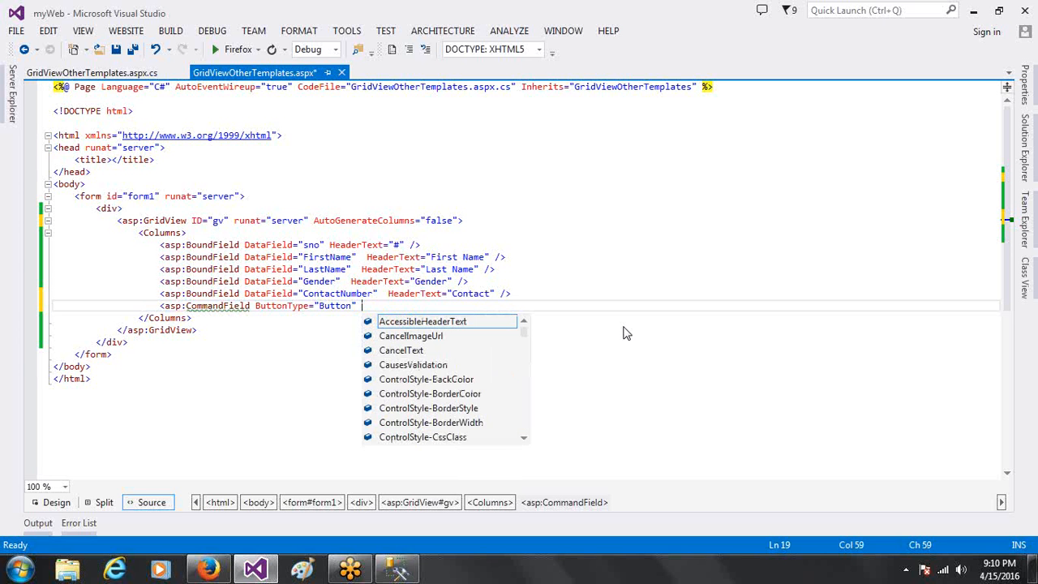
pyautogui.write('EditText="E')
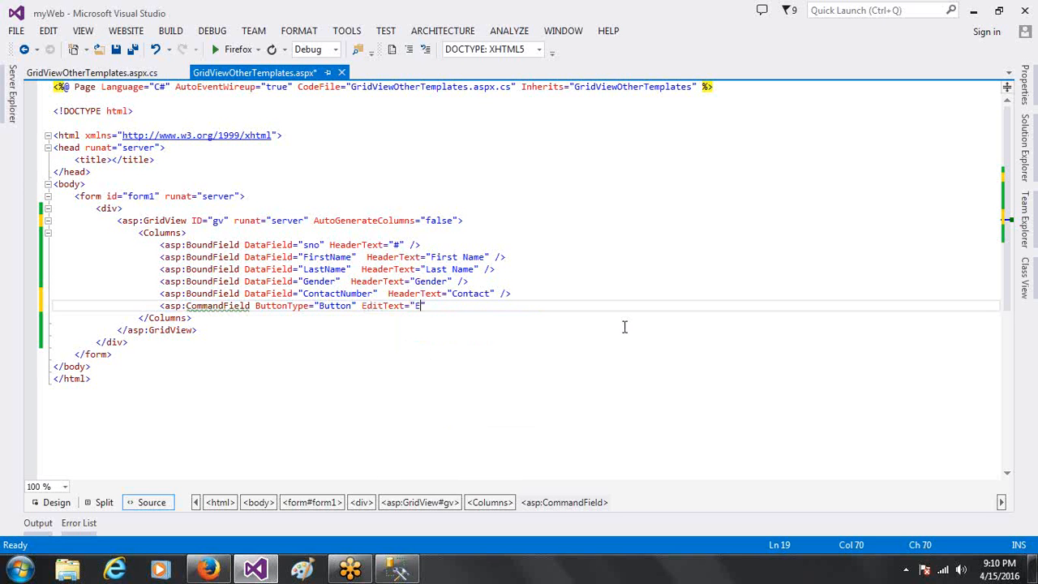
pyautogui.write('dit')
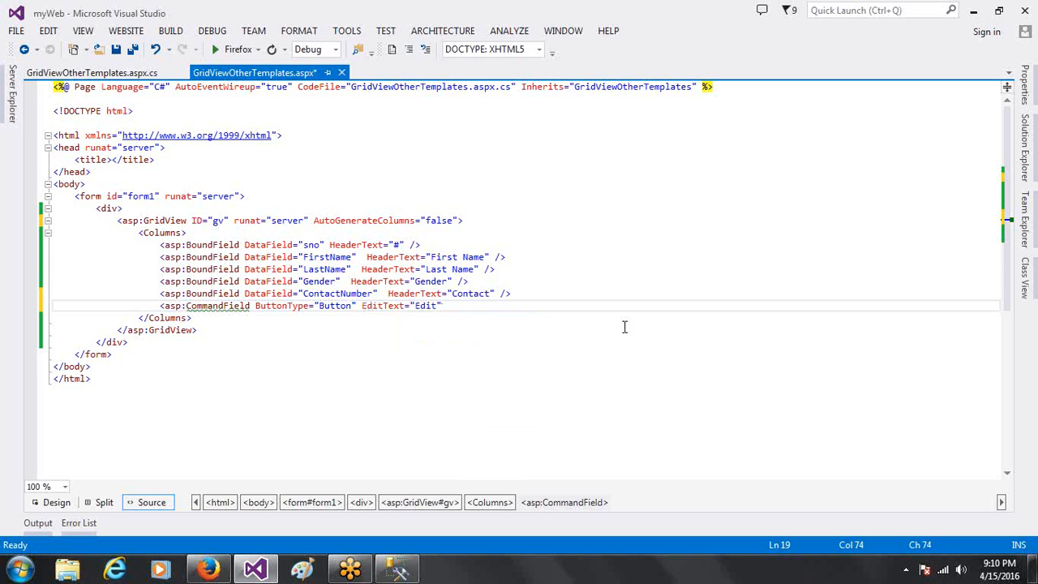
pyautogui.write('/>')
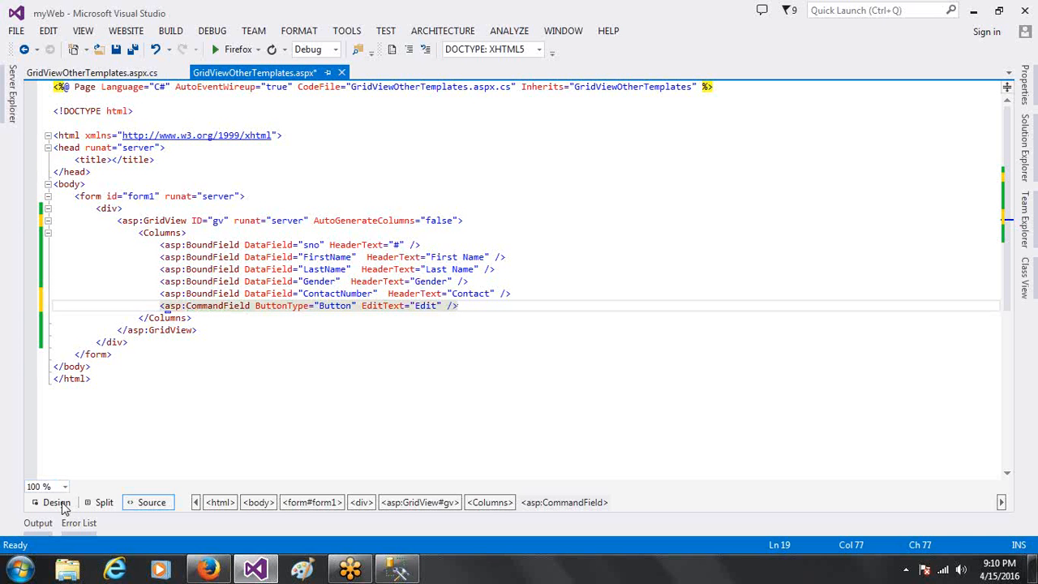
# Preview the grid in Design view, then add ShowEditButton="true" to the CommandField
pyautogui.click(56, 502)
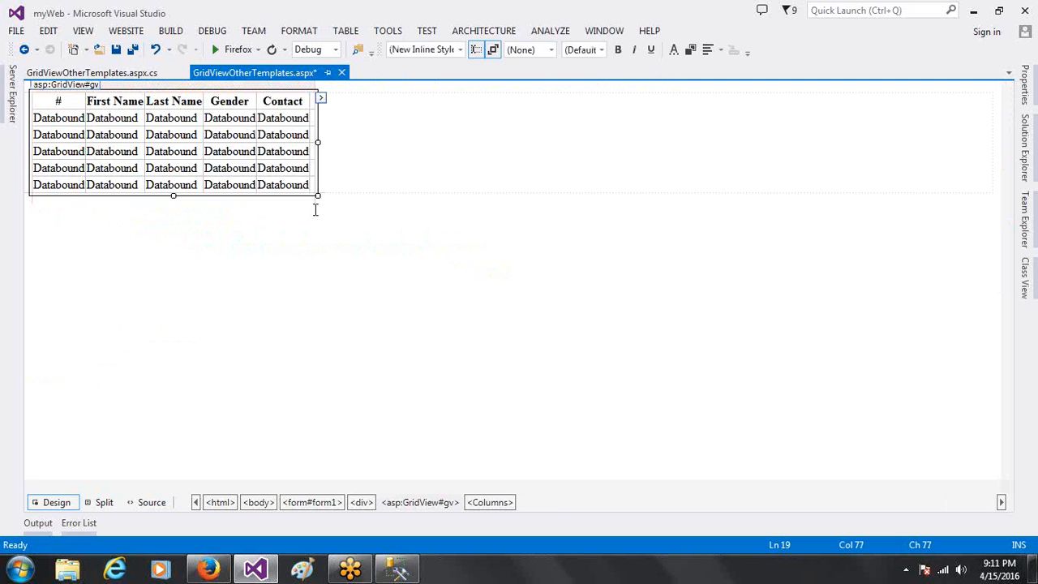
pyautogui.moveTo(75, 114)
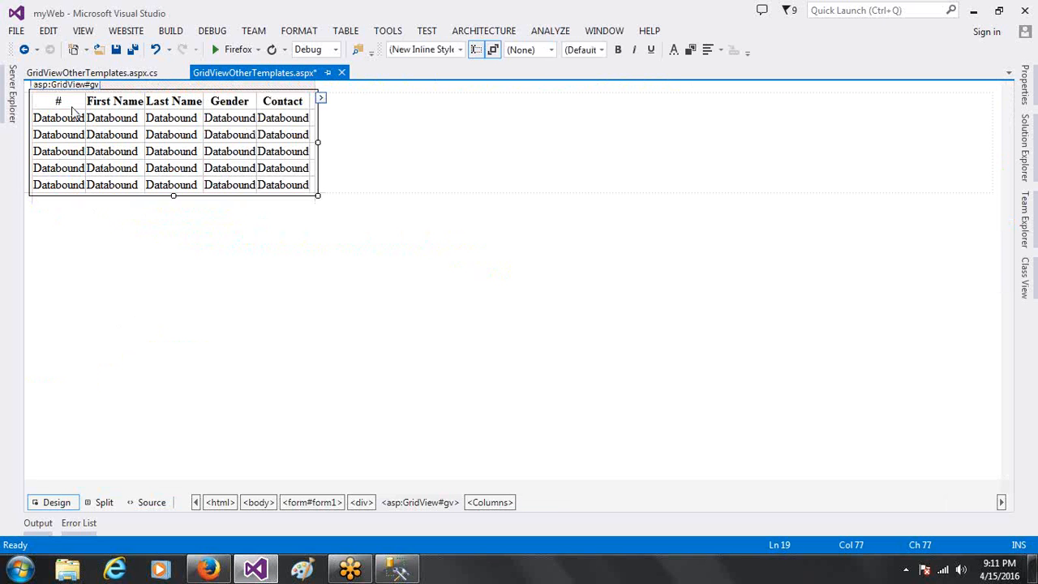
pyautogui.click(57, 101)
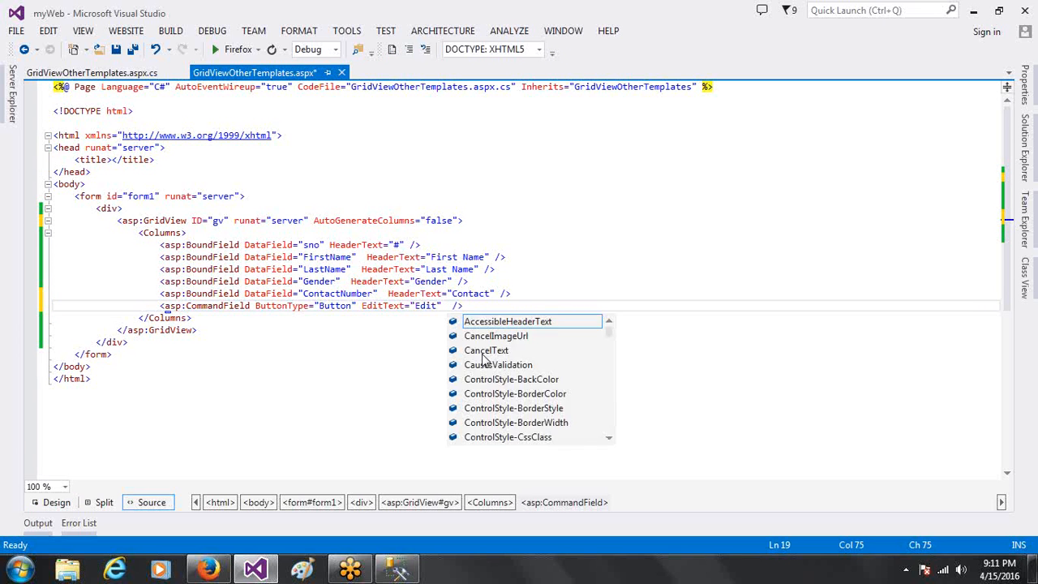
pyautogui.write('show')
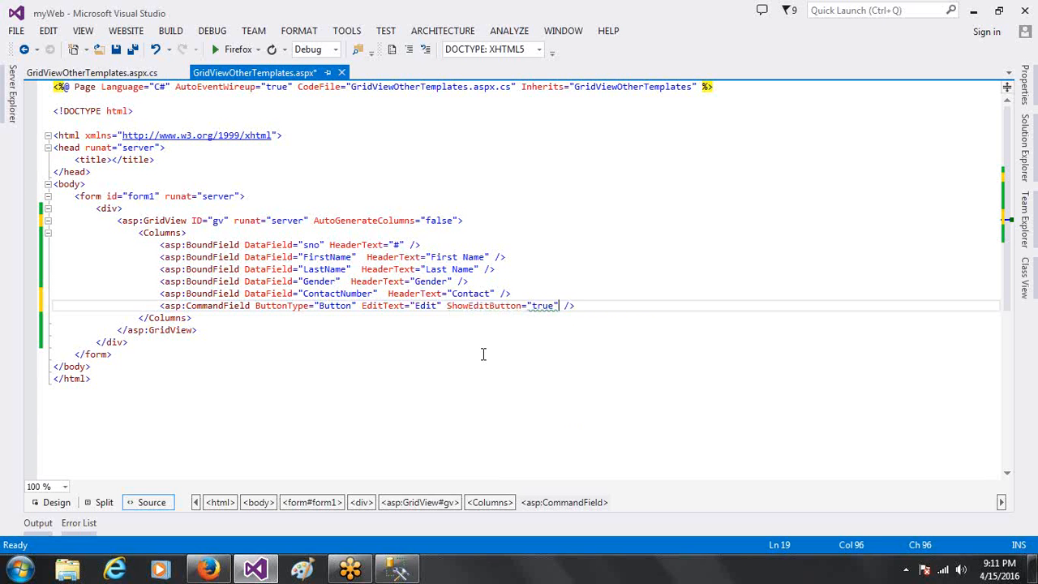
# Change the CommandField's ButtonType to Link and preview the link-style Edit column in Design view
pyautogui.click(56, 502)
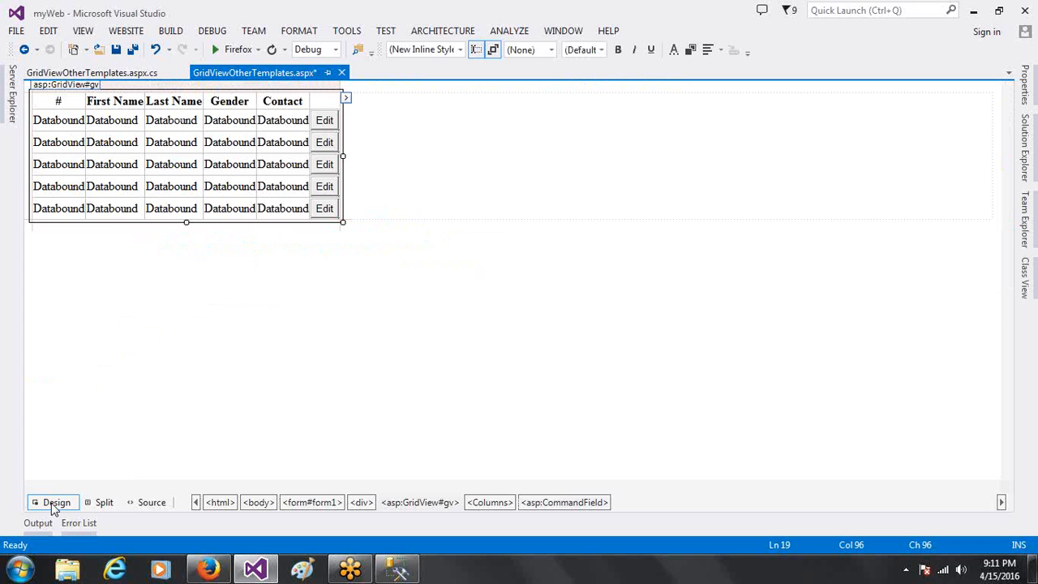
pyautogui.click(152, 502)
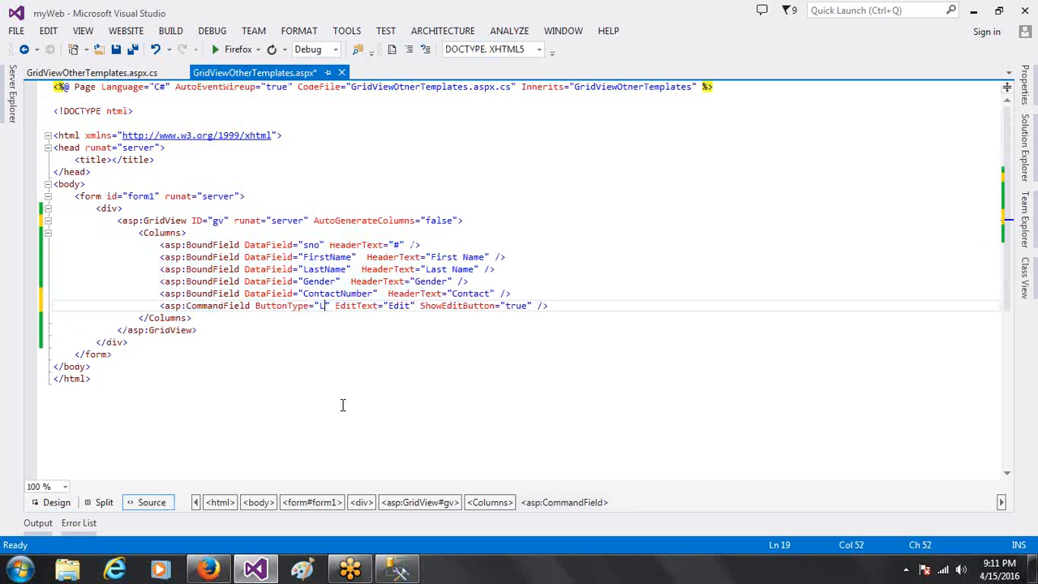
pyautogui.write('ink')
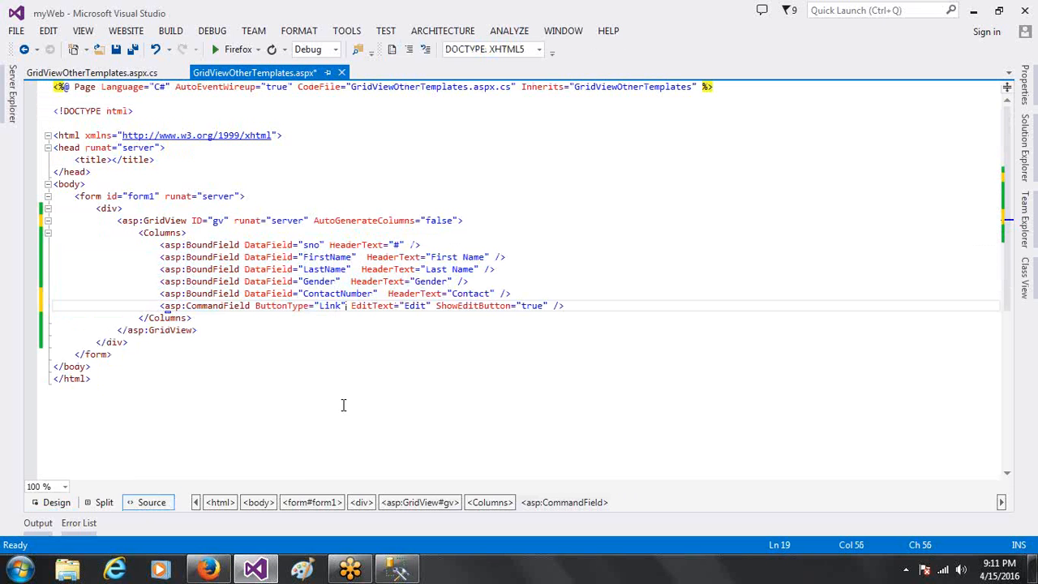
pyautogui.click(56, 502)
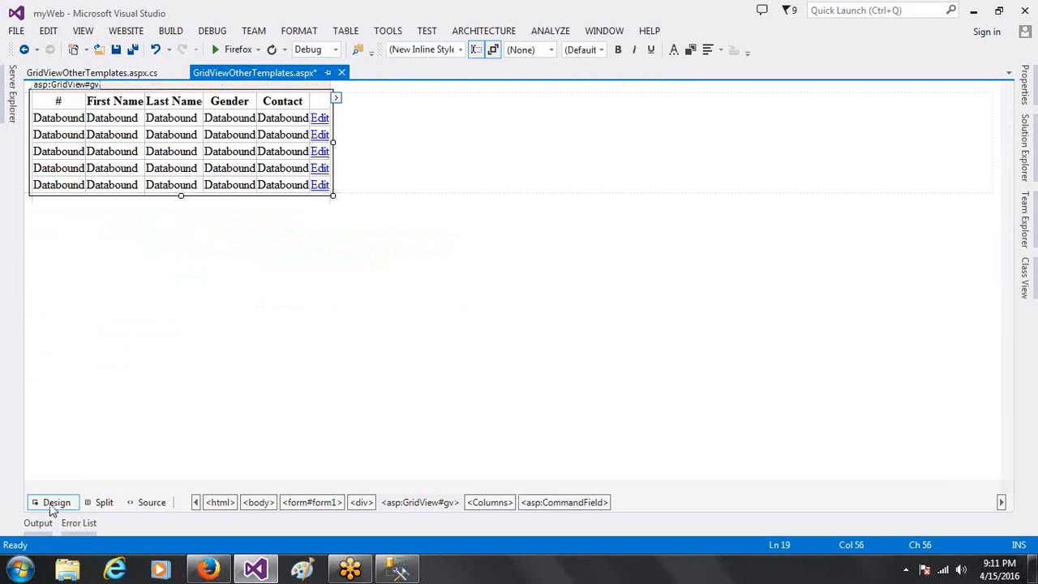
pyautogui.click(151, 502)
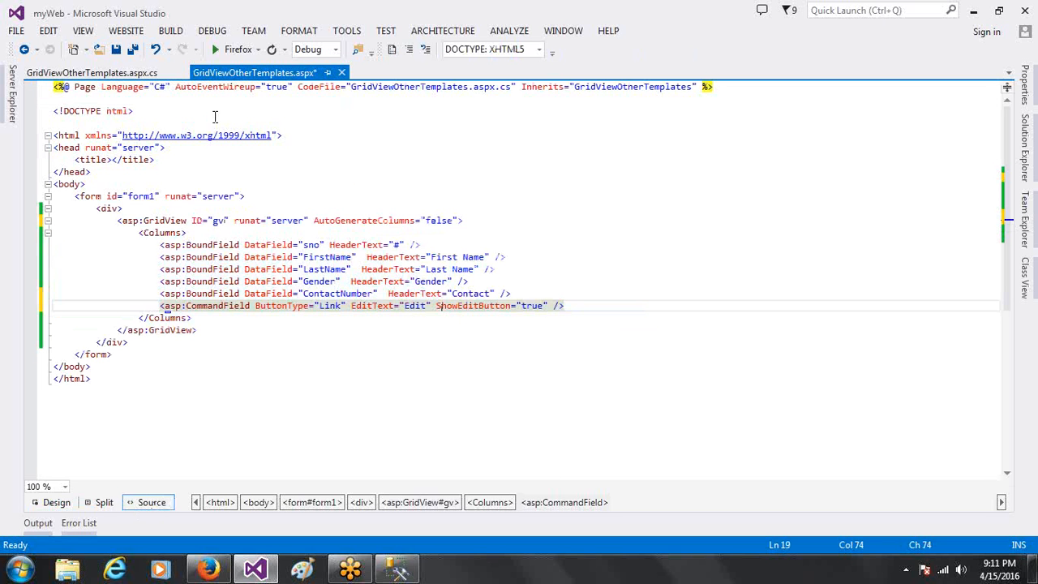
# Run the page in Firefox, click Edit on Priya's row, and select RowEditing in the error
pyautogui.click(215, 50)
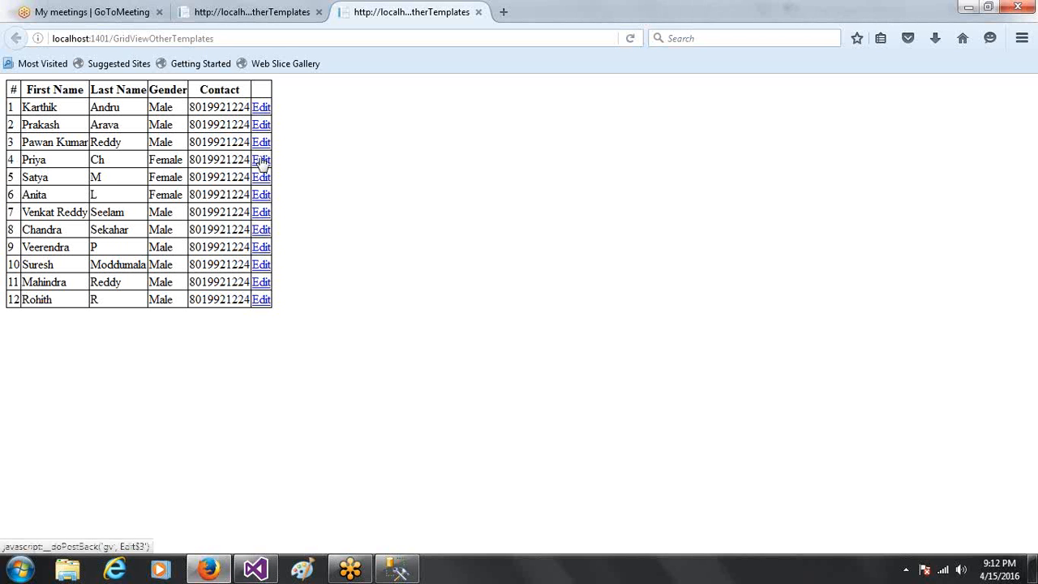
pyautogui.click(261, 160)
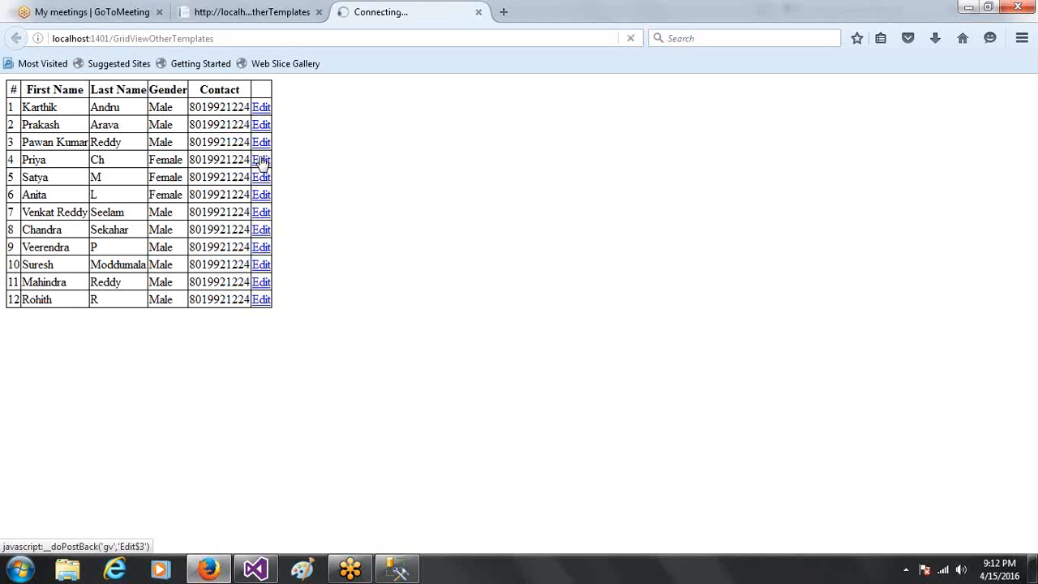
pyautogui.click(260, 159)
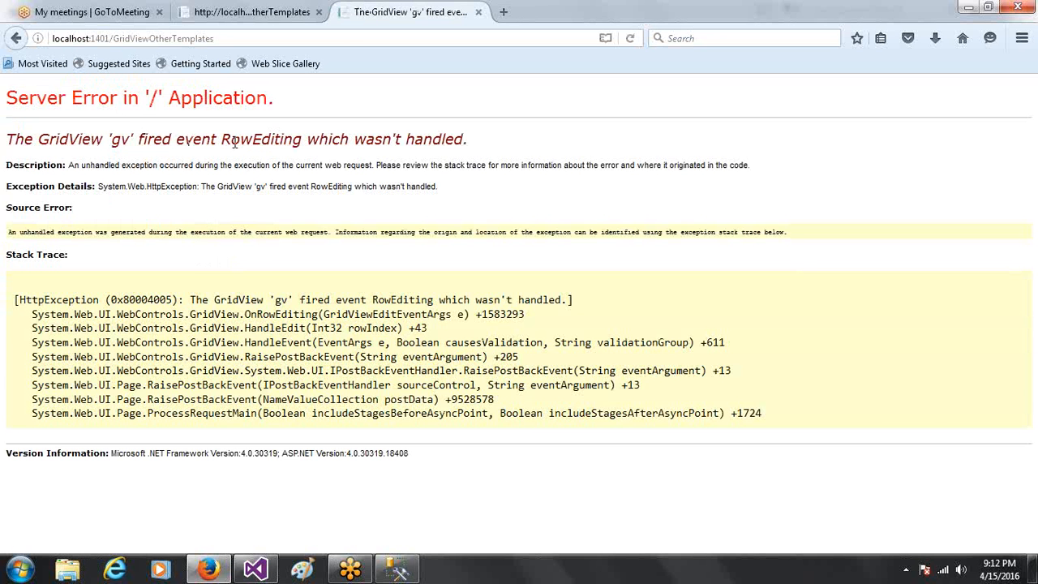
pyautogui.doubleClick(255, 138)
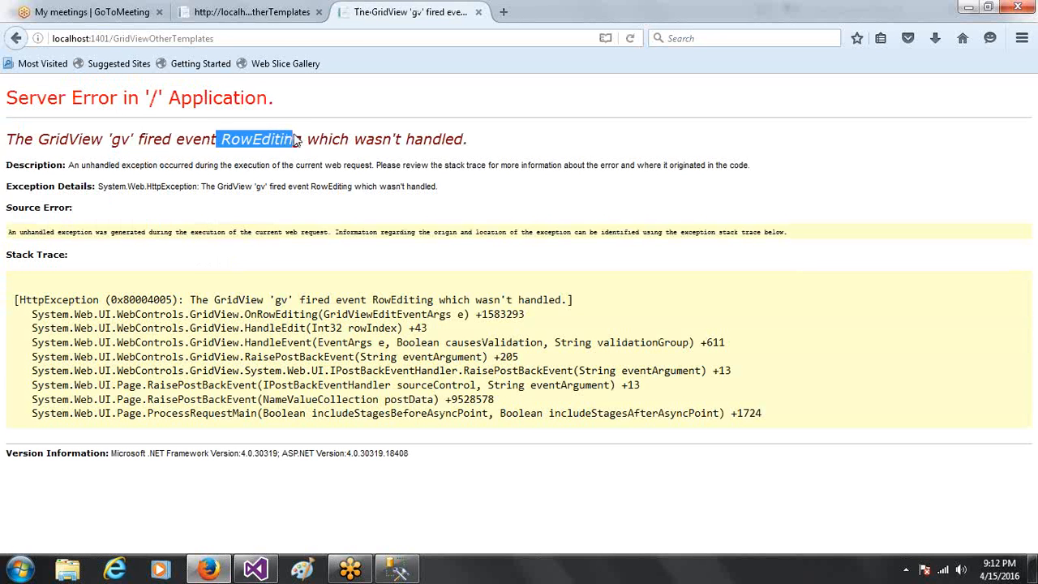
pyautogui.click(255, 568)
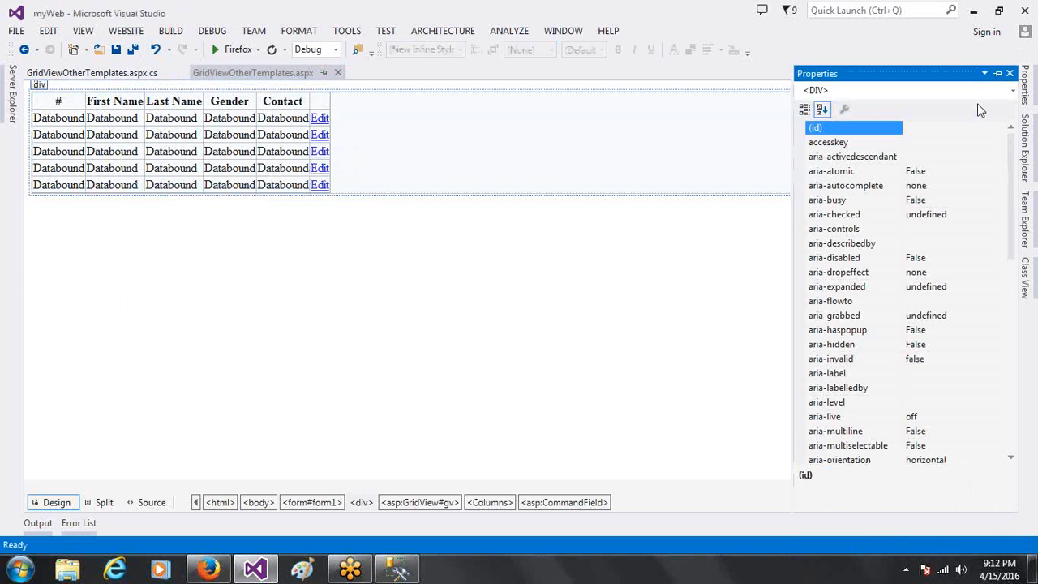
# Create gv_RowEditing from the Properties events list, setting gv.EditIndex = e.NewEditIndex and calling getData()
pyautogui.click(1012, 90)
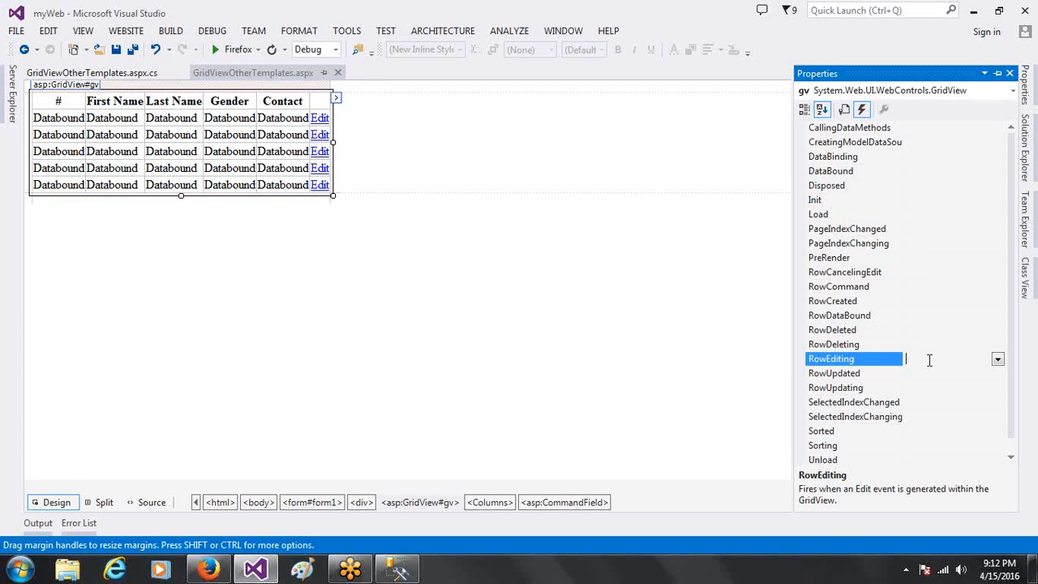
pyautogui.doubleClick(831, 359)
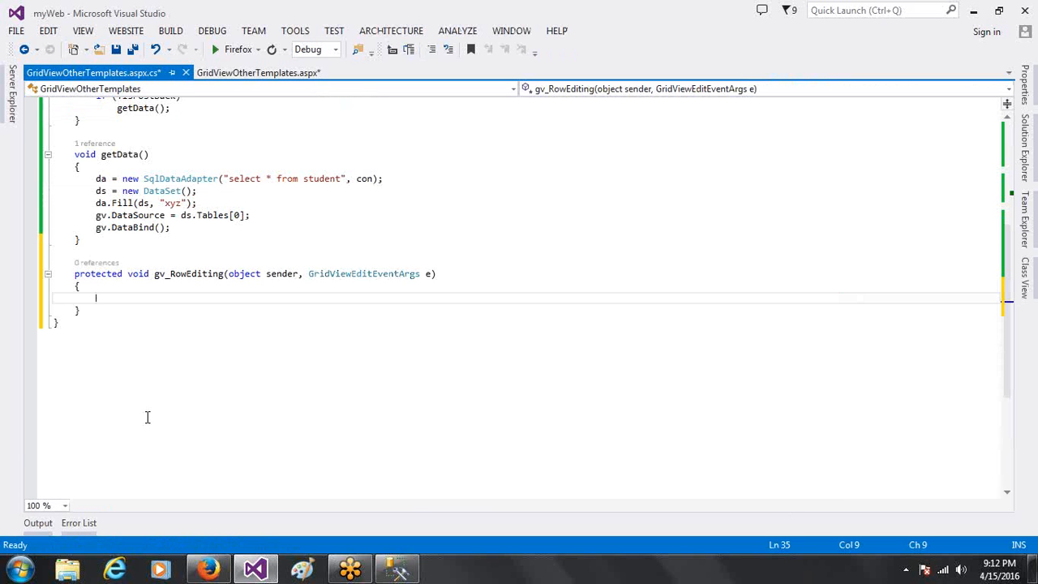
pyautogui.write('gv.ed')
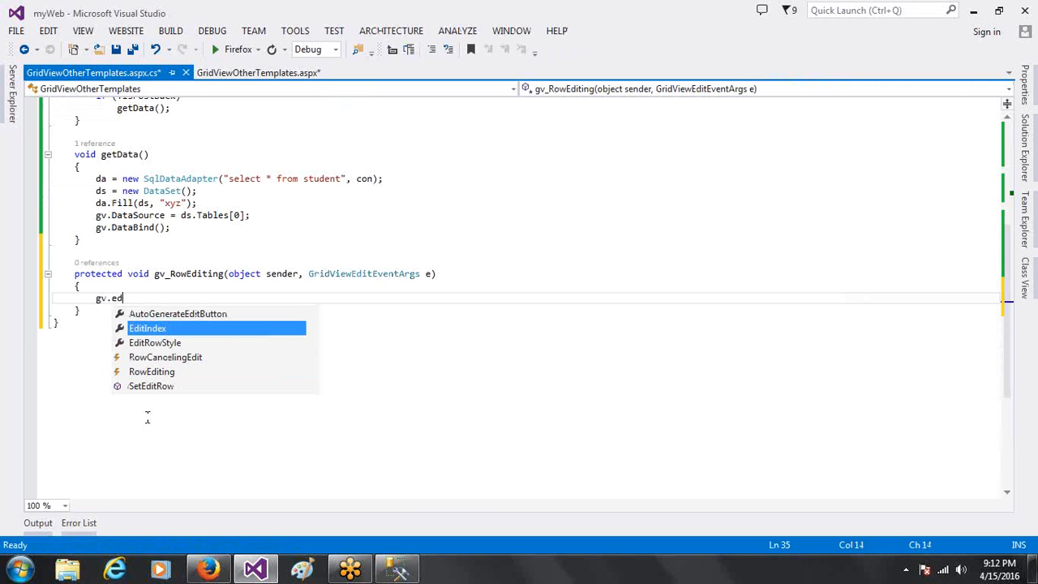
pyautogui.write('EditIndex=')
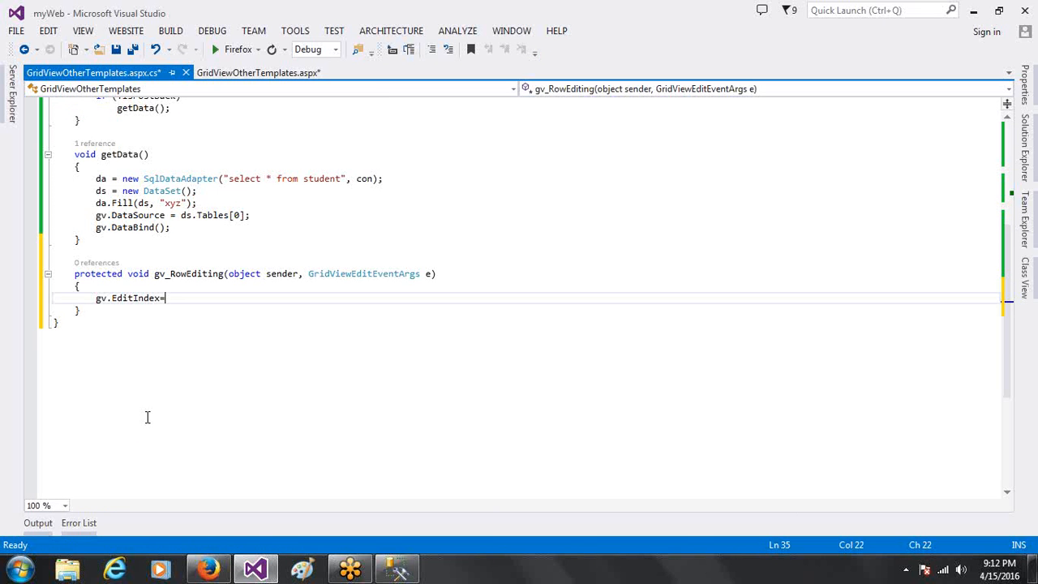
pyautogui.write('e.NewEditIndex;')
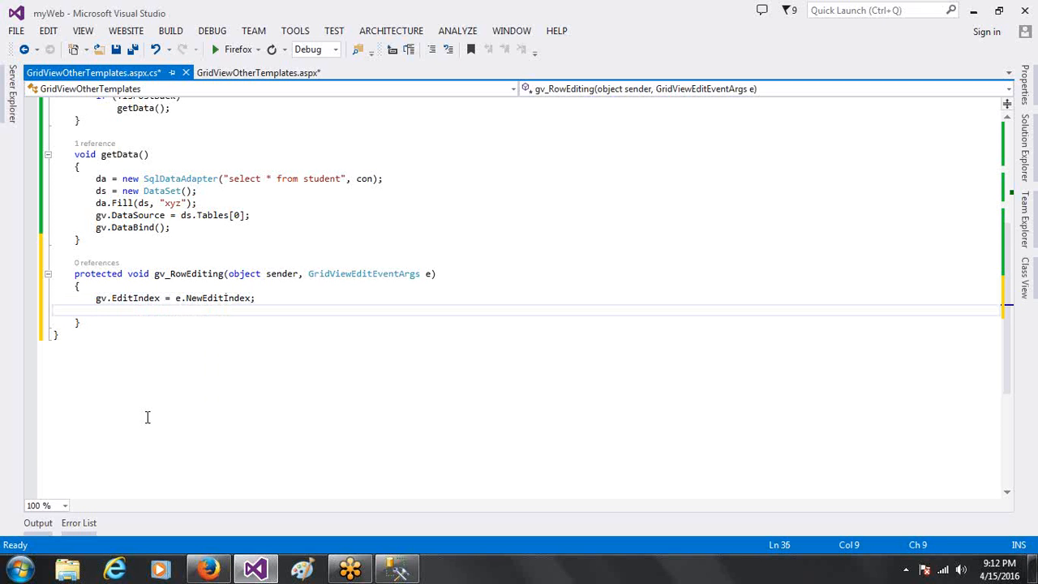
pyautogui.write('get')
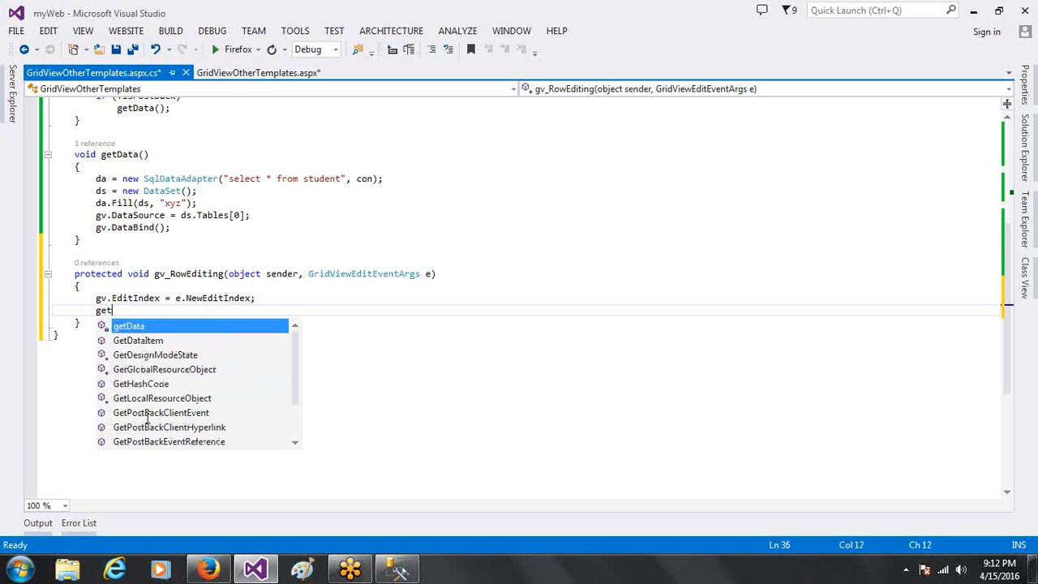
pyautogui.write('Data();')
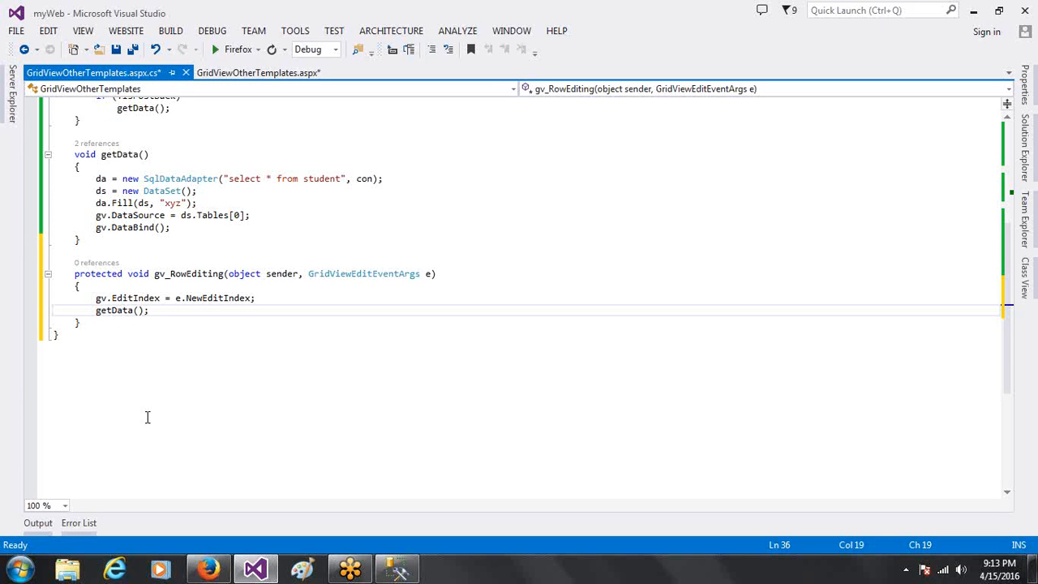
pyautogui.click(148, 310)
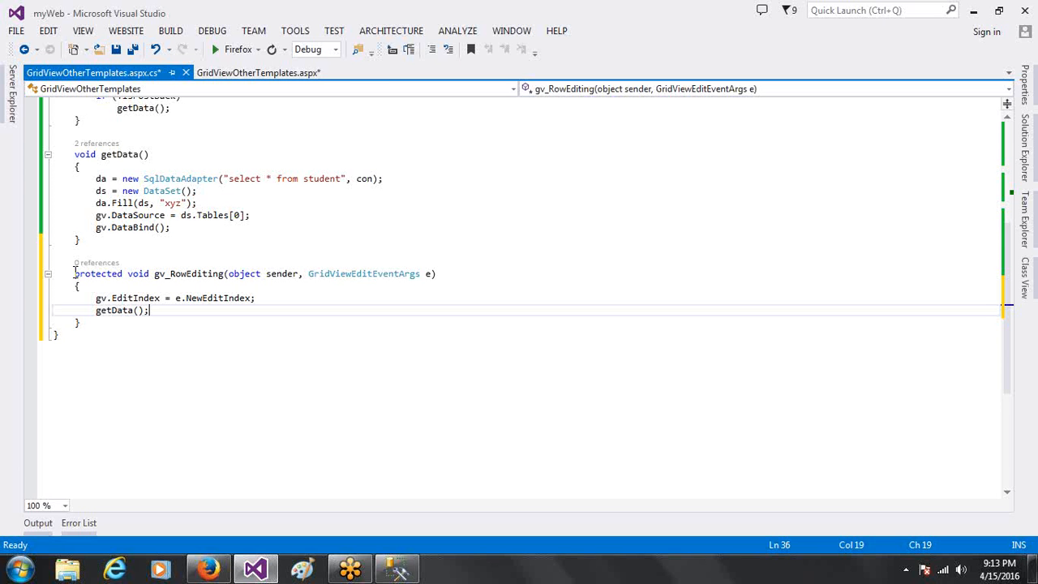
# Run the page, click Edit on Satya's row, then Cancel to trigger the RowCancelingEdit error
pyautogui.click(216, 50)
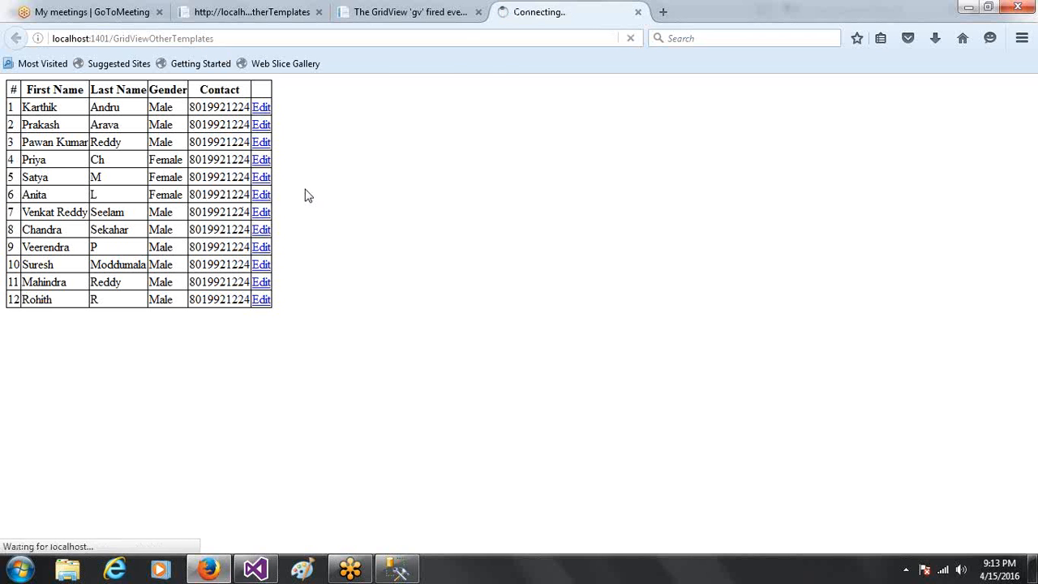
pyautogui.click(261, 177)
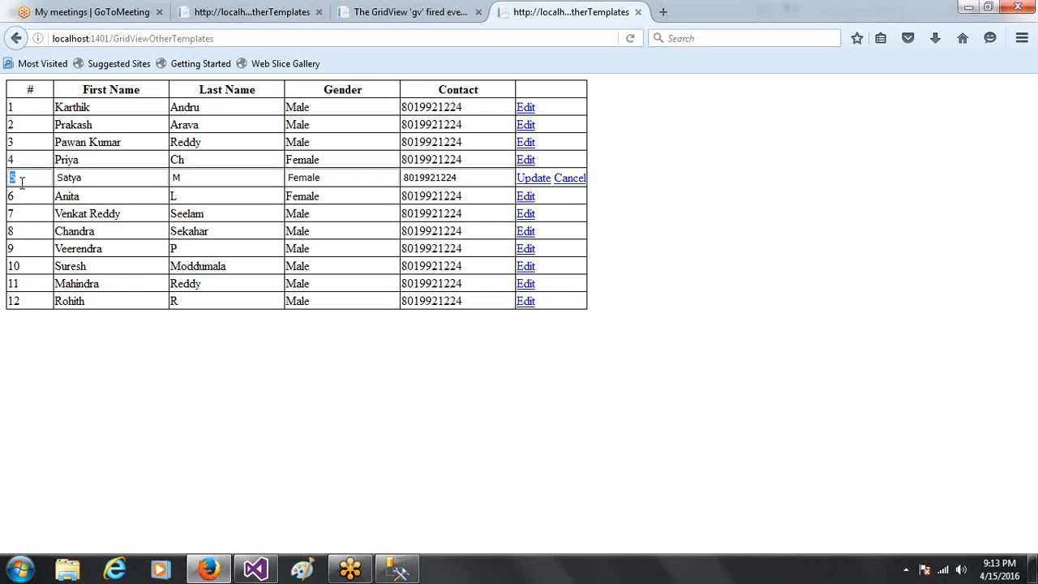
pyautogui.moveTo(32, 211)
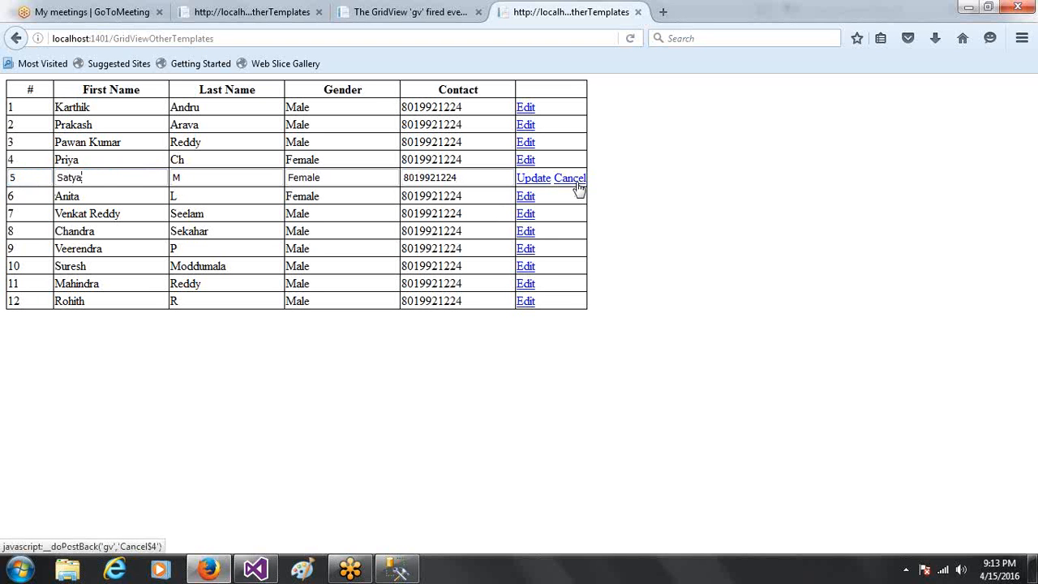
pyautogui.moveTo(516, 193)
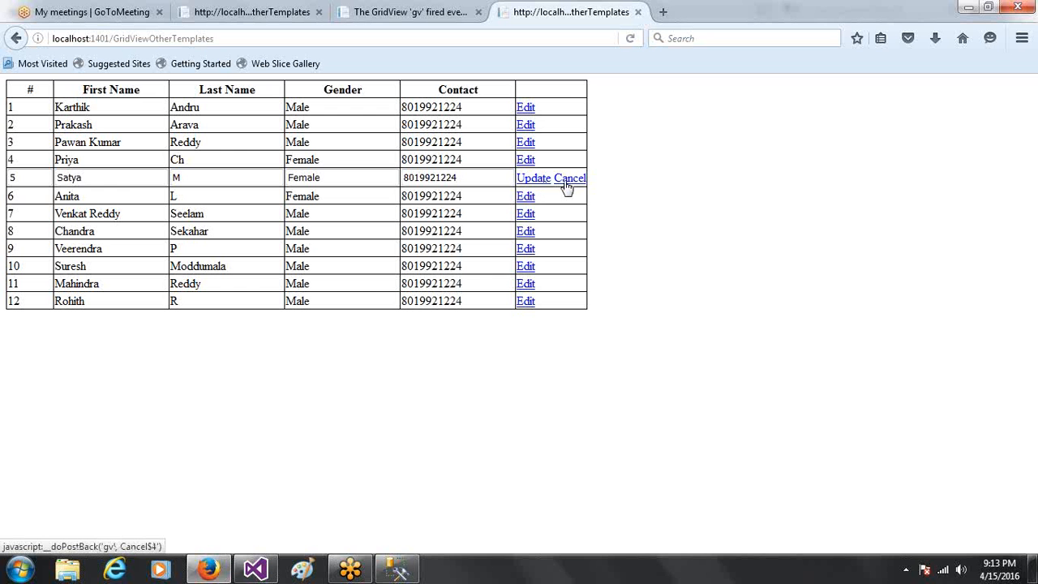
pyautogui.moveTo(255, 568)
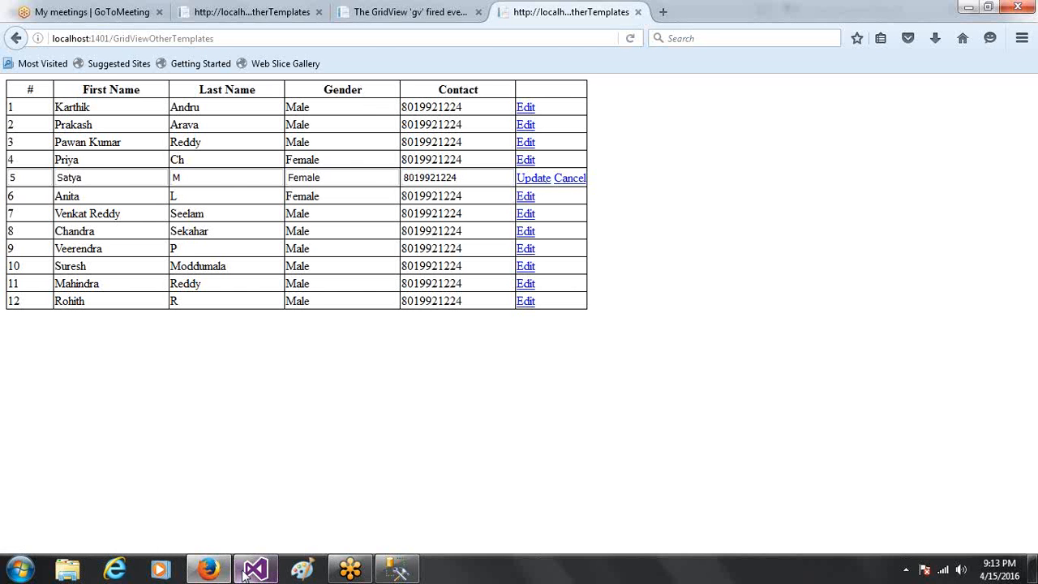
pyautogui.click(570, 178)
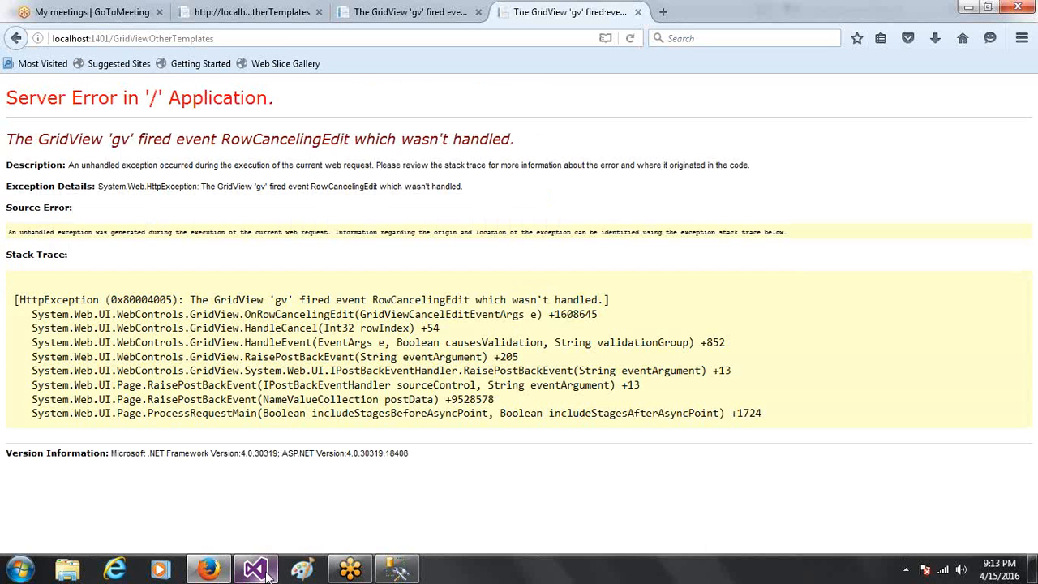
# Add DeleteText="Delete" and ShowDeleteButton="true" to the CommandField, then preview the grid in Design view
pyautogui.click(255, 567)
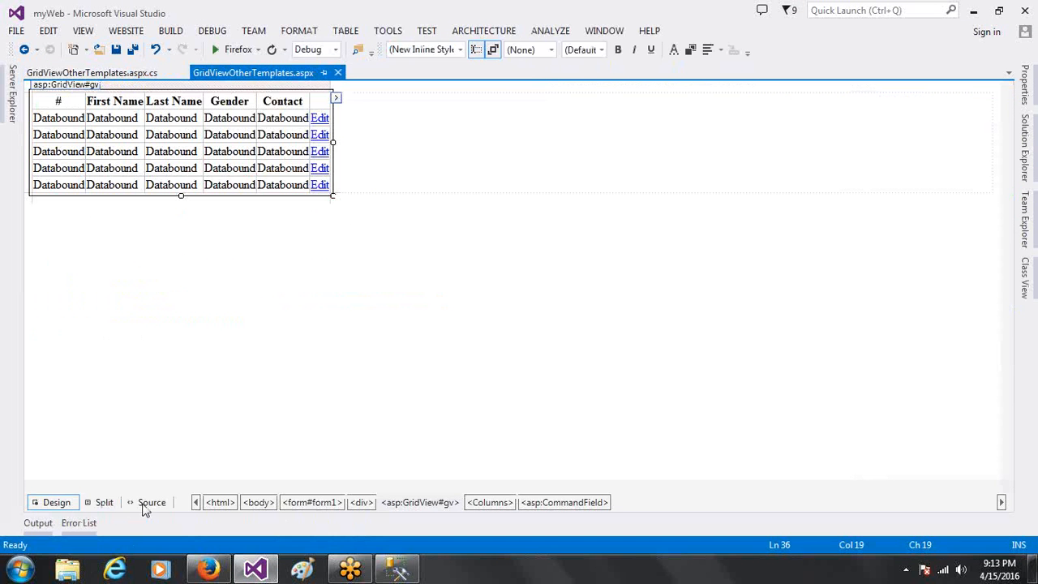
pyautogui.click(152, 502)
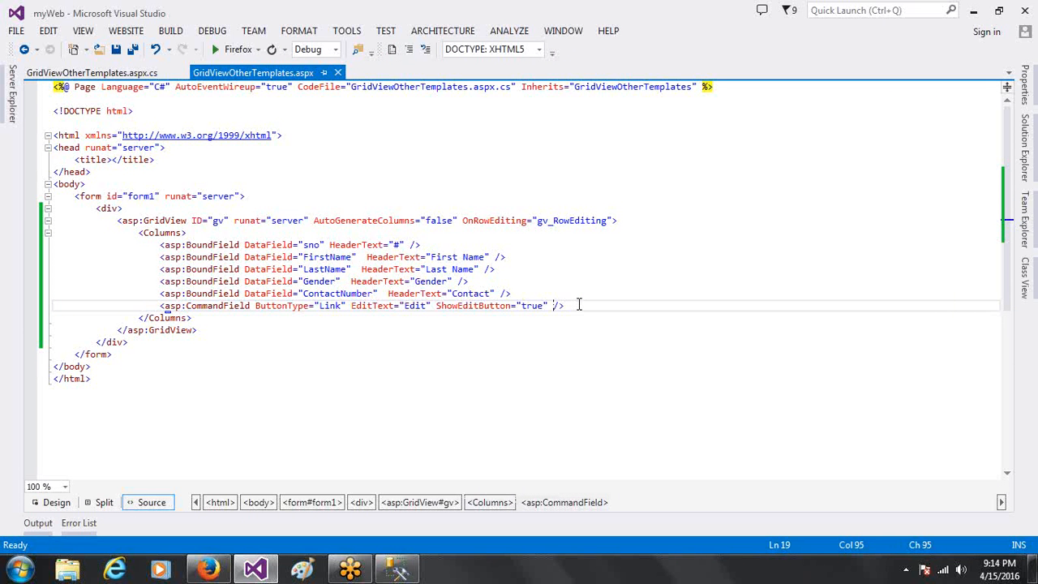
pyautogui.write('de')
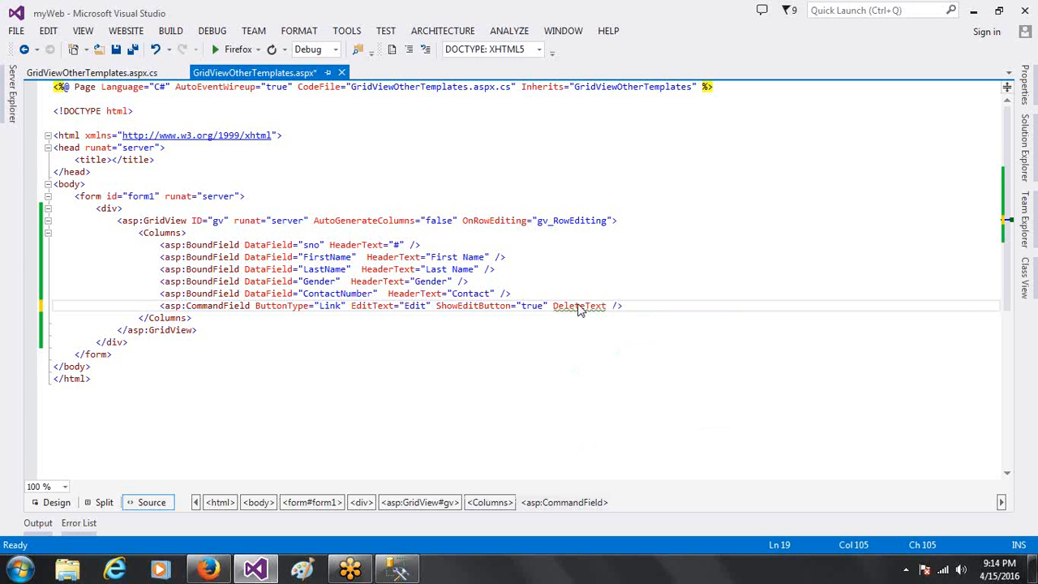
pyautogui.write('="De')
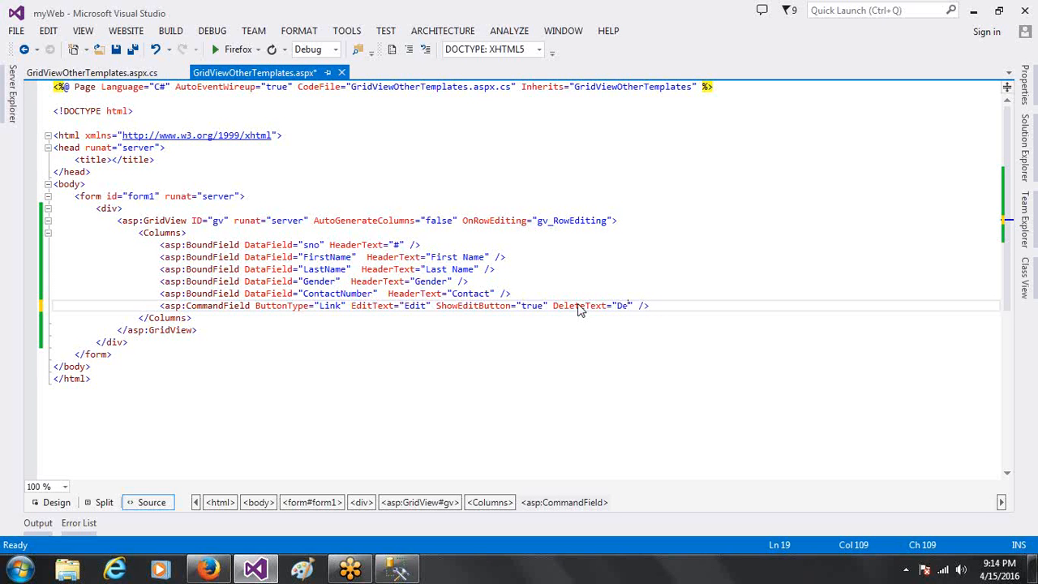
pyautogui.write('lete')
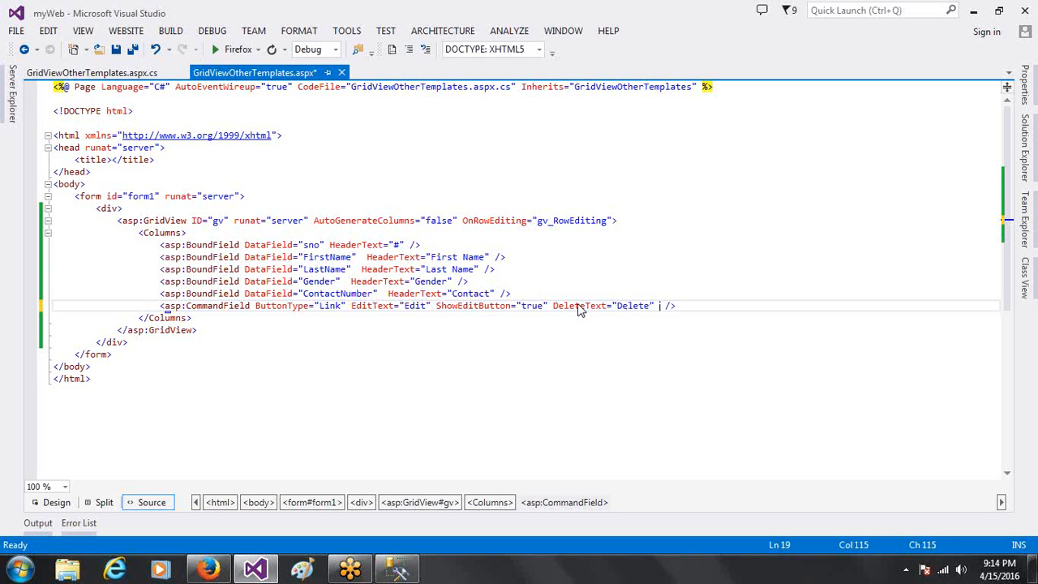
pyautogui.write('sho')
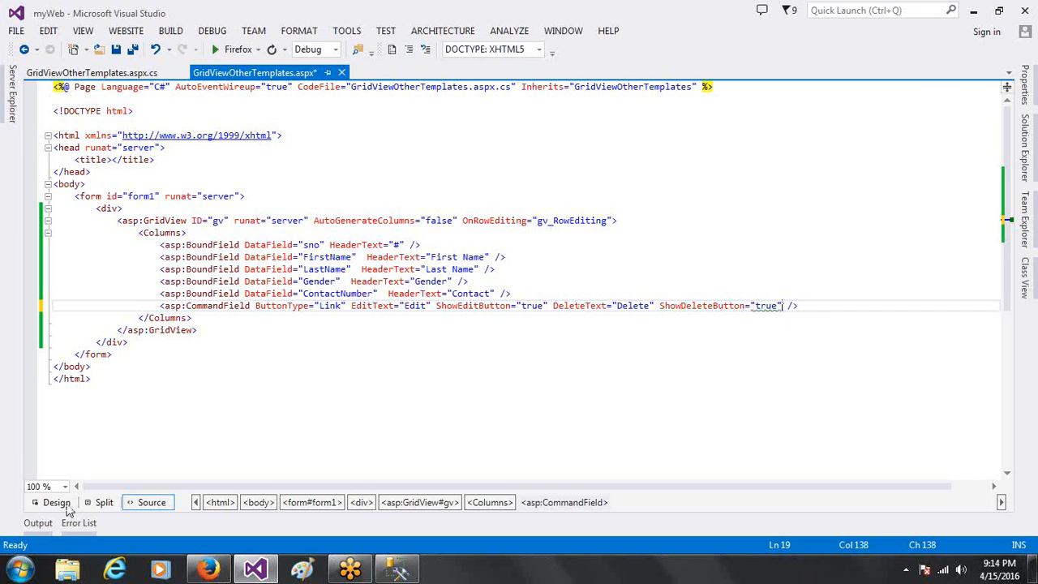
pyautogui.click(57, 502)
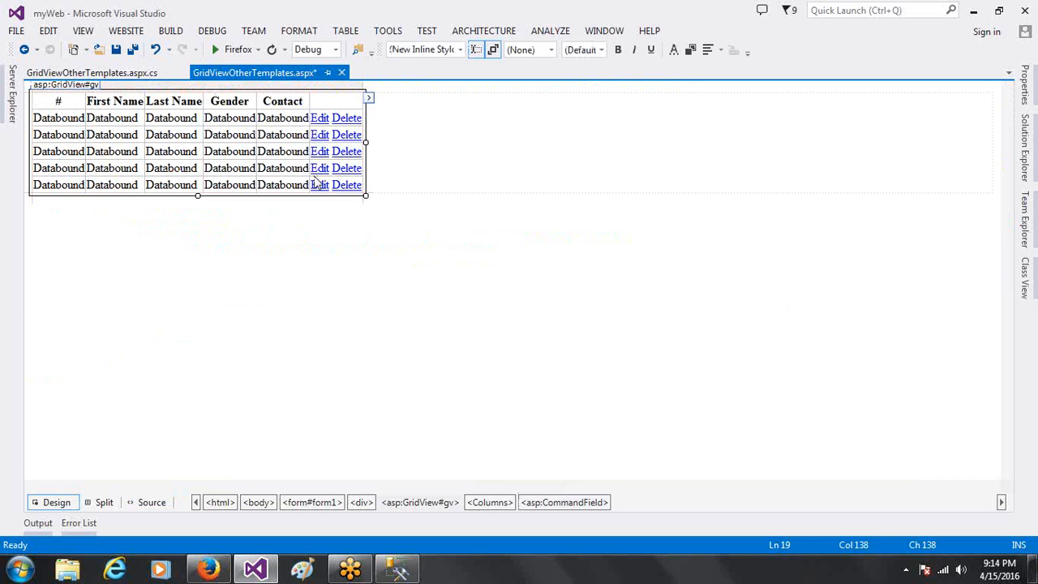
pyautogui.moveTo(261, 168)
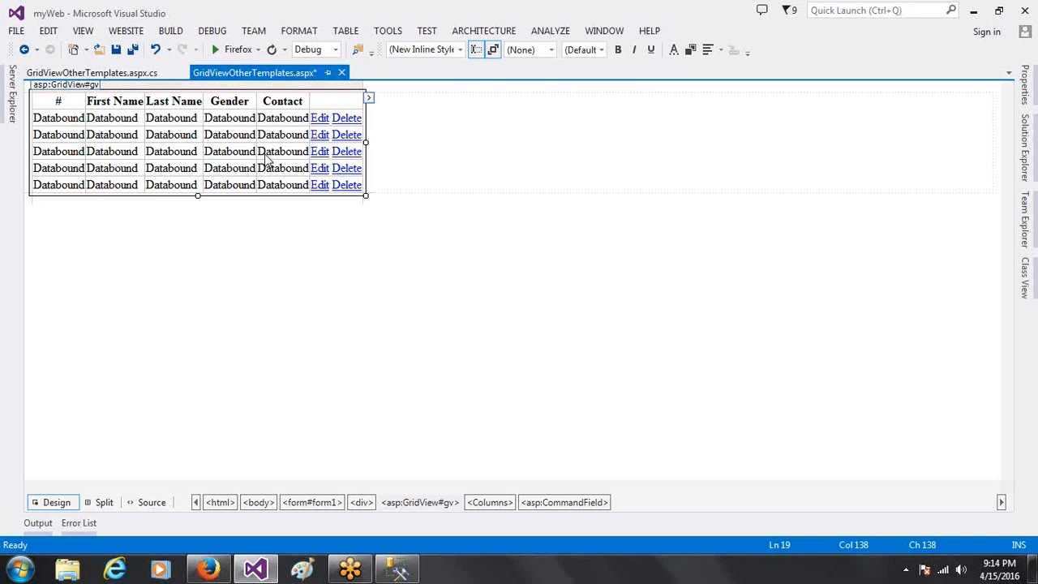
pyautogui.moveTo(268, 160)
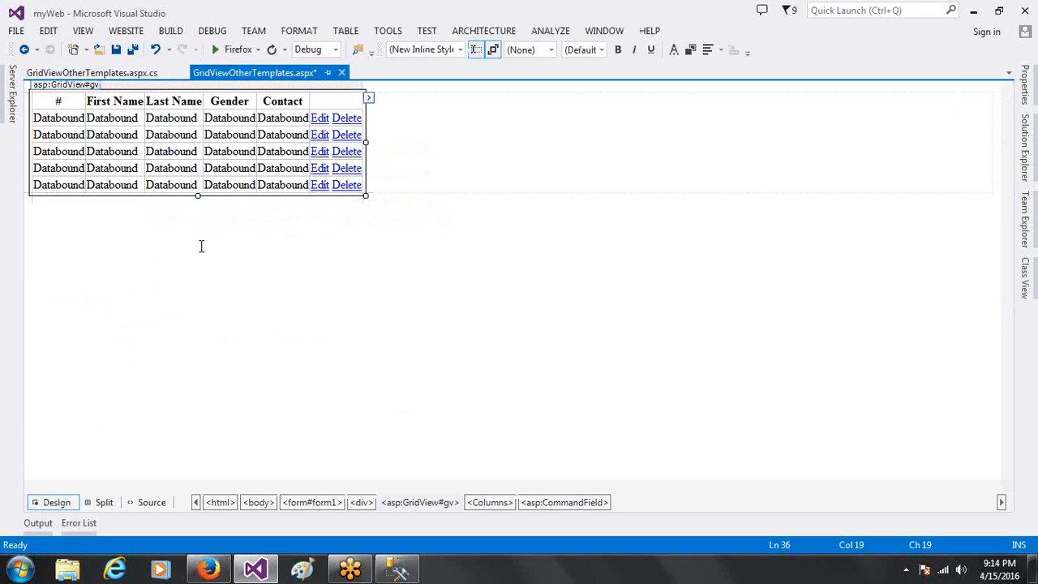
pyautogui.moveTo(151, 502)
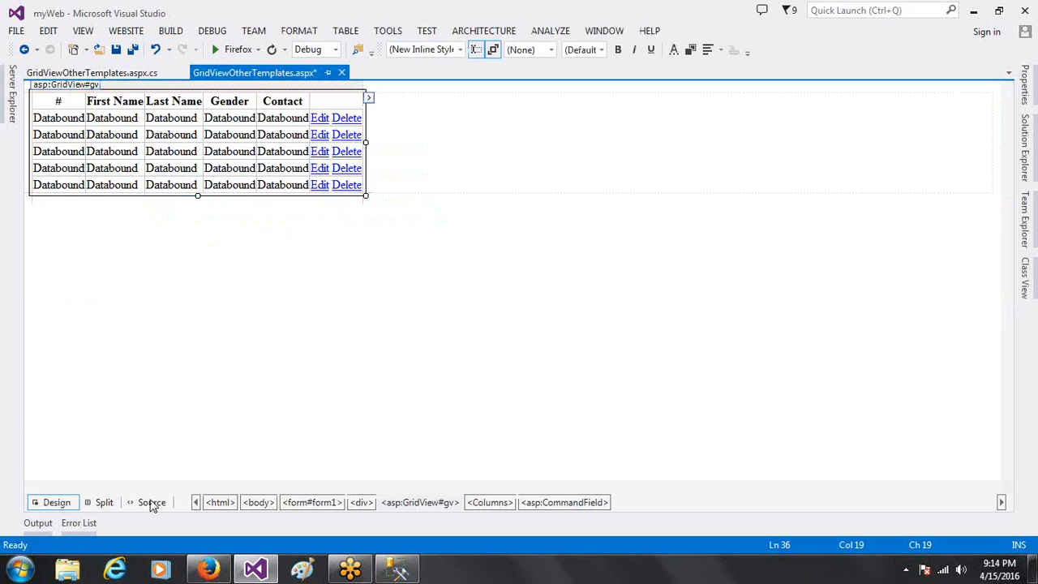
pyautogui.moveTo(151, 502)
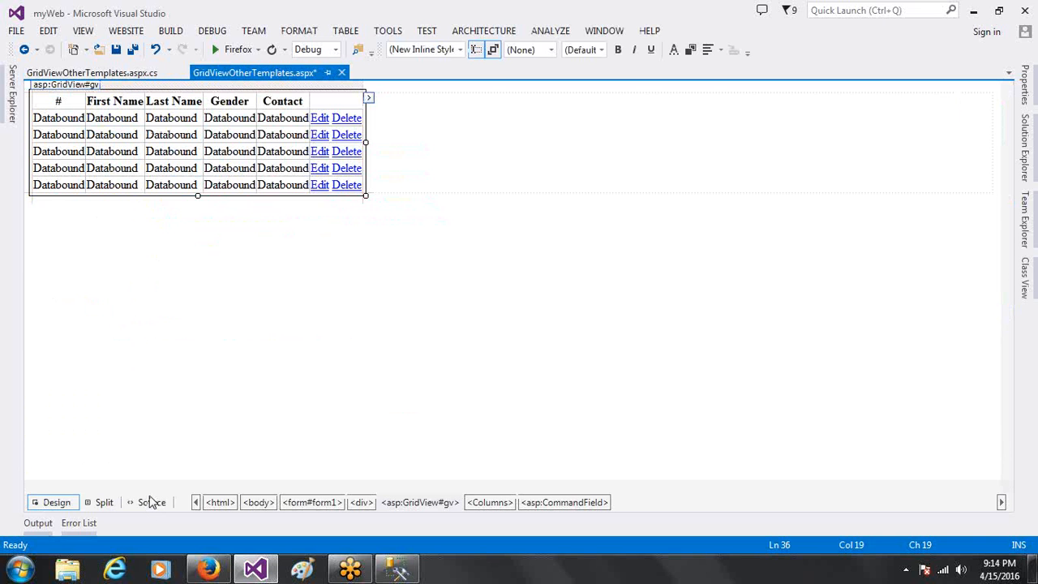
# Comment out the CommandField and start an asp:ButtonField with ButtonType="Link"
pyautogui.click(150, 502)
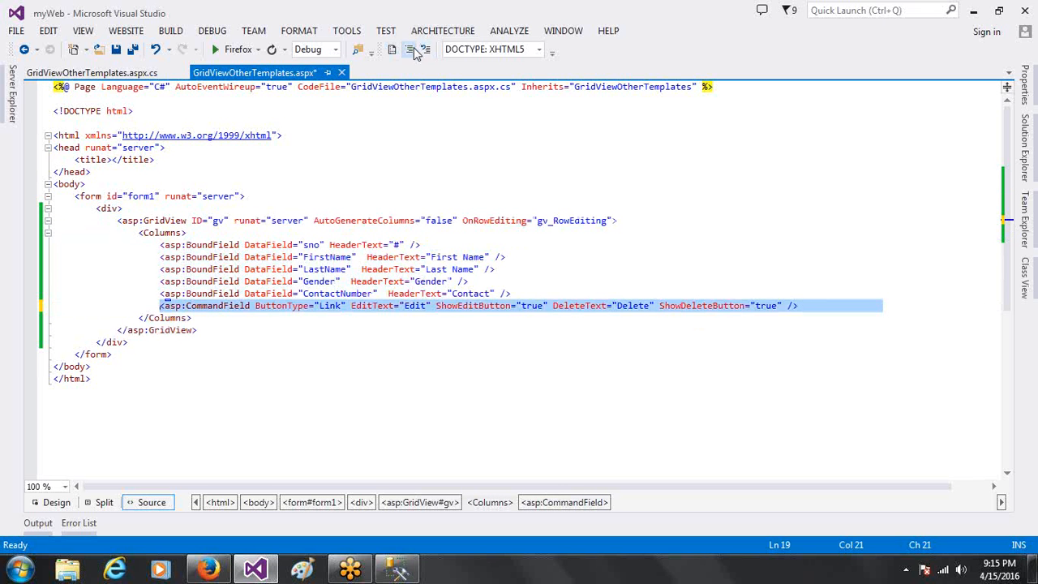
pyautogui.click(409, 49)
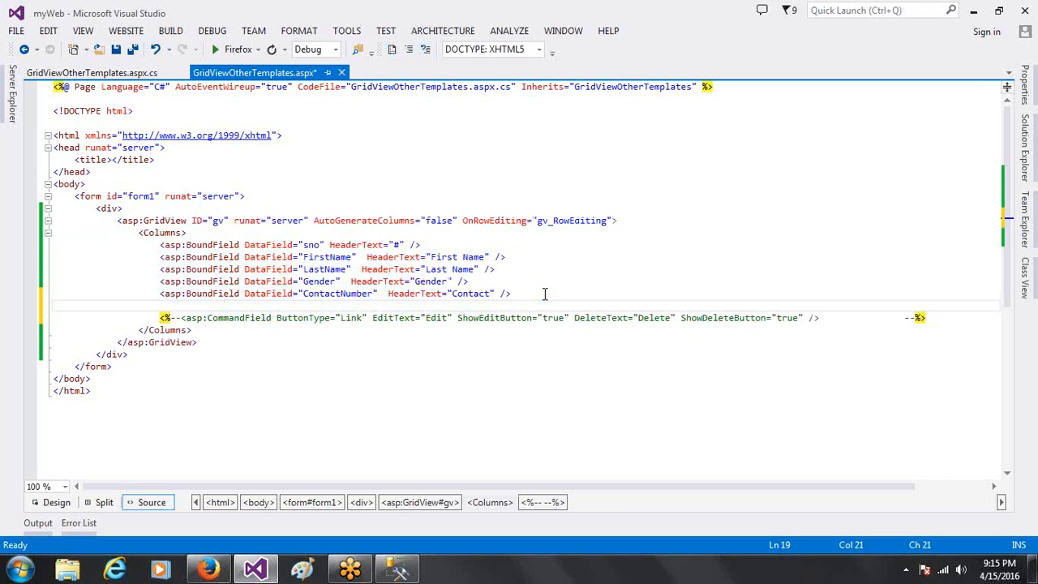
pyautogui.write('<asp:ButtonField')
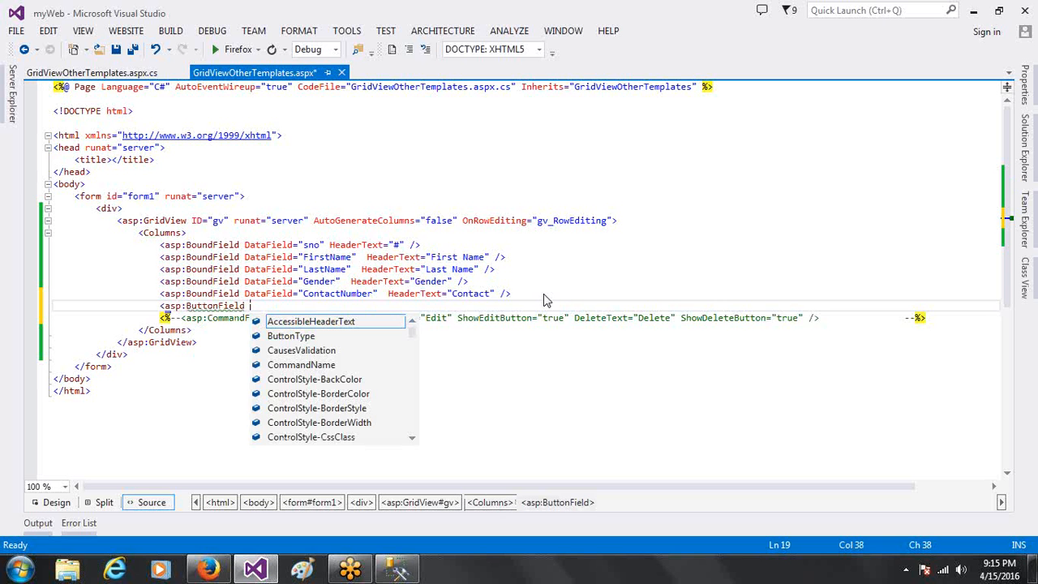
pyautogui.write('ou')
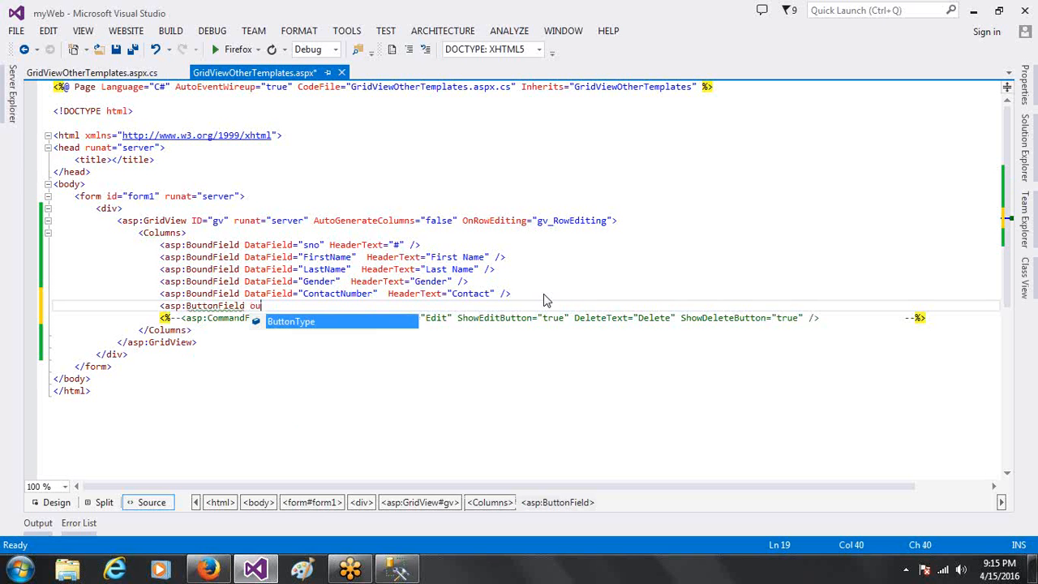
pyautogui.write('ButtonType')
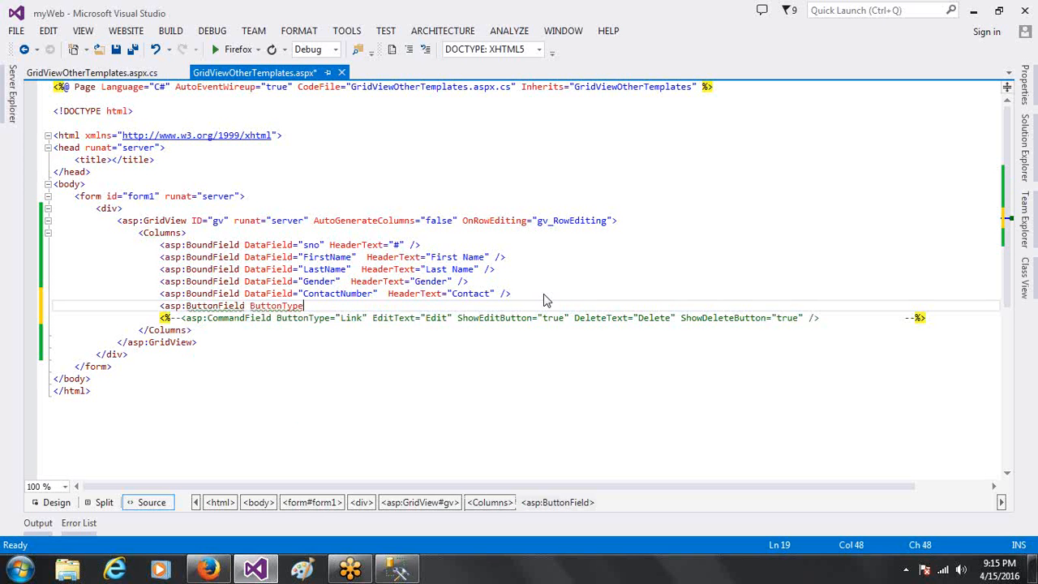
pyautogui.write('="')
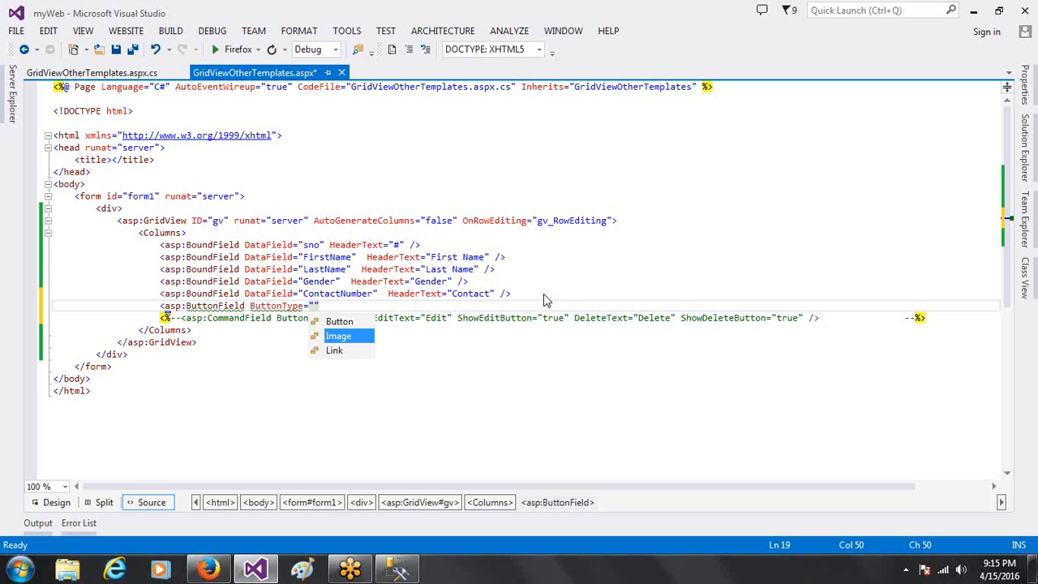
pyautogui.click(334, 350)
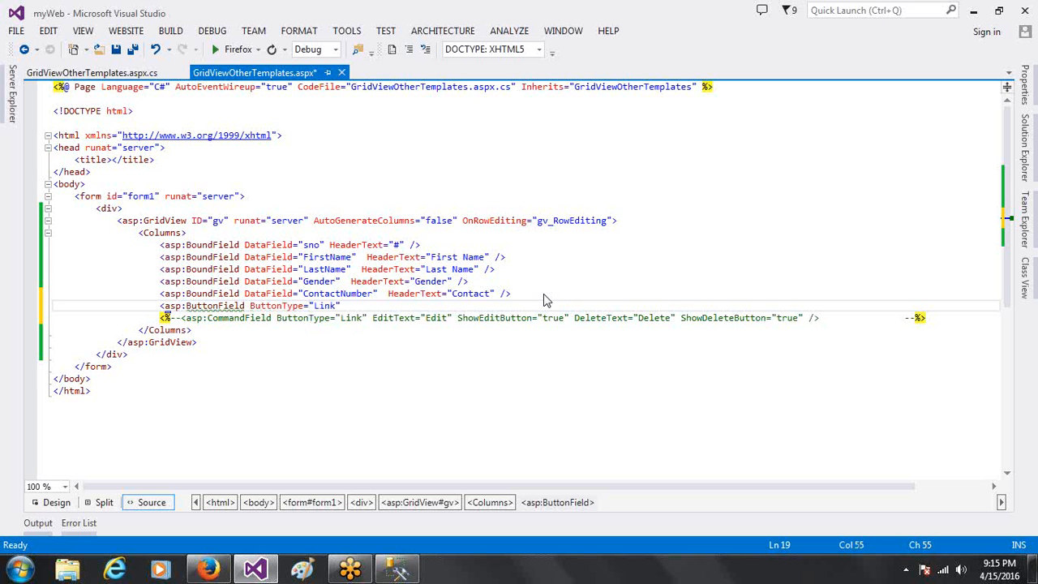
# Set the ButtonField's CommandName and Text both to "Edit"
pyautogui.write('com')
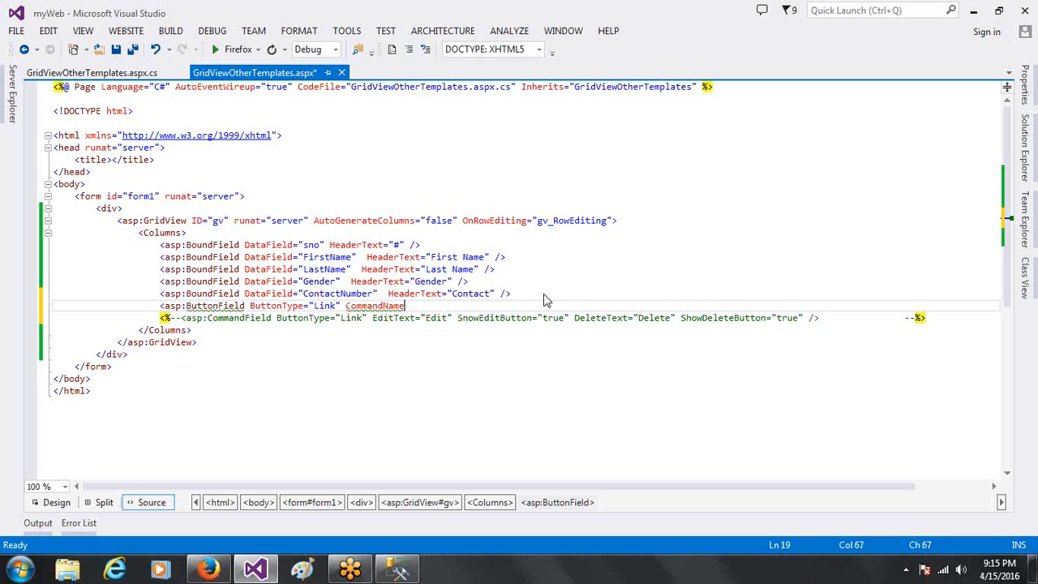
pyautogui.write('""')
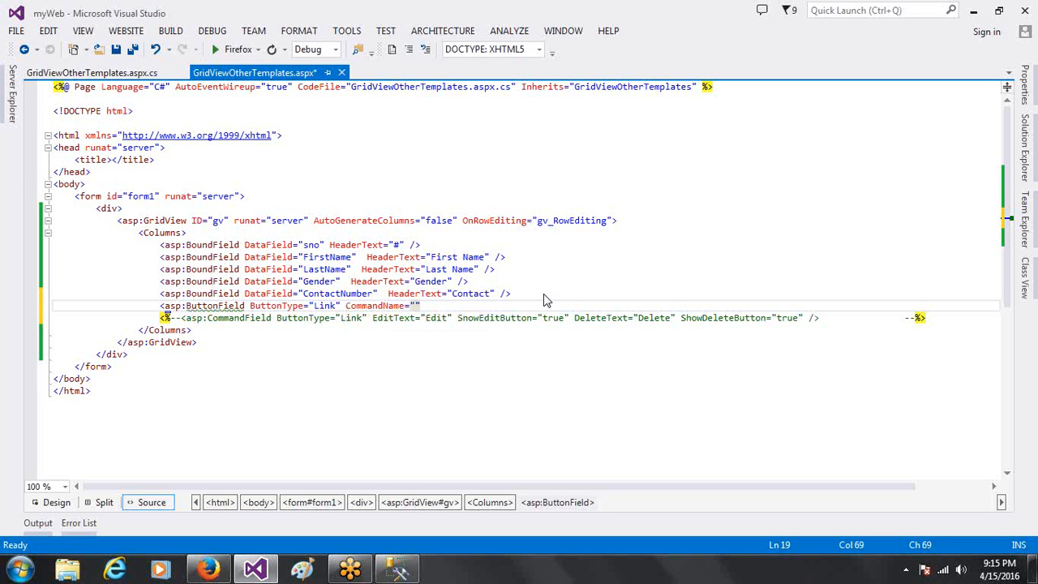
pyautogui.click(417, 305)
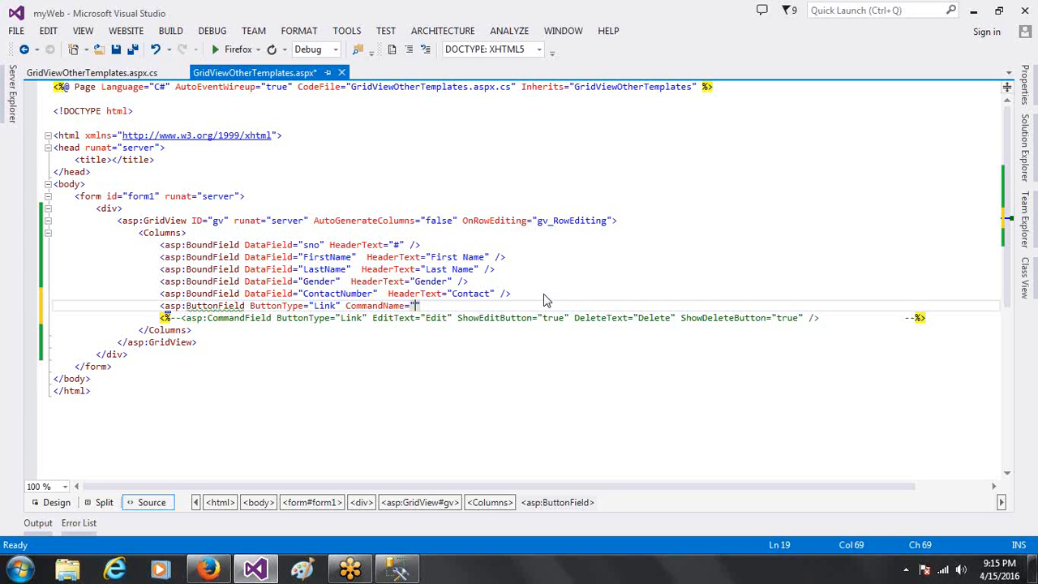
pyautogui.write('Edit')
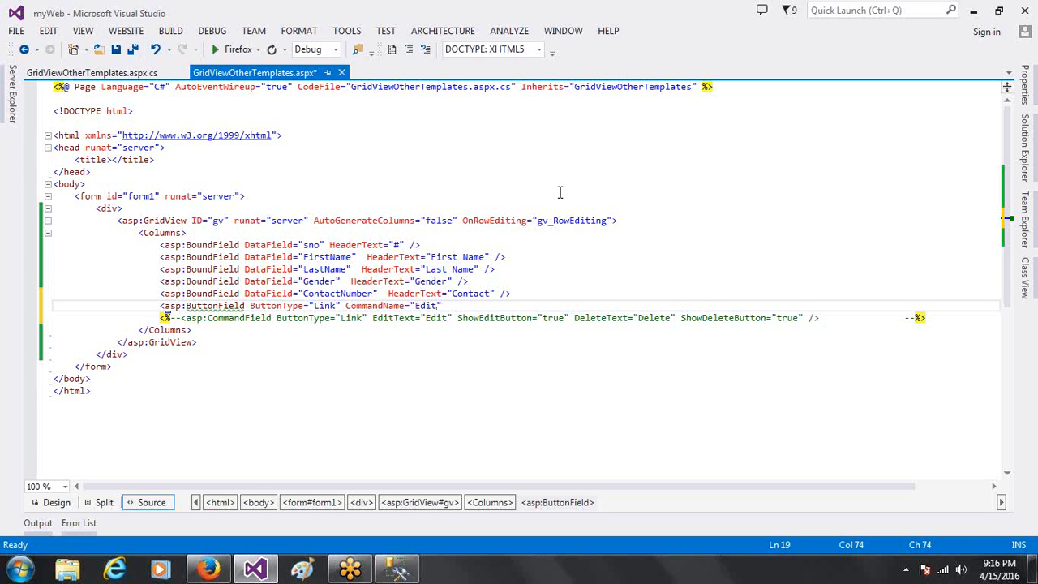
pyautogui.write('tes')
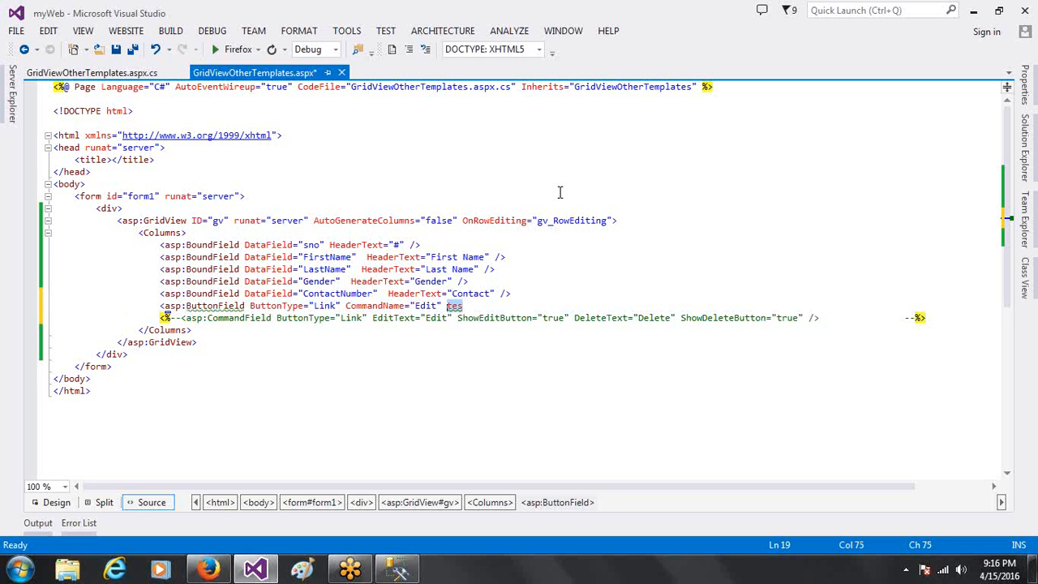
pyautogui.write('Text="Edit" />')
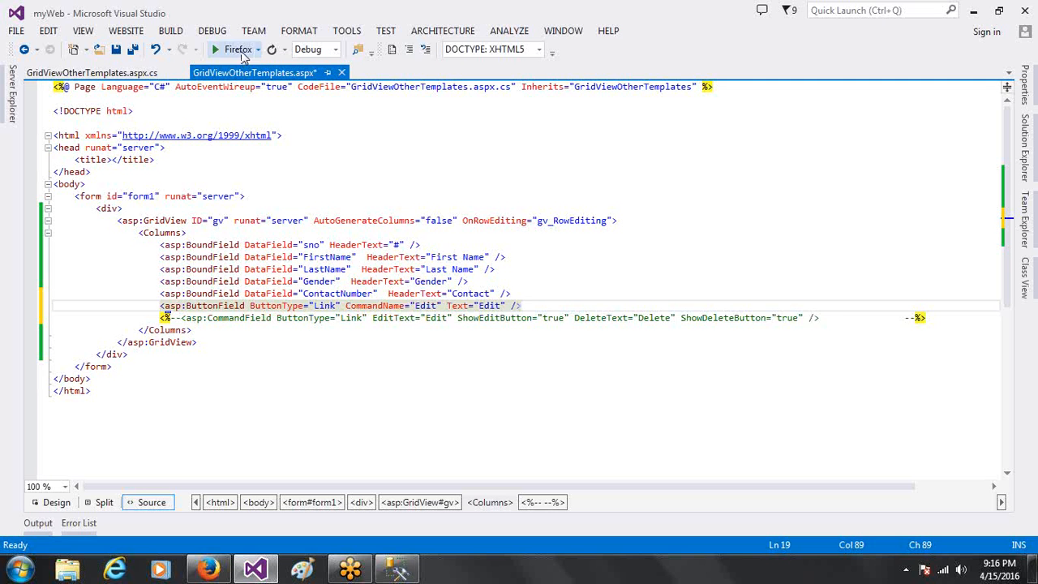
# Run the page in Firefox to view the 12-student grid with Edit links, then return to Visual Studio
pyautogui.click(215, 50)
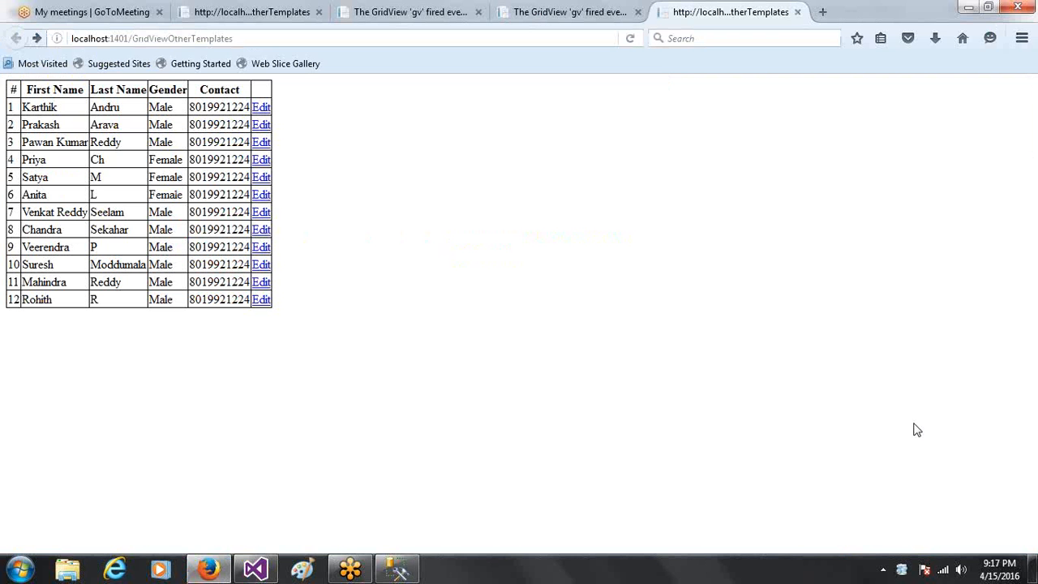
pyautogui.moveTo(274, 184)
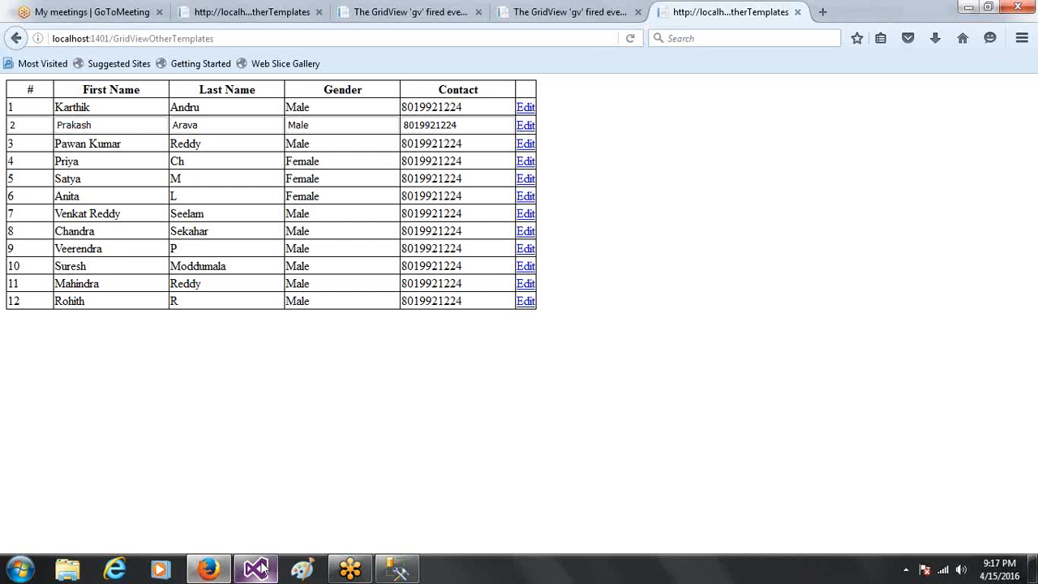
pyautogui.click(256, 568)
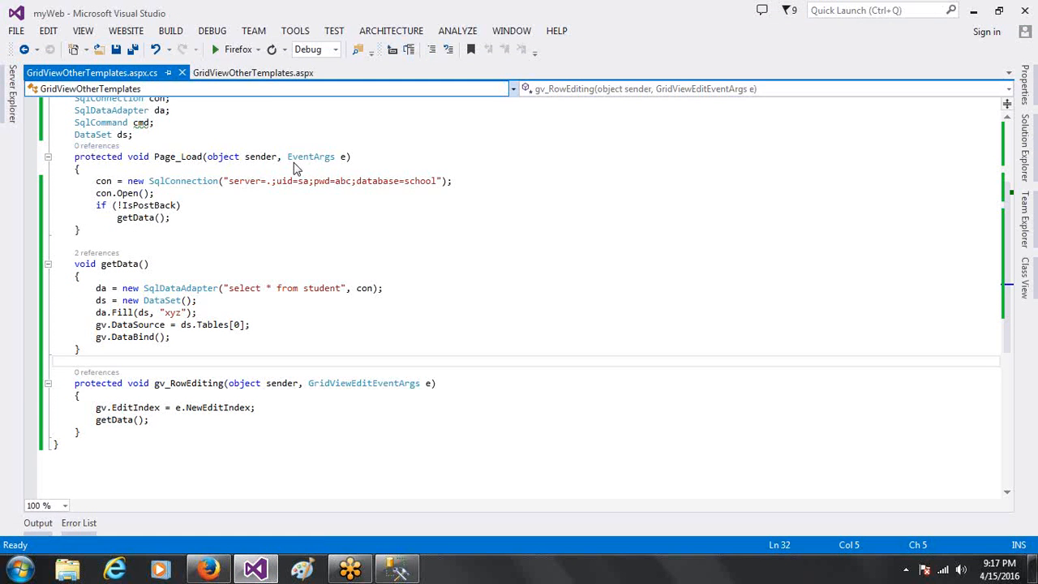
# Show the .aspx page in Design view and select the GridView to see its properties
pyautogui.click(252, 72)
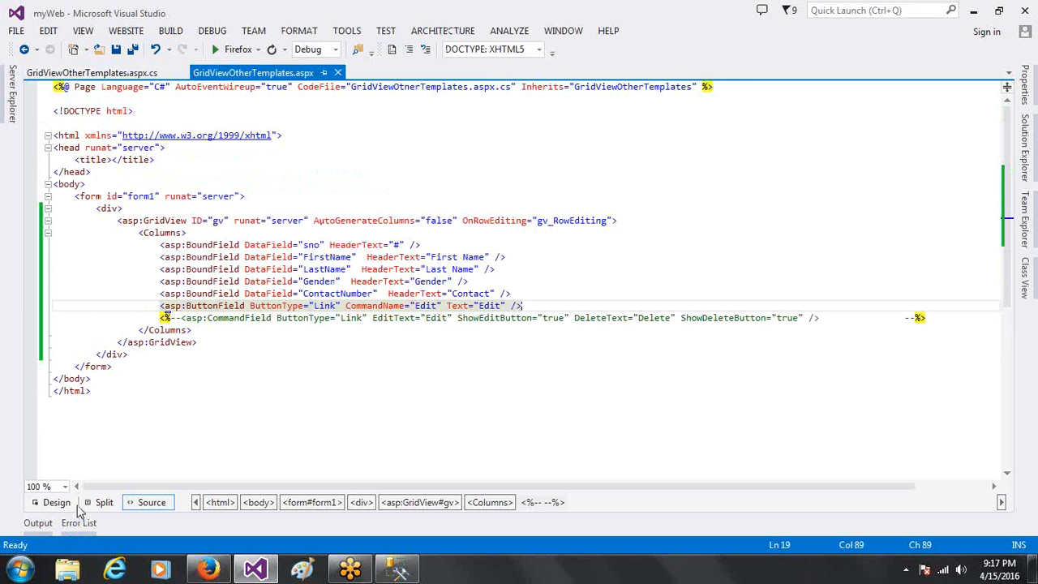
pyautogui.click(56, 502)
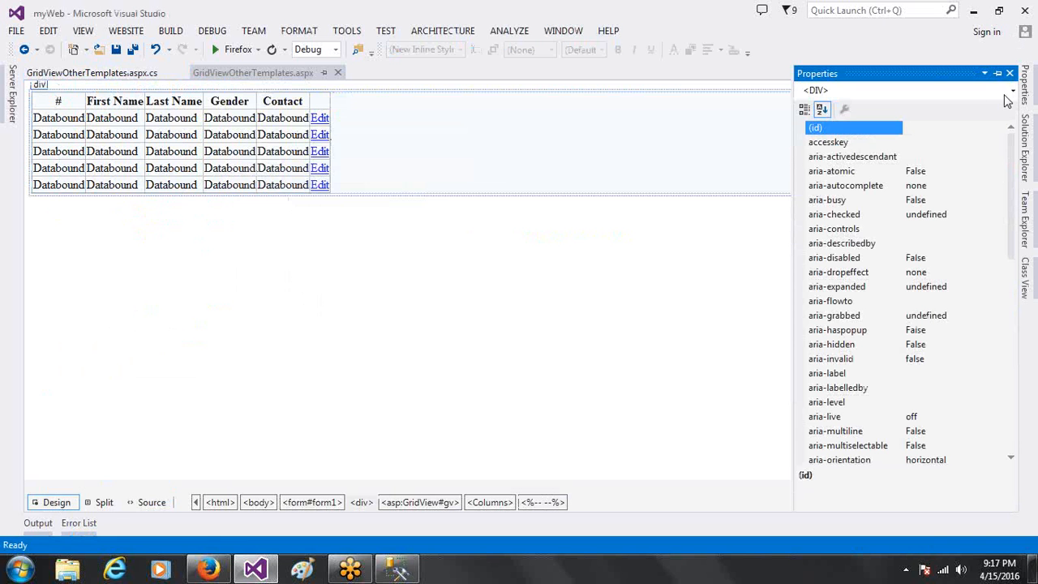
pyautogui.click(1011, 90)
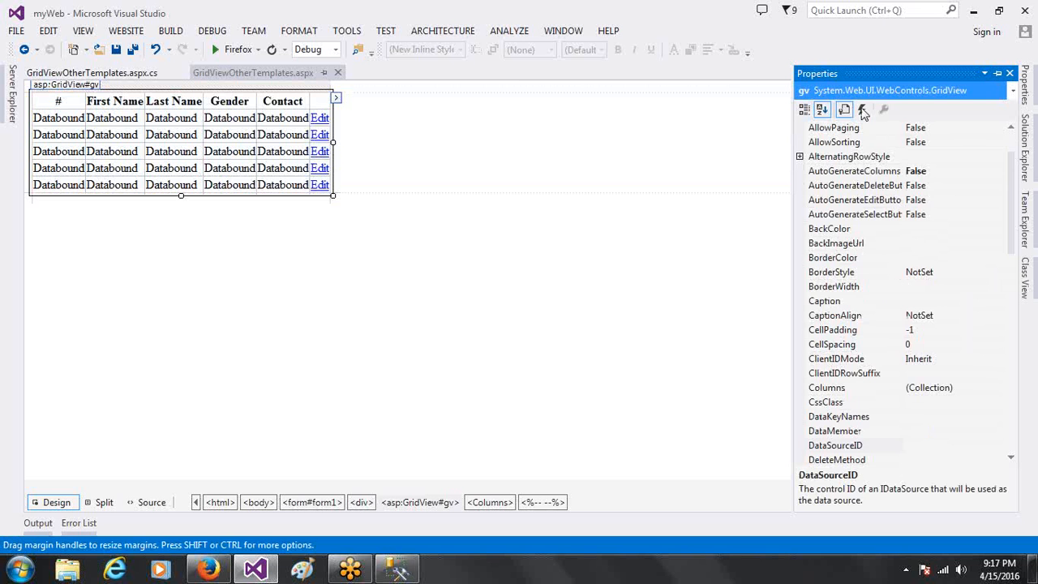
# Create the gv_RowCommand event handler and start an e.CommandName comparison in it
pyautogui.click(862, 108)
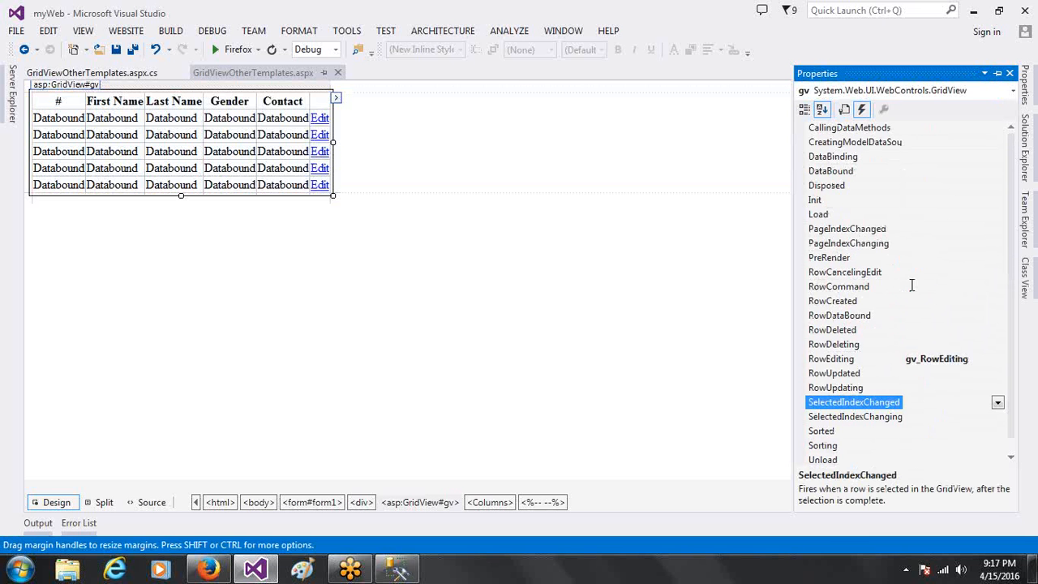
pyautogui.doubleClick(839, 286)
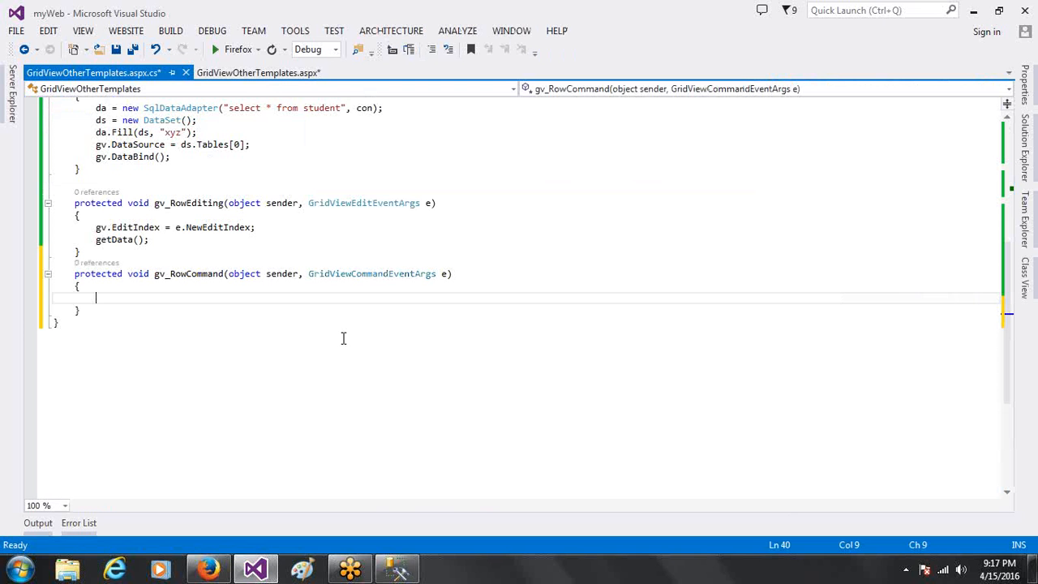
pyautogui.write('e.c')
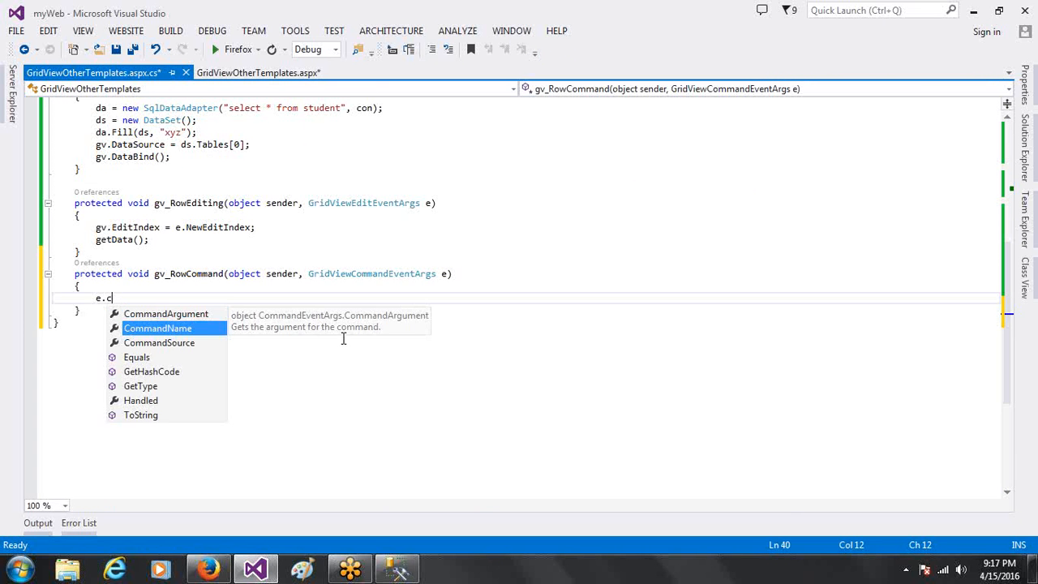
pyautogui.press('Up')
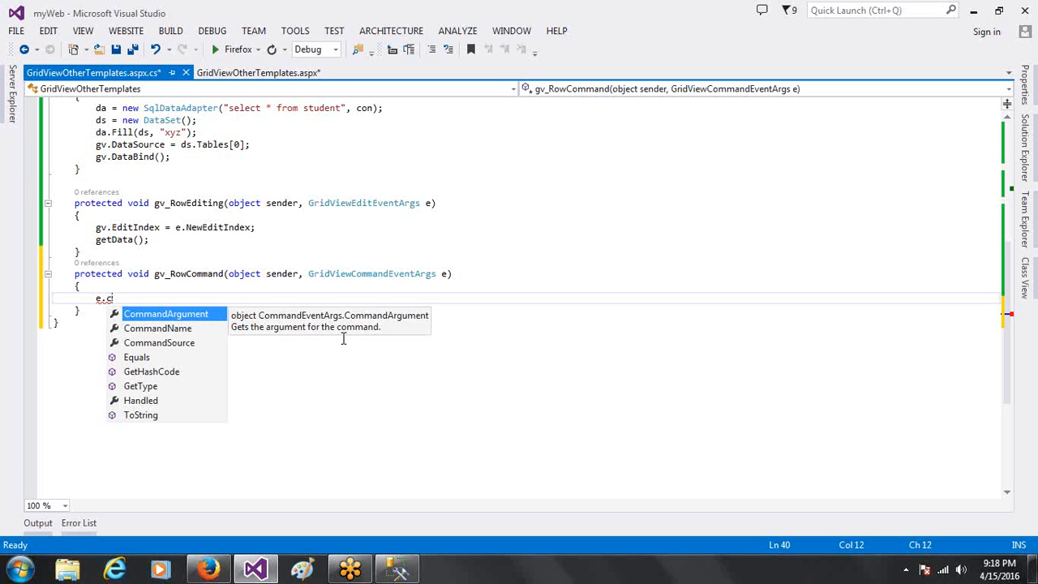
pyautogui.press('down')
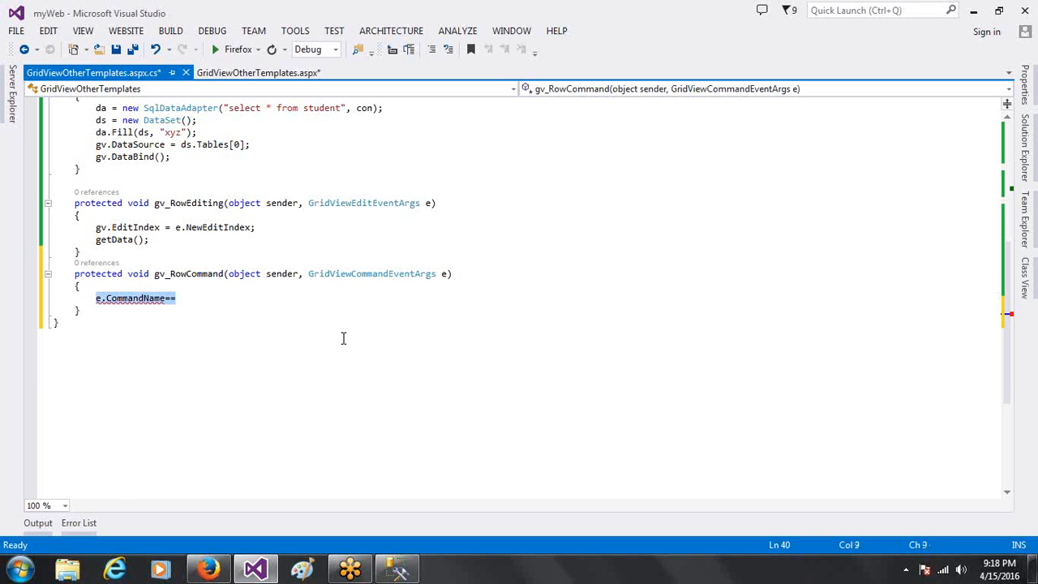
# Add if (e.CommandName == "edit") and else if (e.CommandName == "delete") blocks to gv_RowCommand
pyautogui.write('if(')
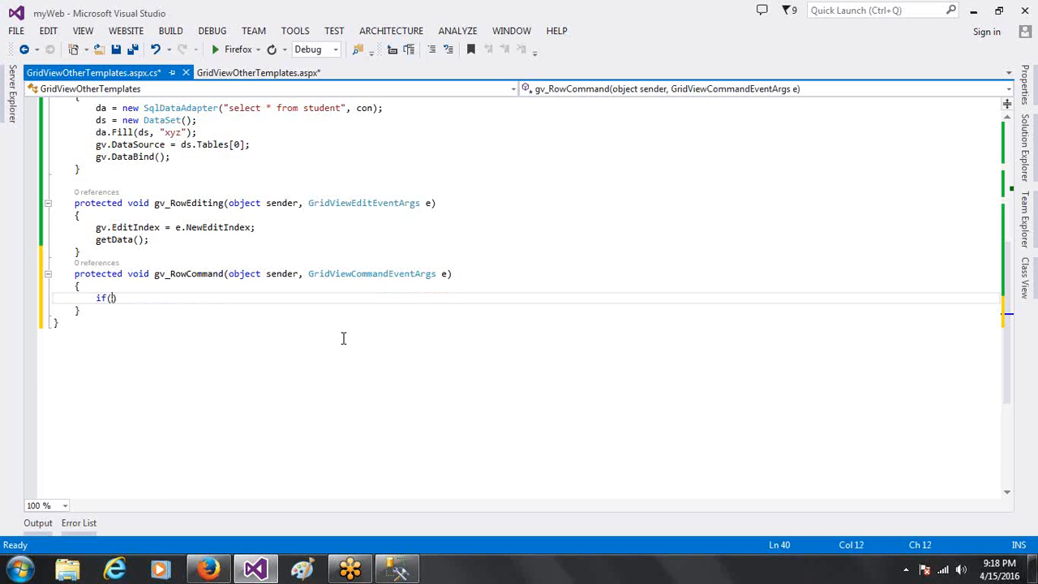
pyautogui.write('e.CommandName')
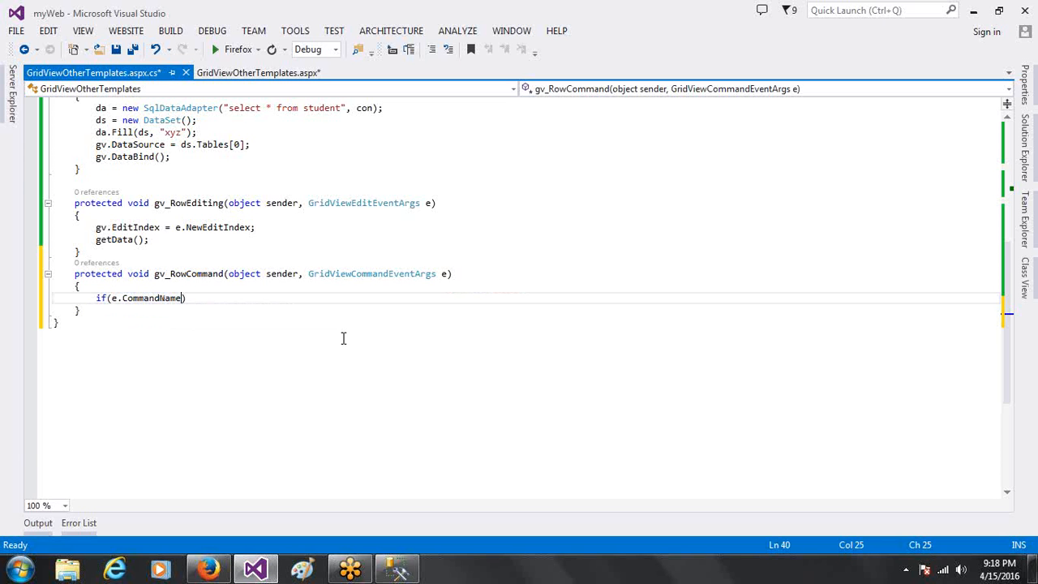
pyautogui.write('==""')
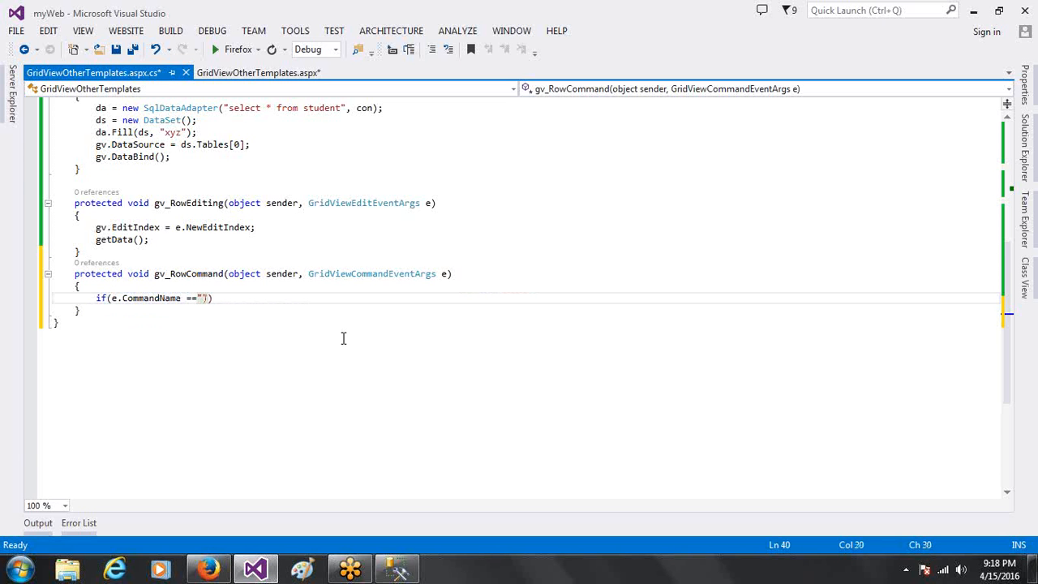
pyautogui.write('edit')
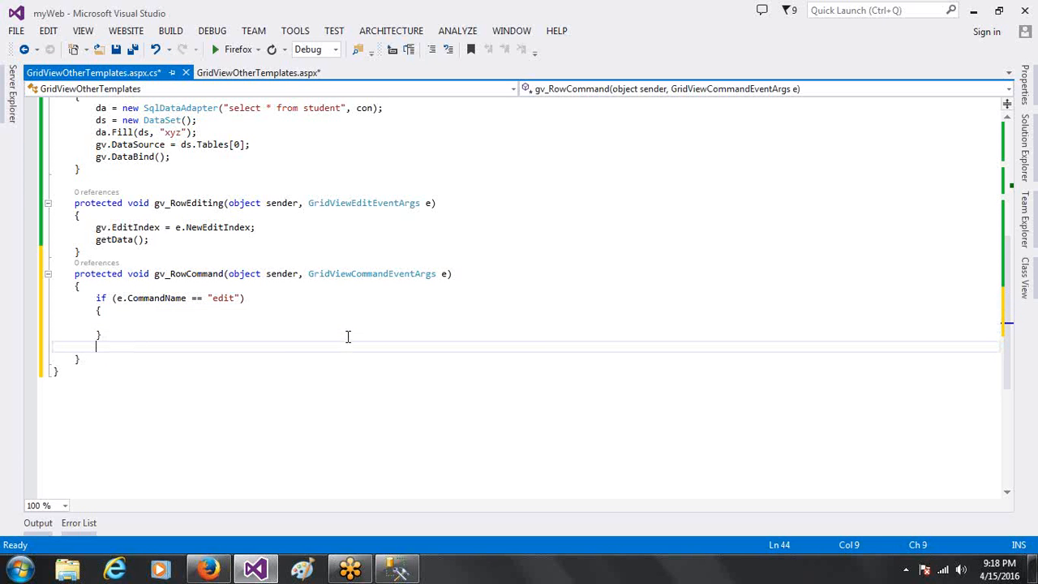
pyautogui.write('else if()')
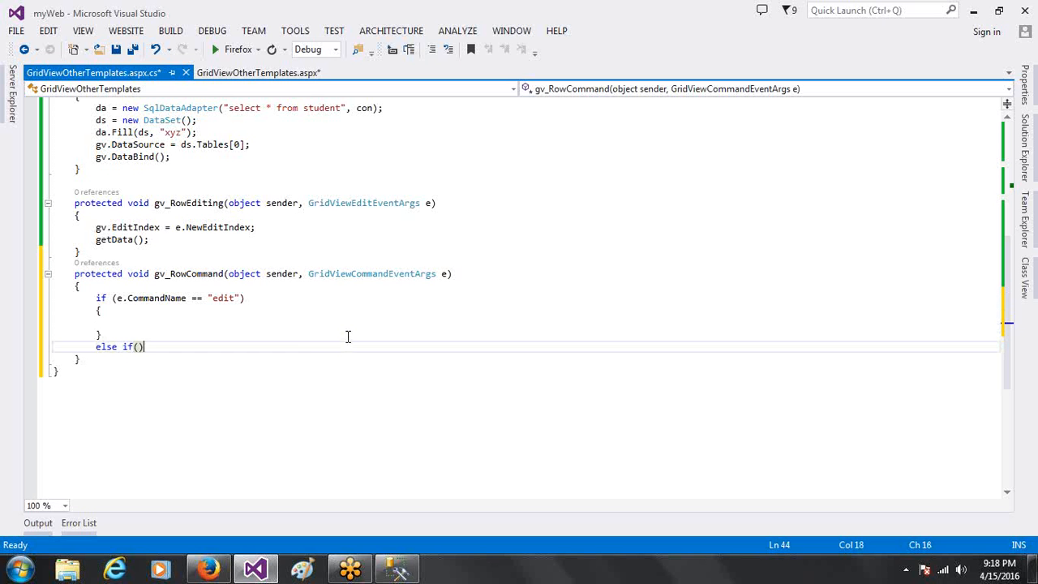
pyautogui.write('ec.om')
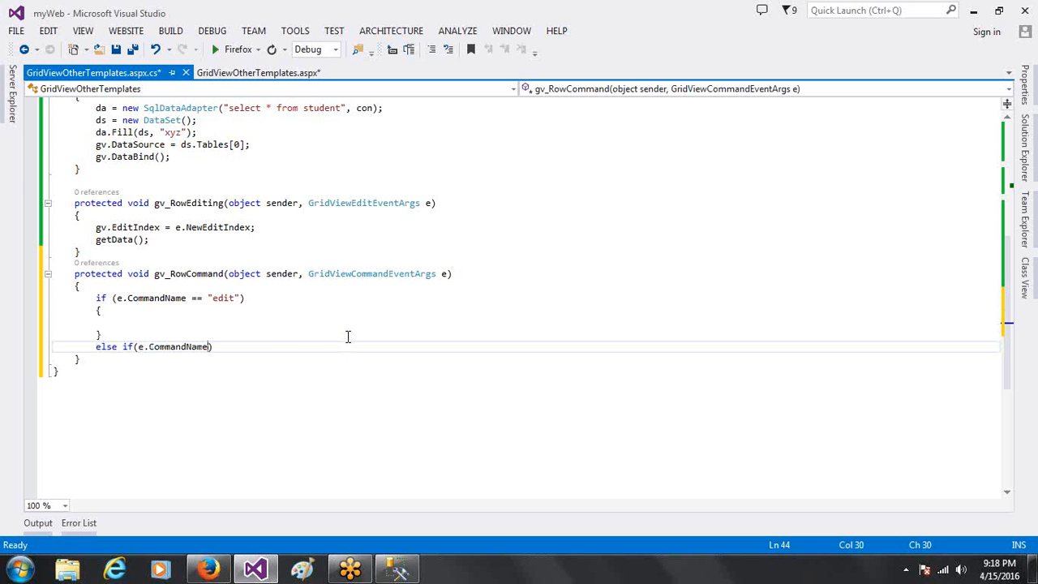
pyautogui.write('=="de"')
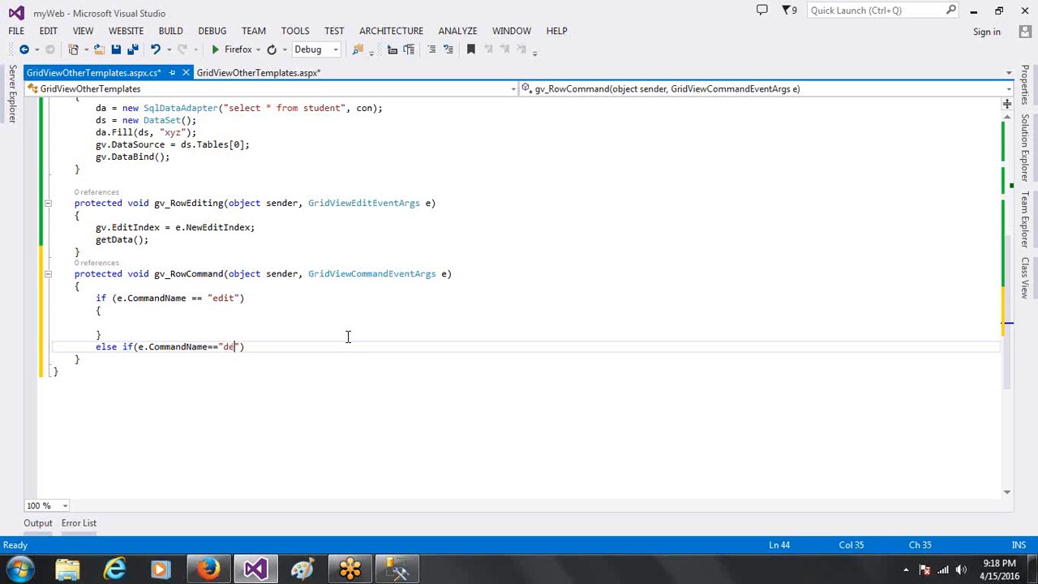
pyautogui.write('lete')
pyautogui.write('{ }')
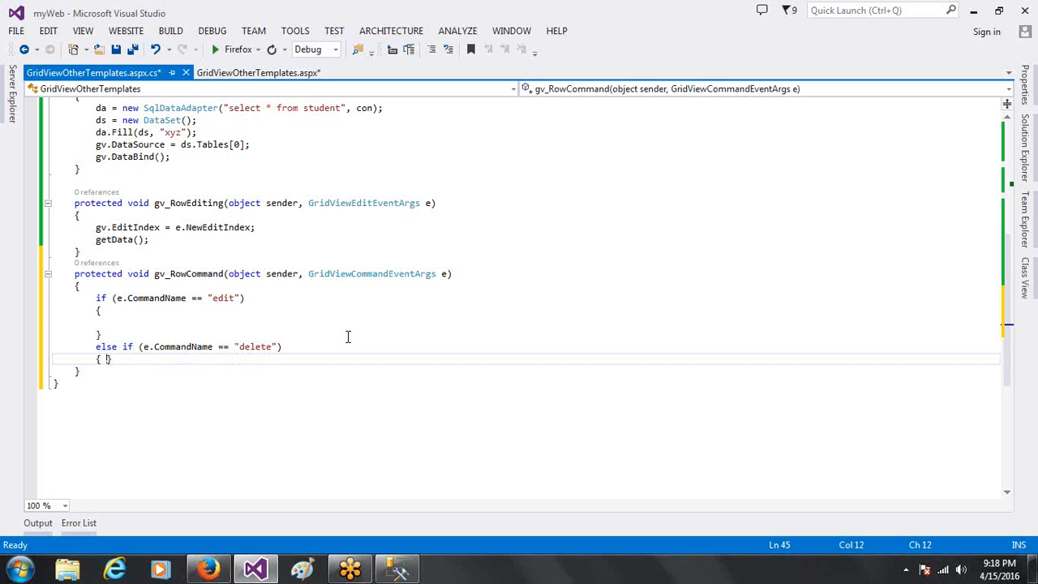
pyautogui.press('enter')
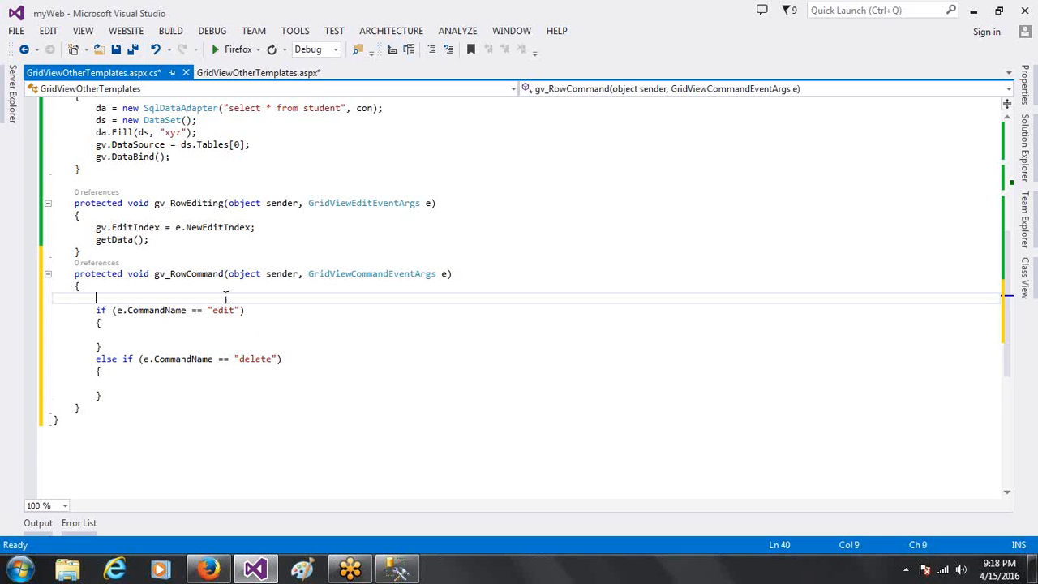
# Declare int index = Convert.ToInt32(e.CommandArgument) in gv_RowCommand
pyautogui.write('int ind')
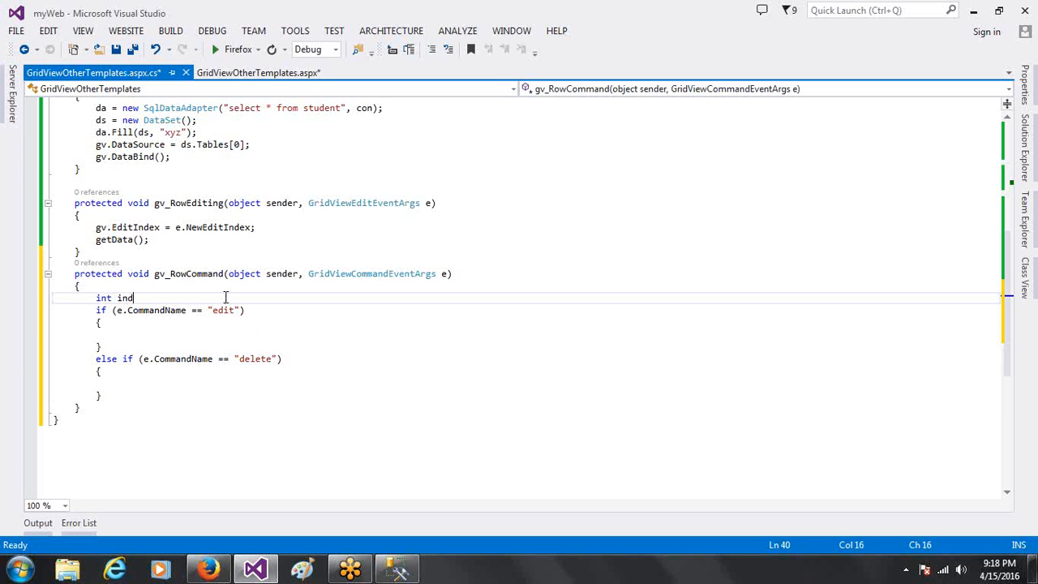
pyautogui.write('ex=')
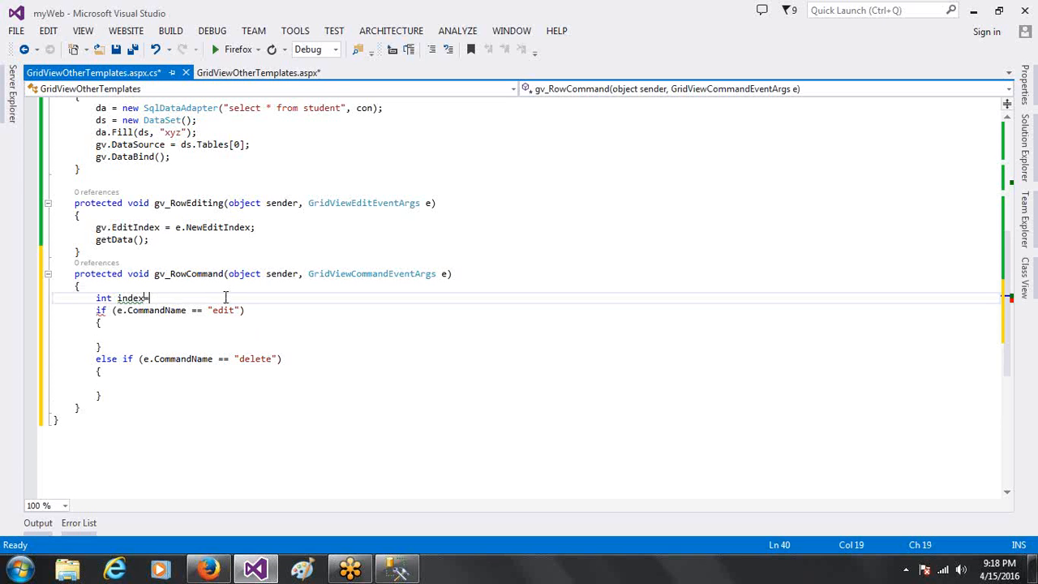
pyautogui.write('e')
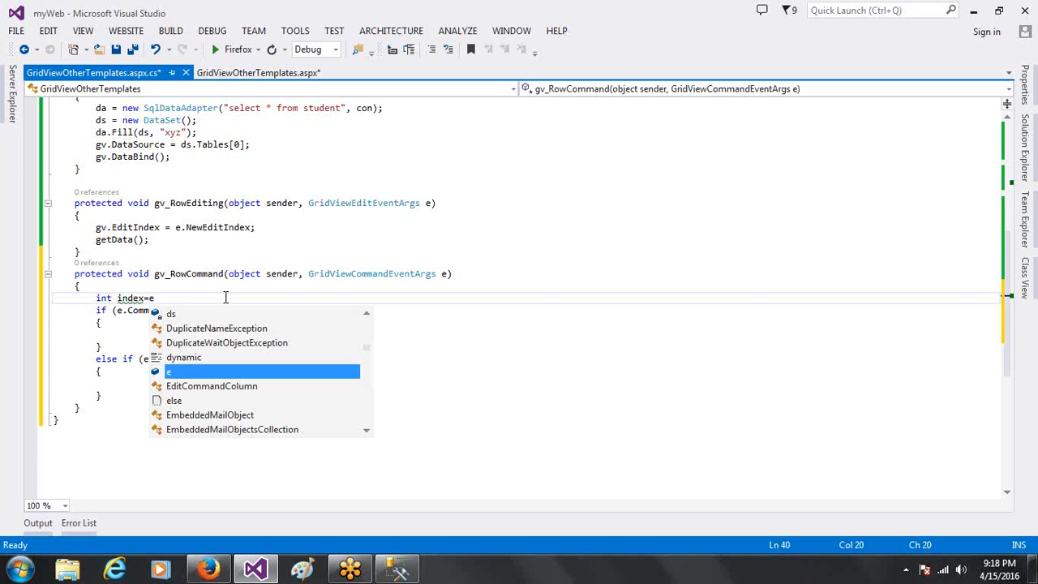
pyautogui.write('.CommandArgument')
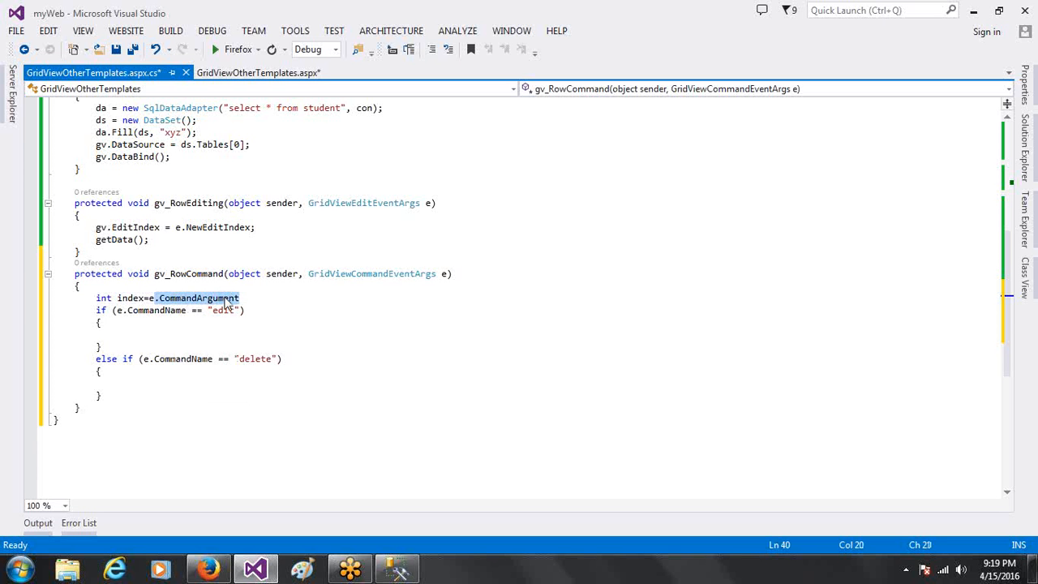
pyautogui.press('Delete')
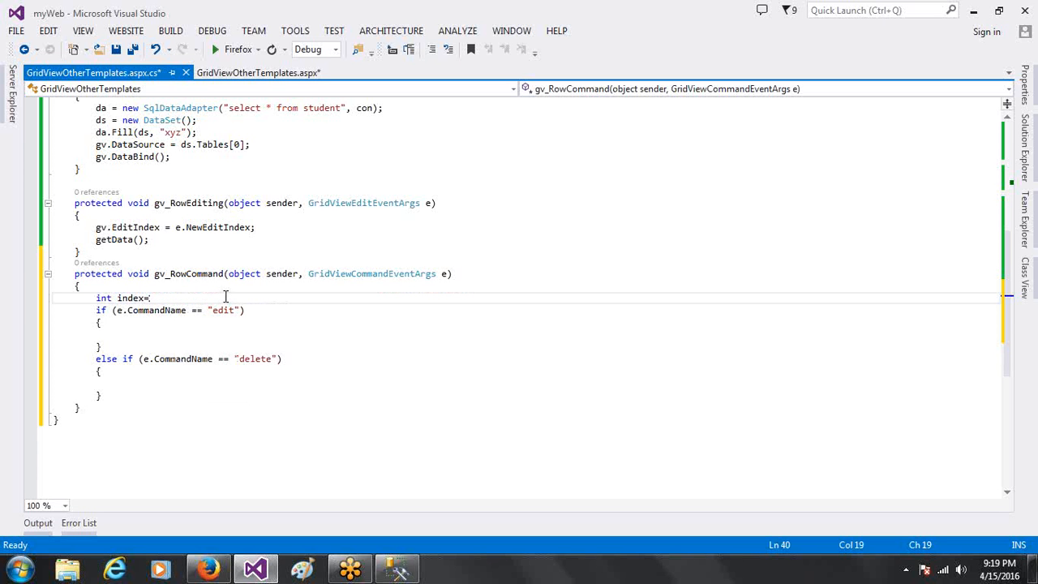
pyautogui.write('Convert.ToInt32')
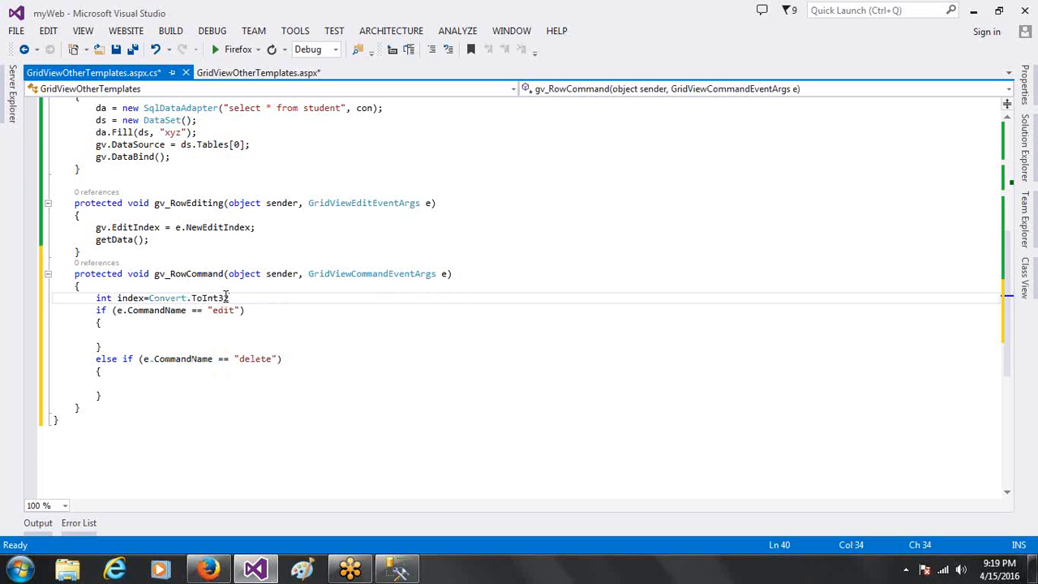
pyautogui.write('(e.CommandArgument);')
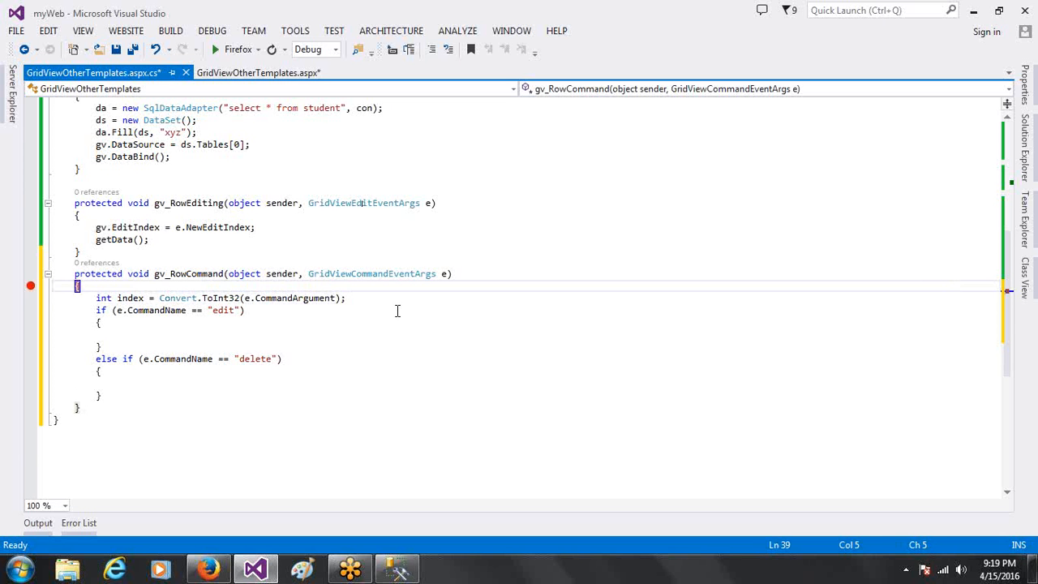
# On the next line, fetch GridViewRow row = gv.Rows[index]
pyautogui.press('enter')
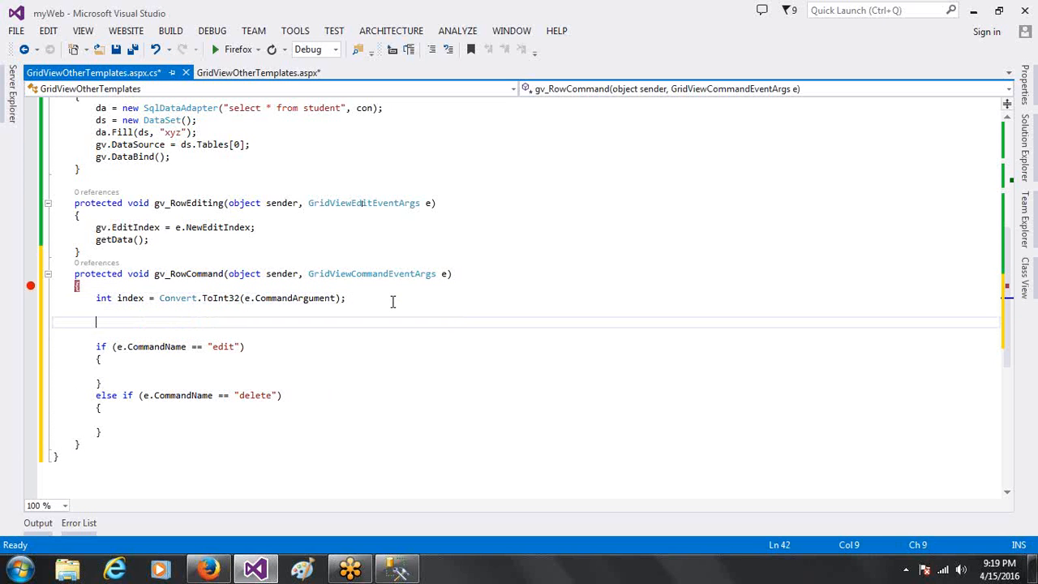
pyautogui.write('GridViewRow')
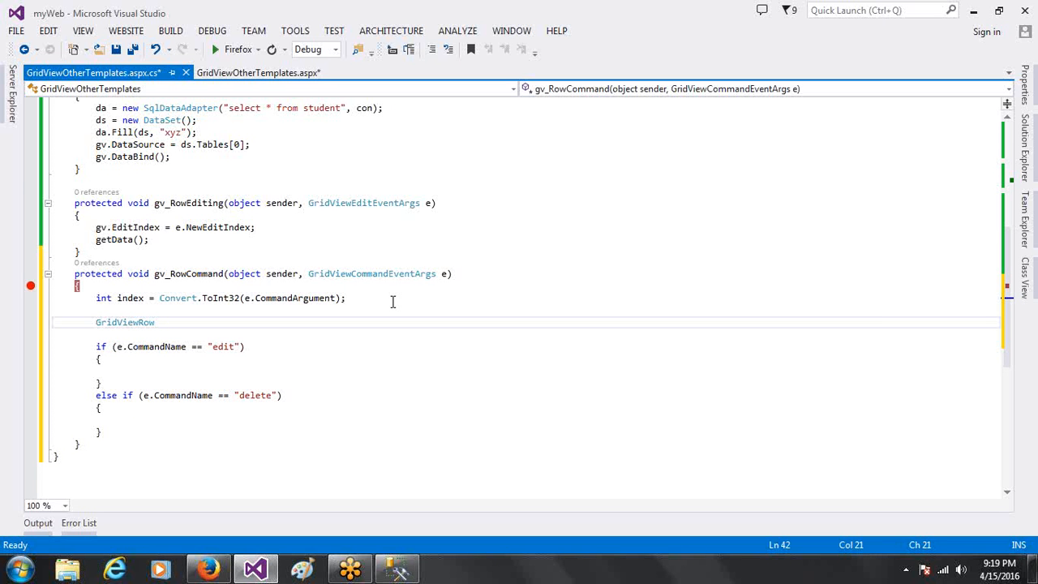
pyautogui.write('row=gv.Rows[')
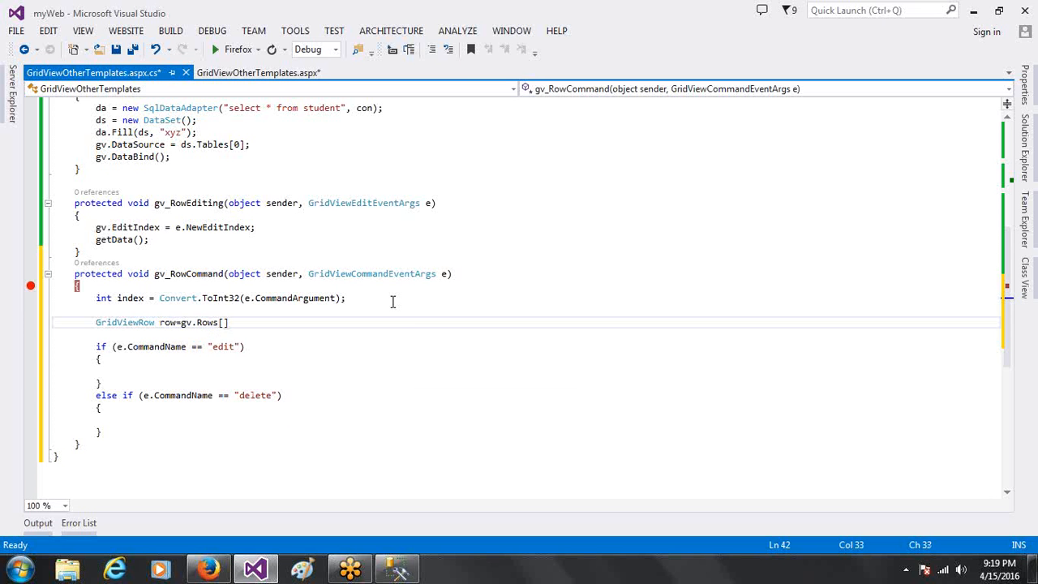
pyautogui.write('index')
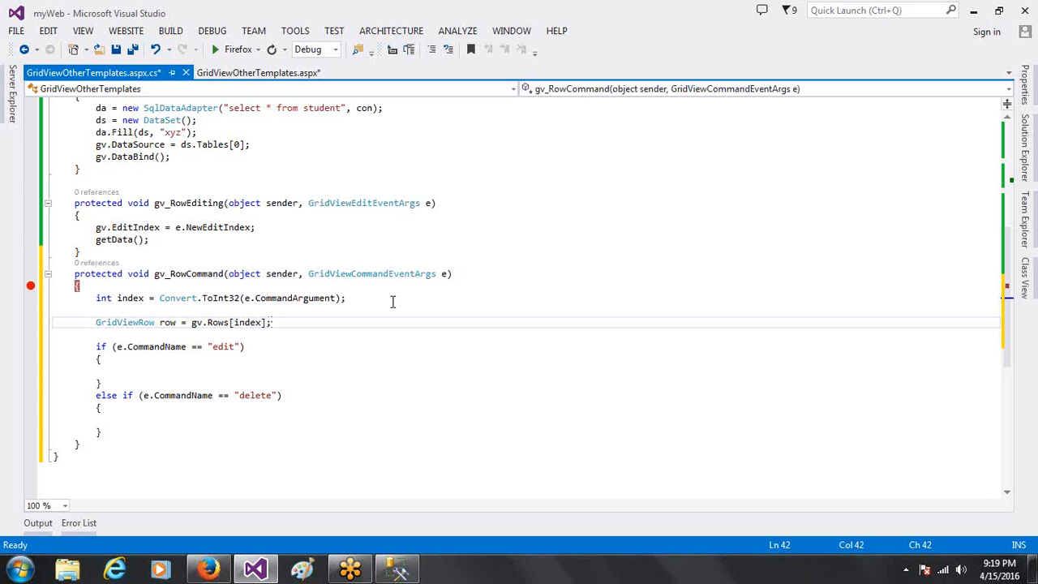
pyautogui.moveTo(294, 268)
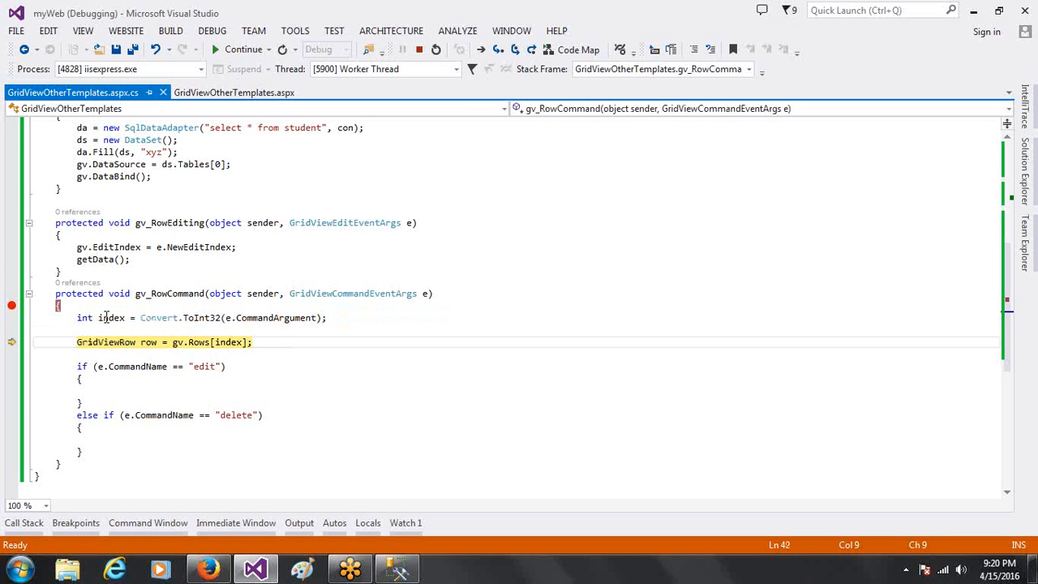
pyautogui.moveTo(112, 317)
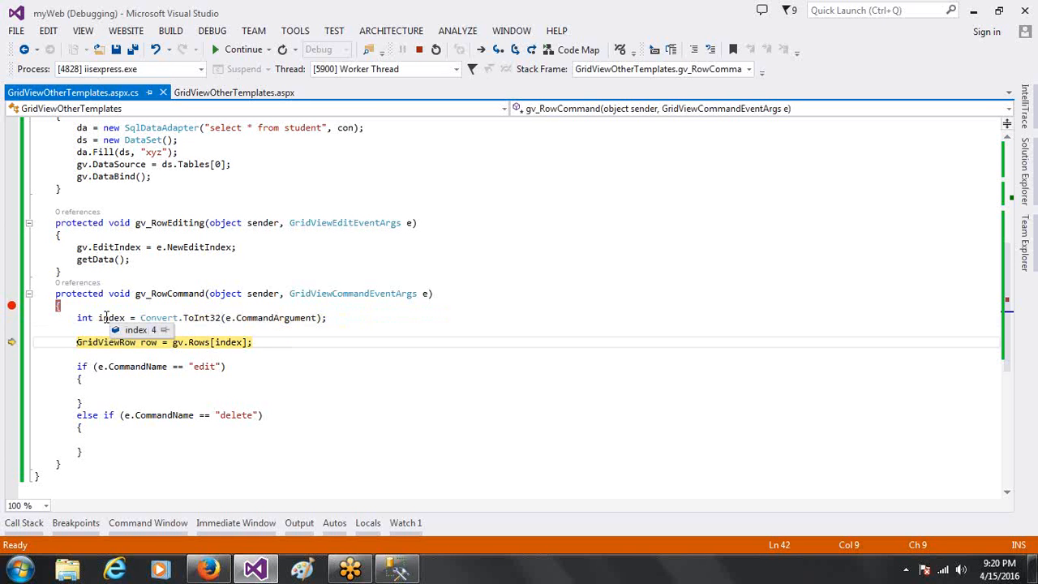
pyautogui.moveTo(155, 317)
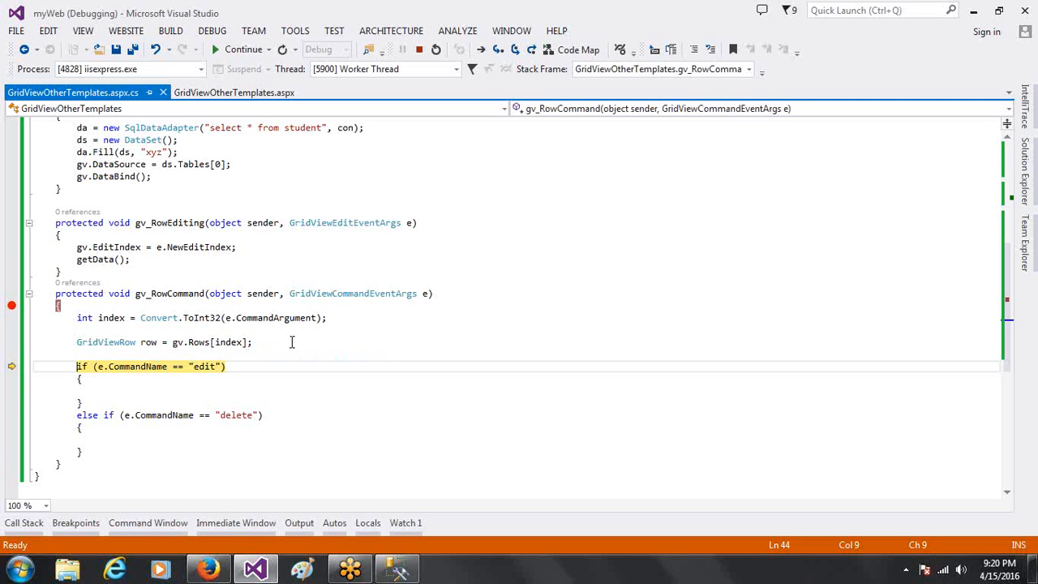
# While paused in the debugger, select the edit and delete if/else branches
pyautogui.moveTo(77, 366); pyautogui.dragTo(108, 452)
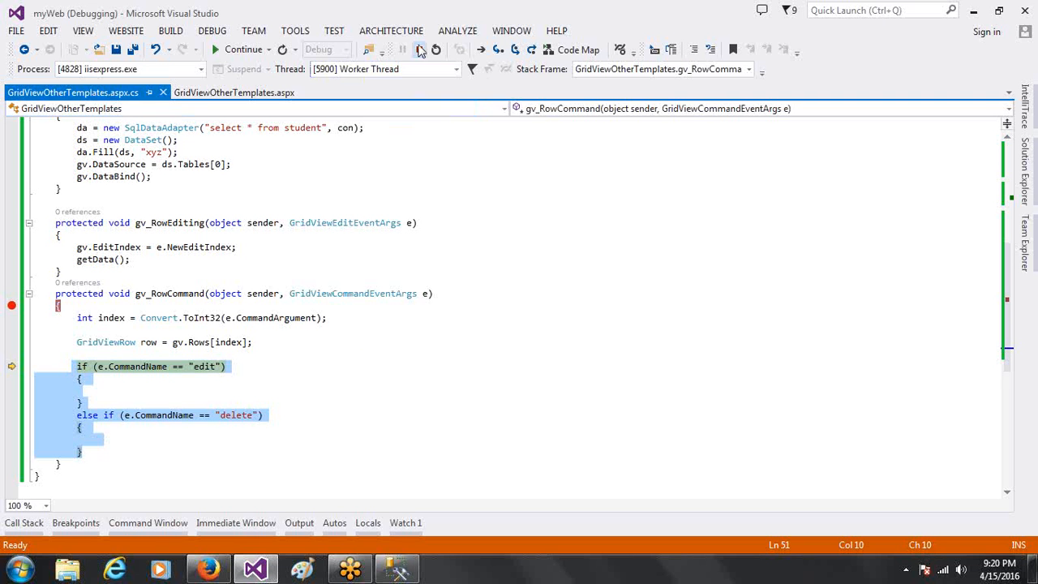
# Stop debugging by terminating the web server, then switch to GridViewOtherTemplates.aspx
pyautogui.click(419, 50)
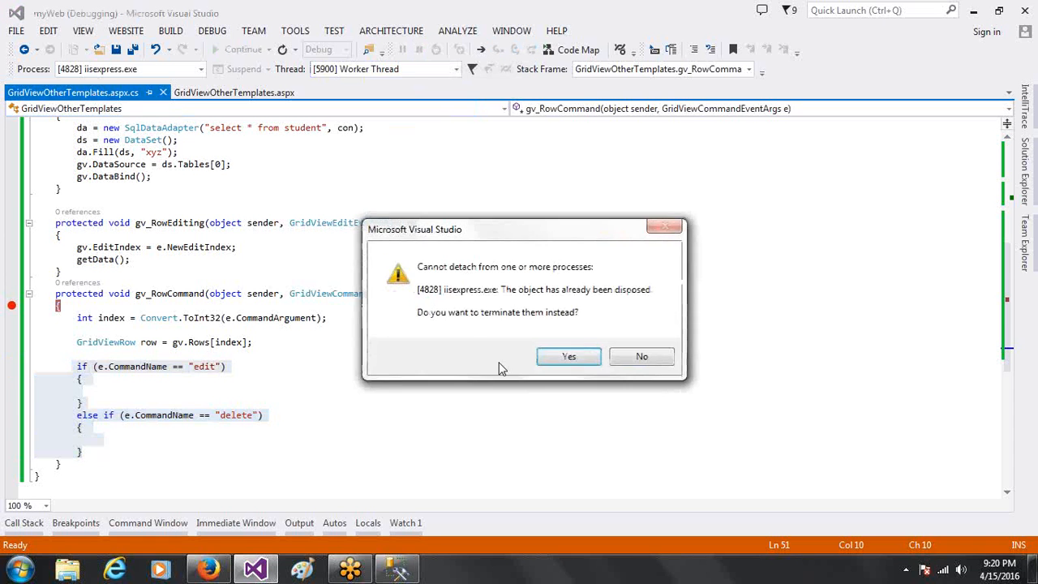
pyautogui.click(569, 356)
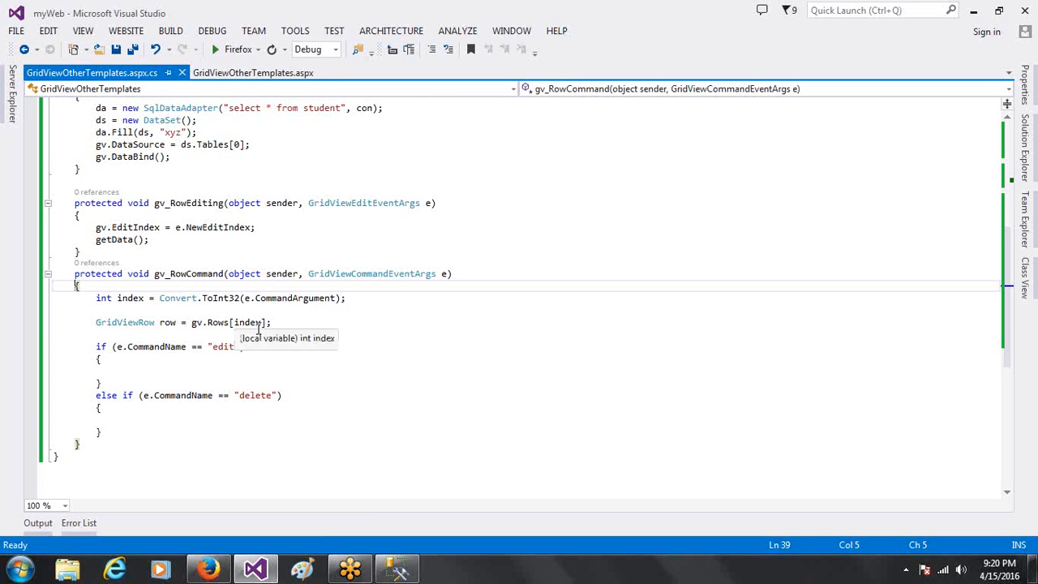
pyautogui.click(253, 72)
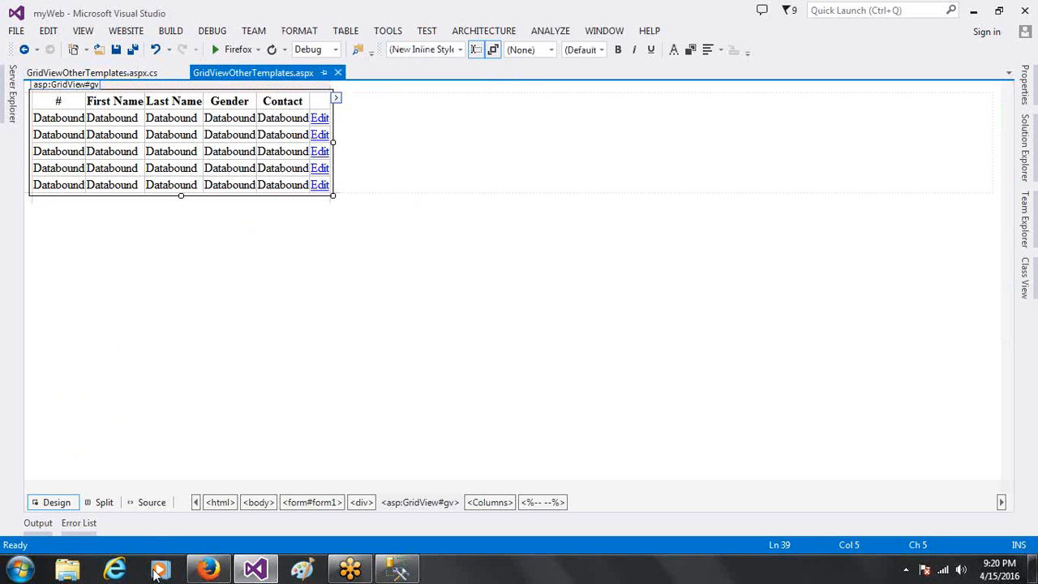
# In Source view, try typing a new tag, preview Design view, then return to the markup
pyautogui.click(151, 502)
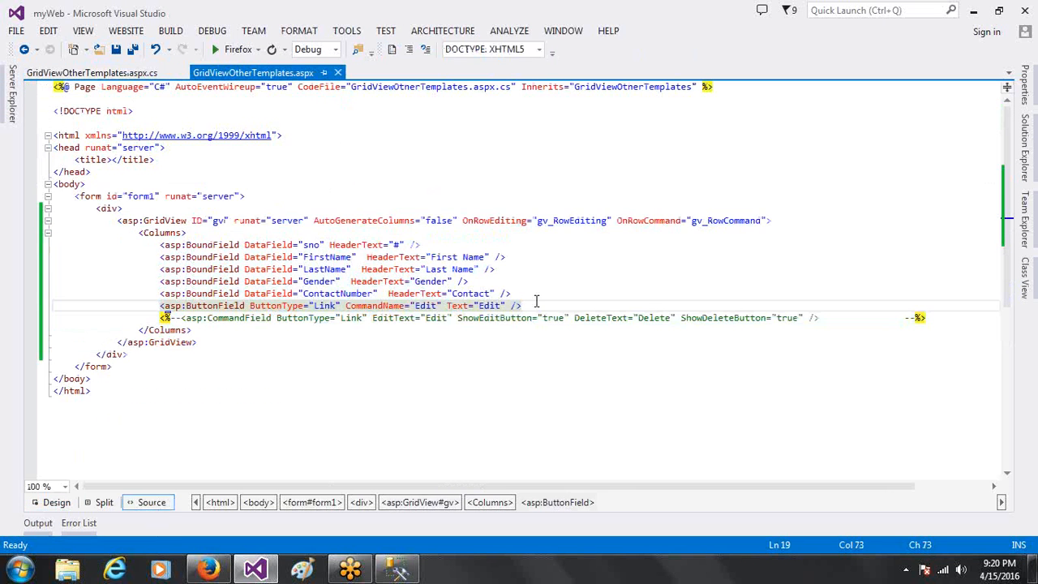
pyautogui.write('<')
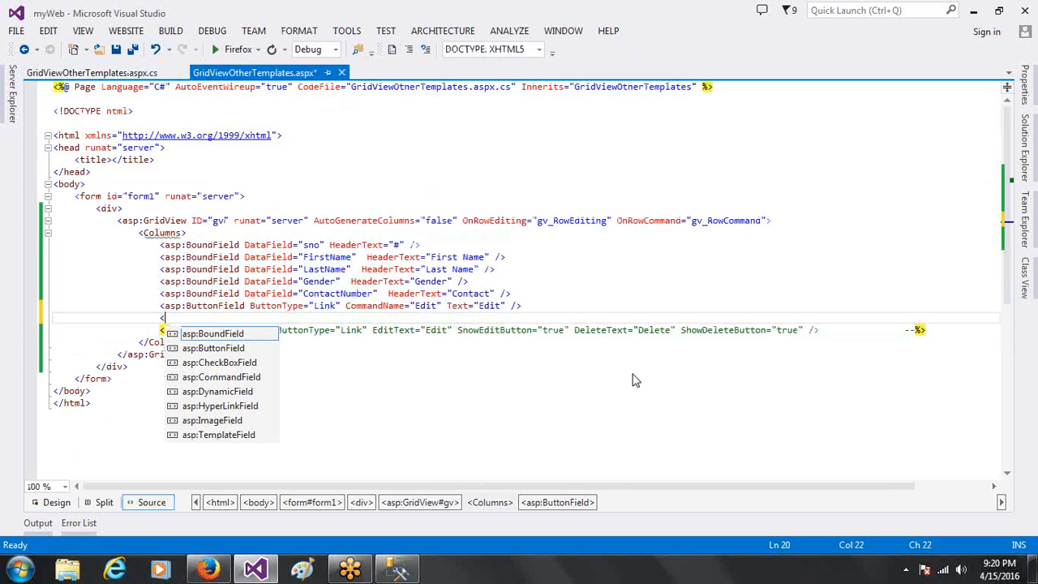
pyautogui.write('asp:TemplateField>')
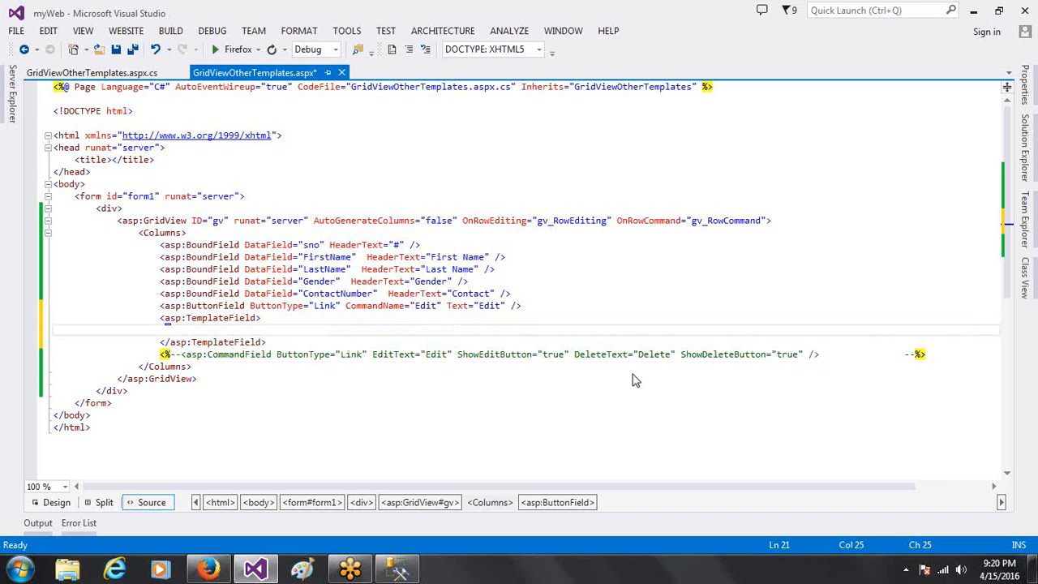
pyautogui.write('<')
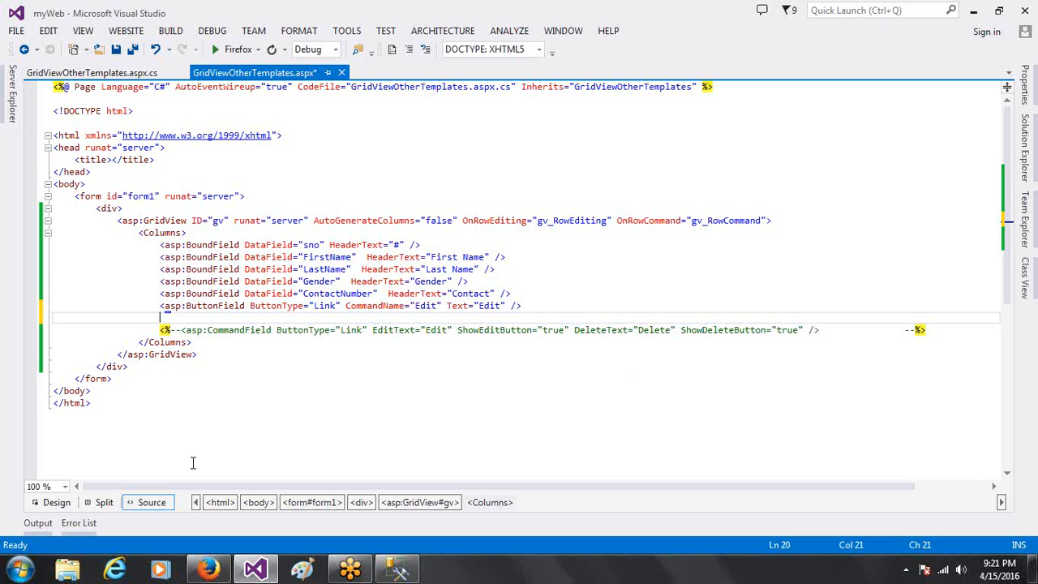
pyautogui.click(56, 502)
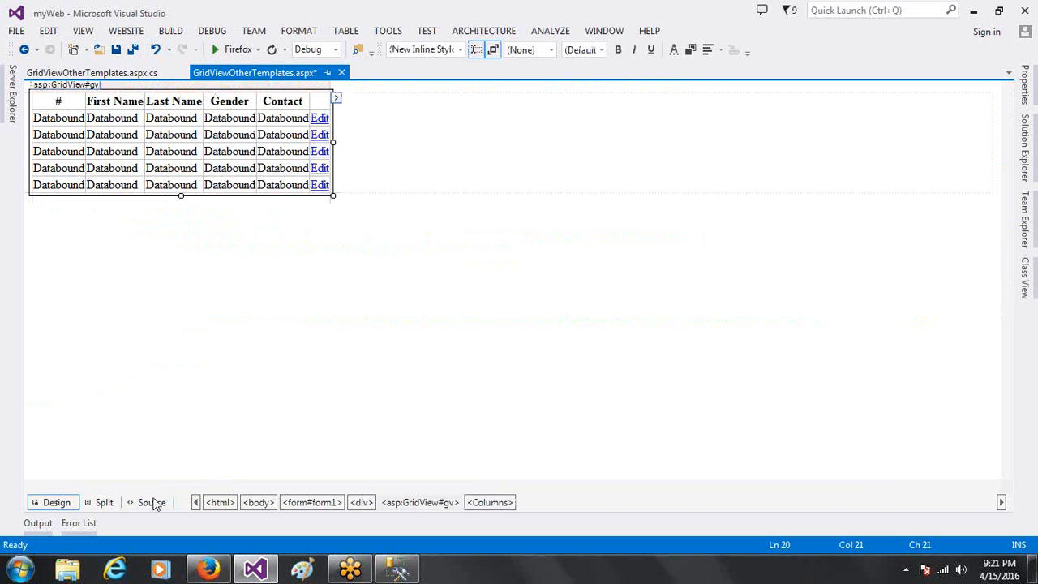
pyautogui.click(152, 502)
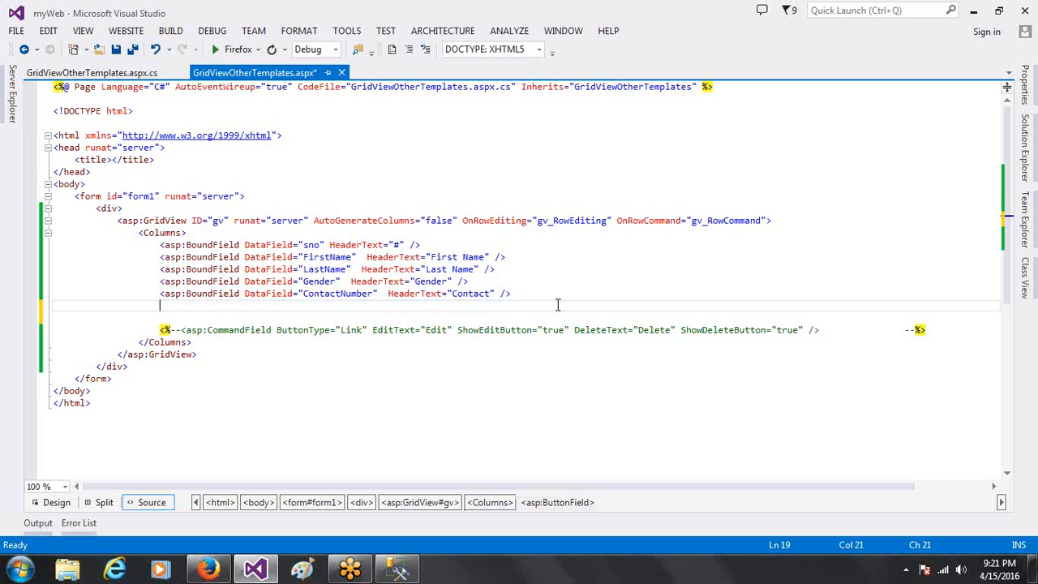
# Comment out the Edit ButtonField and add <asp:CheckBoxField DataField="" /> to the grid columns
pyautogui.write('<asp:ButtonField ButtonType="Link" CommandName="Edit" Text="Edit" />--%>')
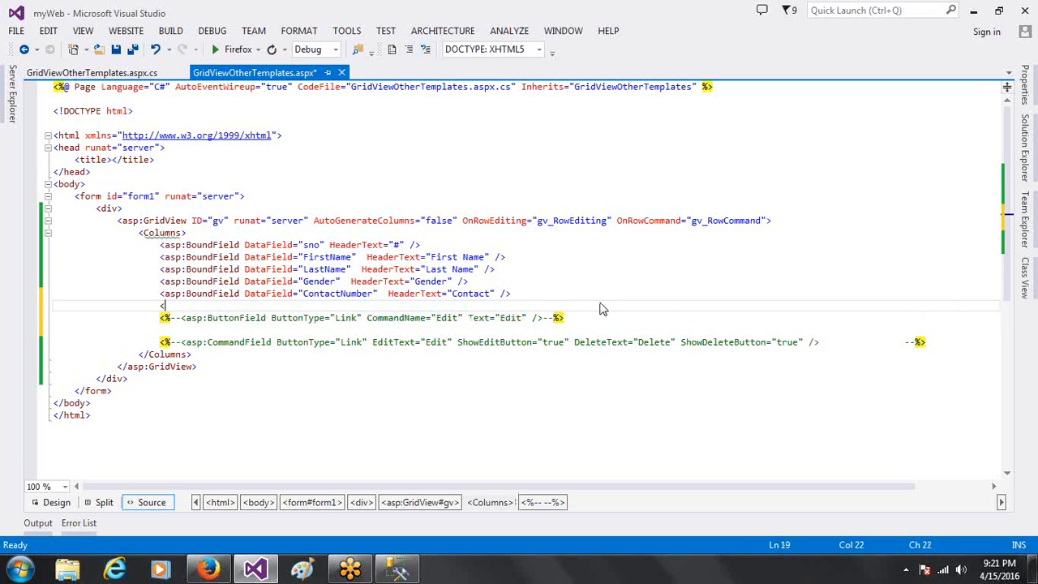
pyautogui.write('asp:CheckBoxField d')
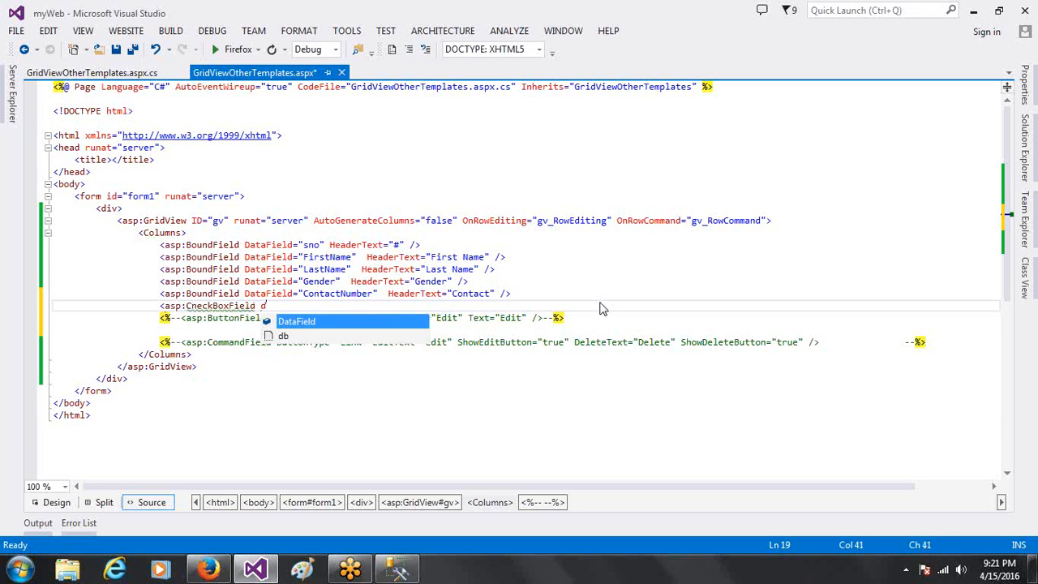
pyautogui.write('DataField')
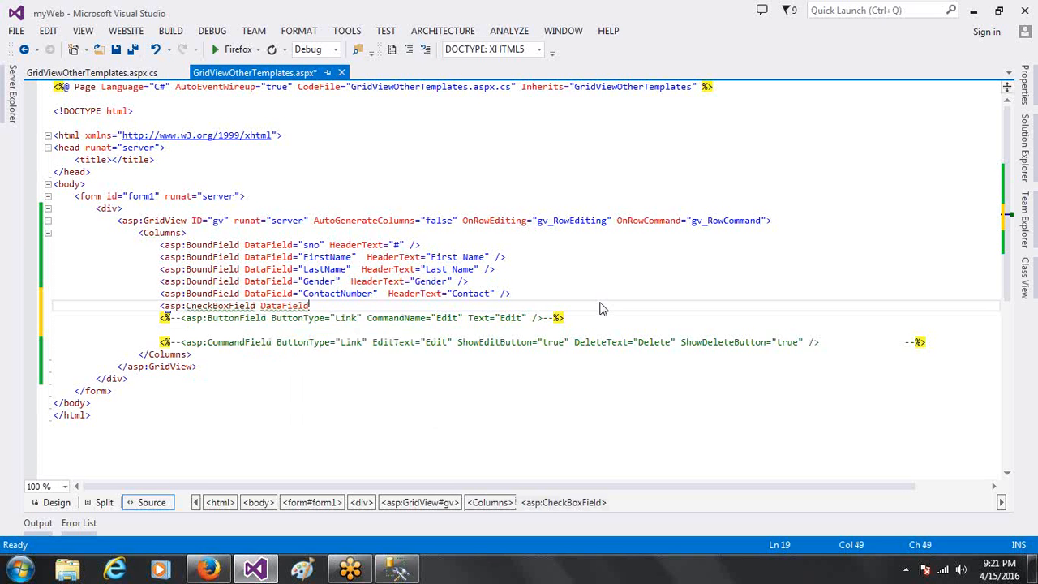
pyautogui.write('""')
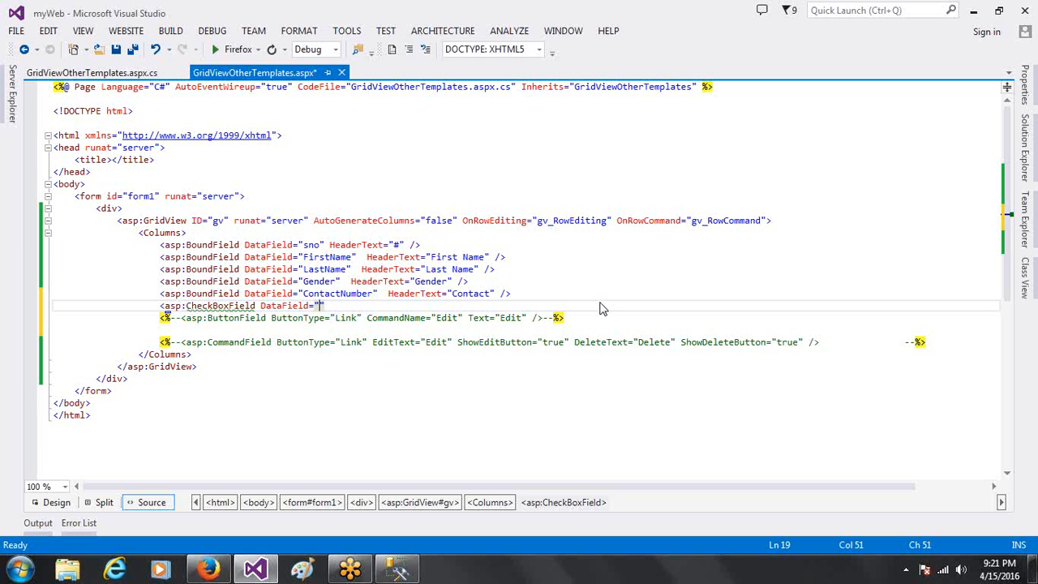
pyautogui.write('"')
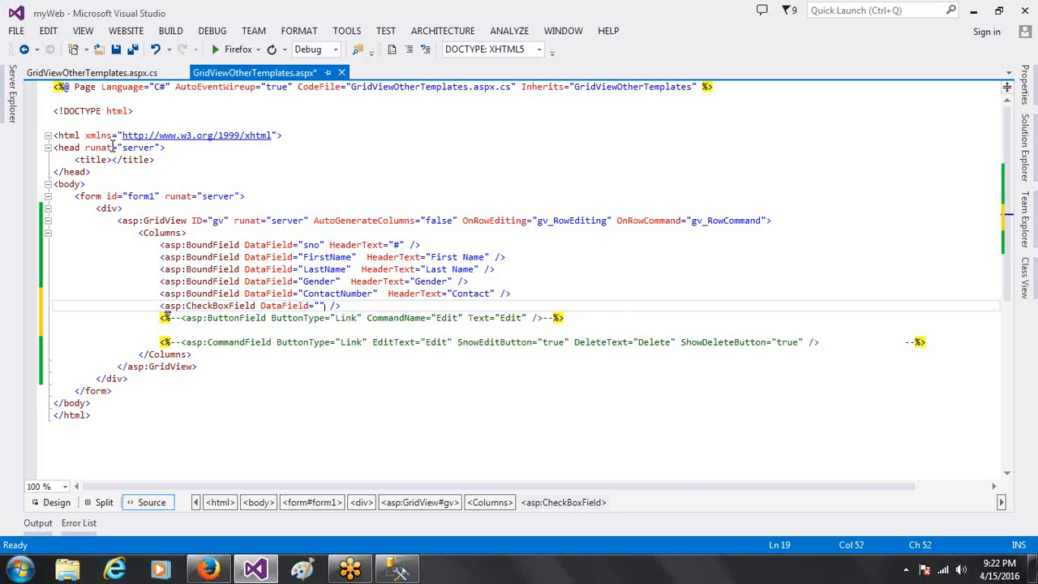
pyautogui.click(91, 72)
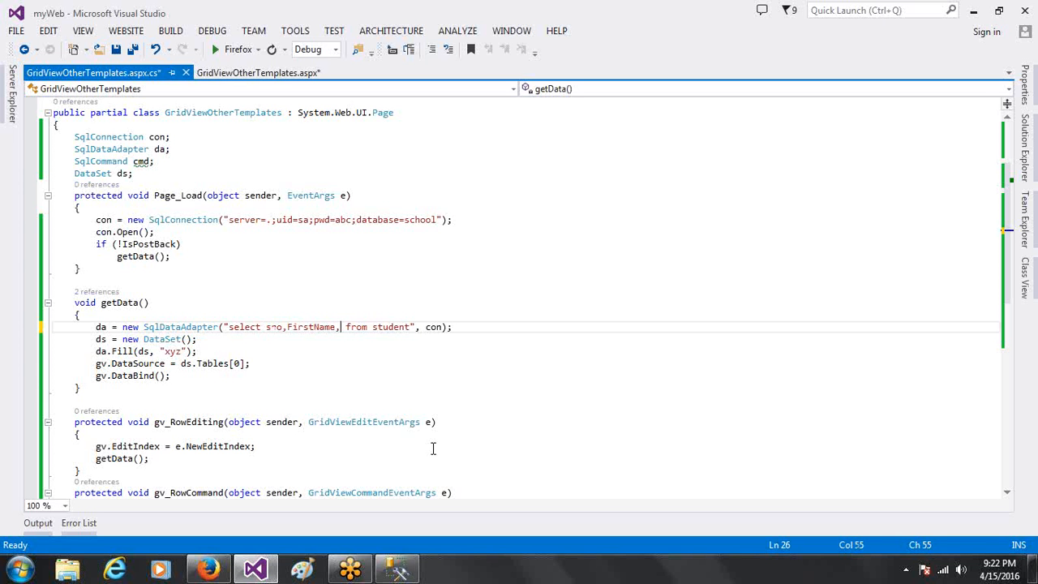
# Rewrite the query as select false as IsTrue, sno, FirstName, LastName, Gender, ContactNumber from student
pyautogui.write('SecondName,')
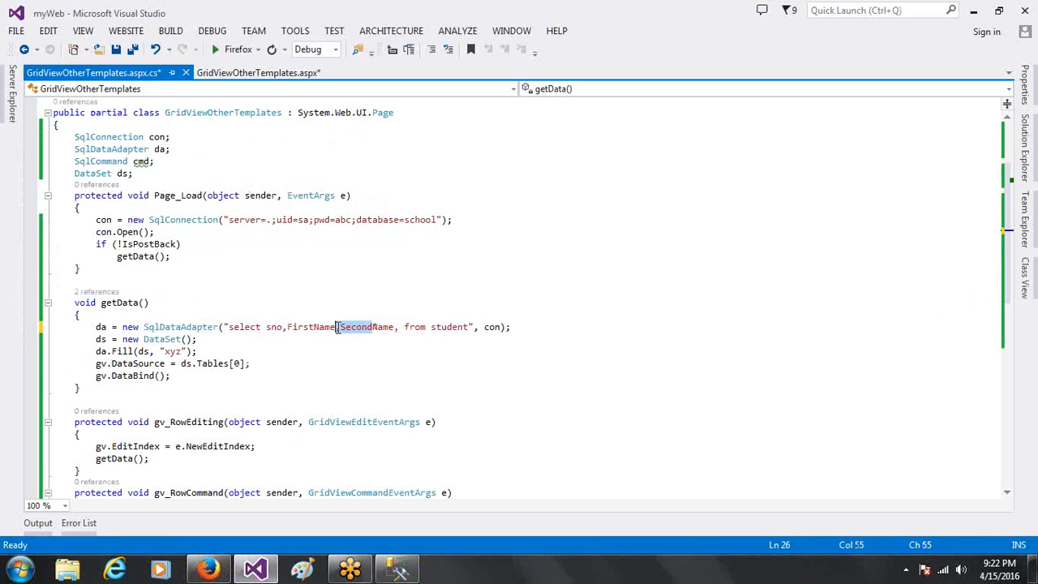
pyautogui.write('LName')
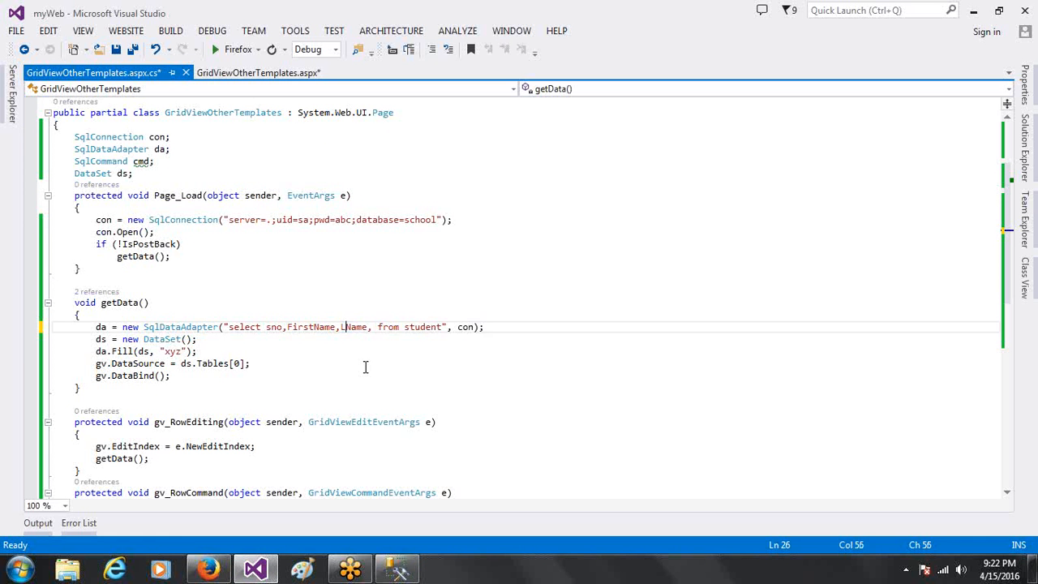
pyautogui.write('astName,')
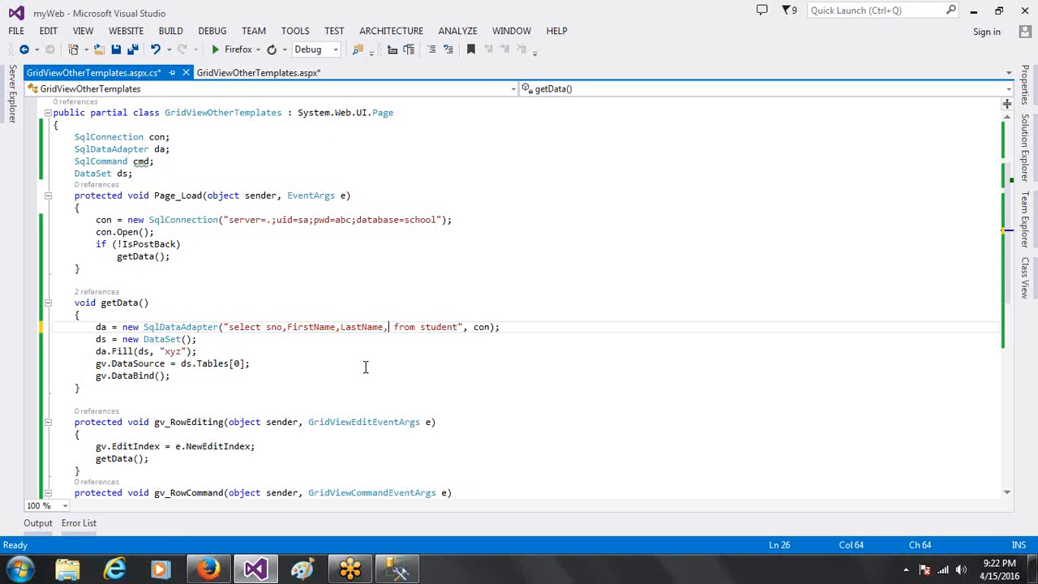
pyautogui.write('Gender')
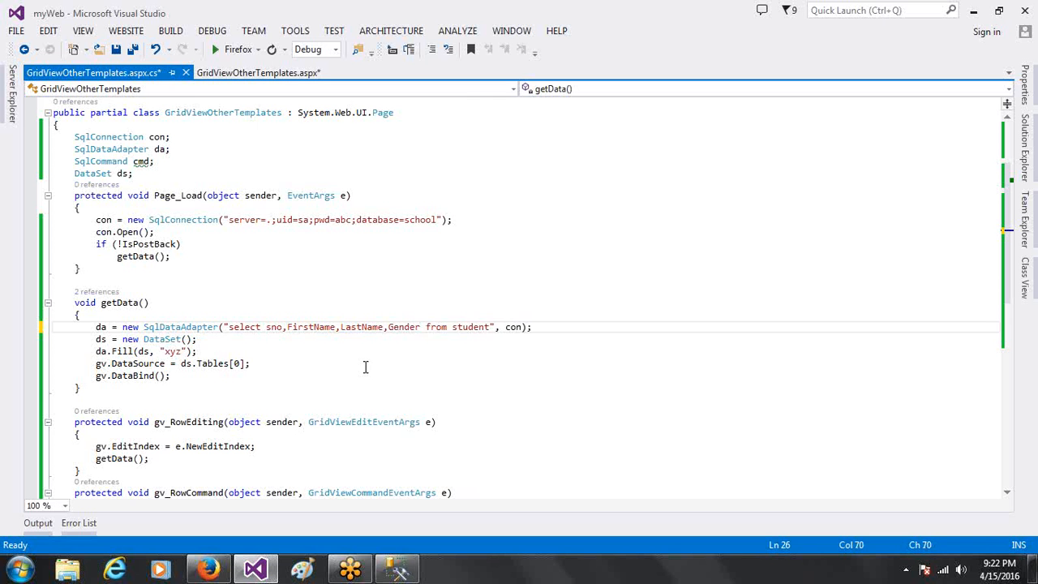
pyautogui.write(',ContactNumber')
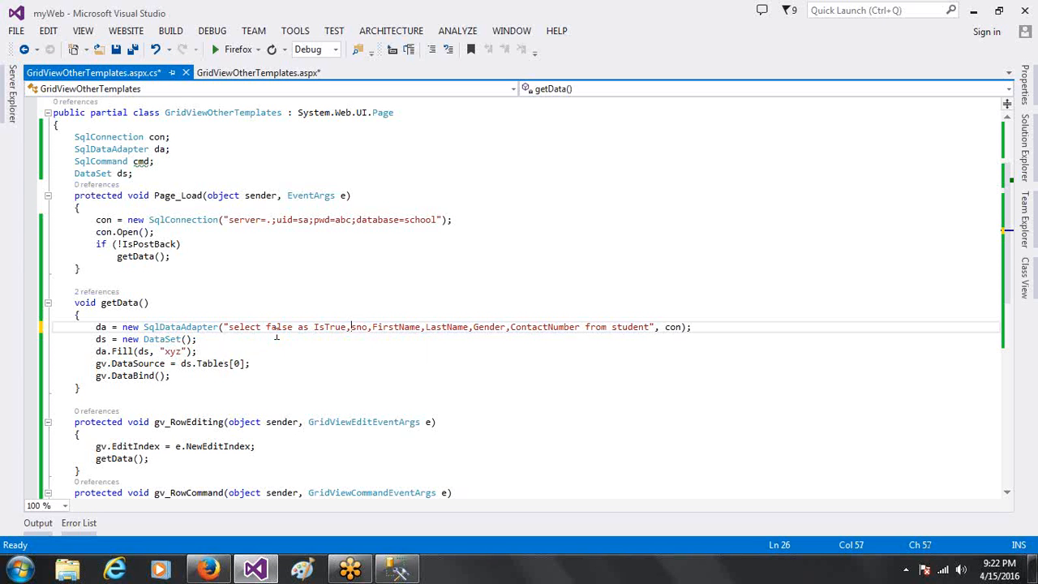
pyautogui.click(279, 327)
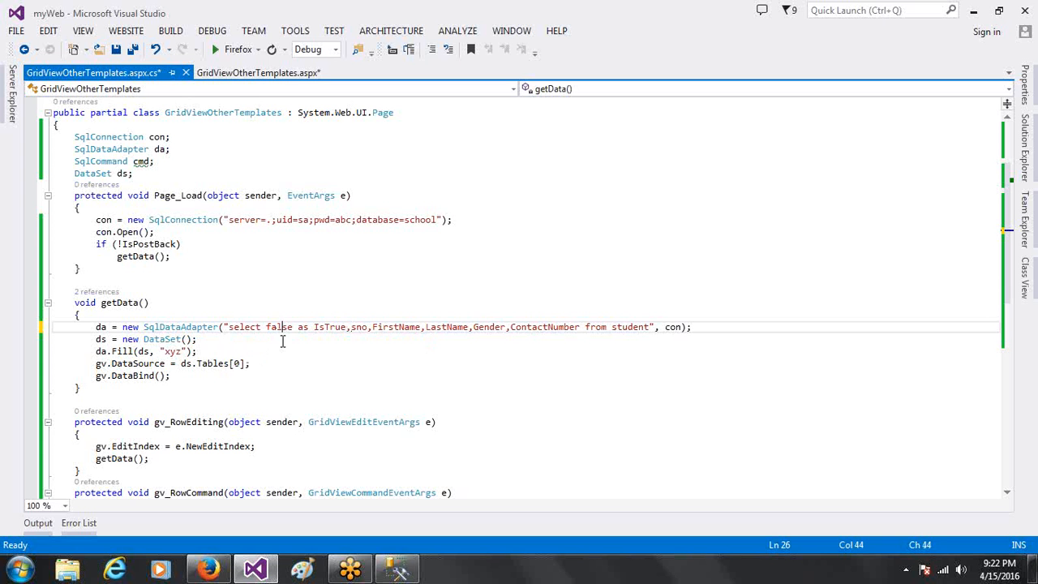
pyautogui.moveTo(321, 329)
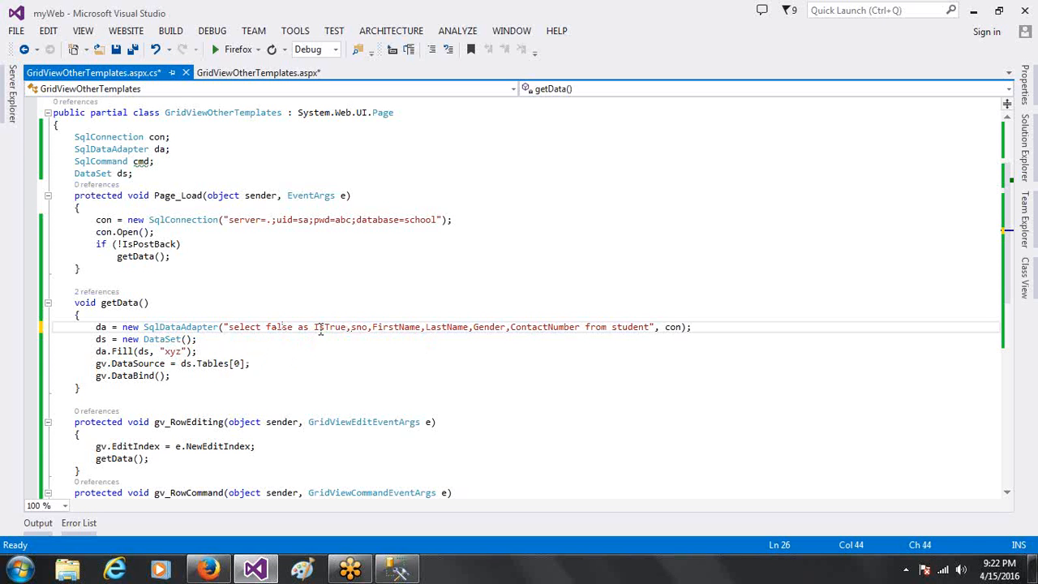
pyautogui.doubleClick(330, 327)
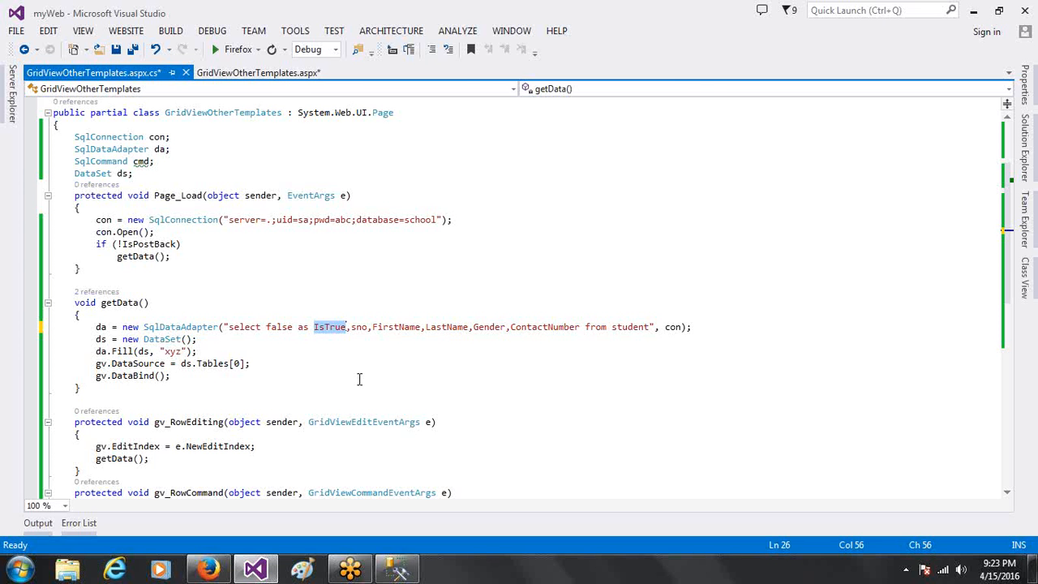
pyautogui.click(258, 73)
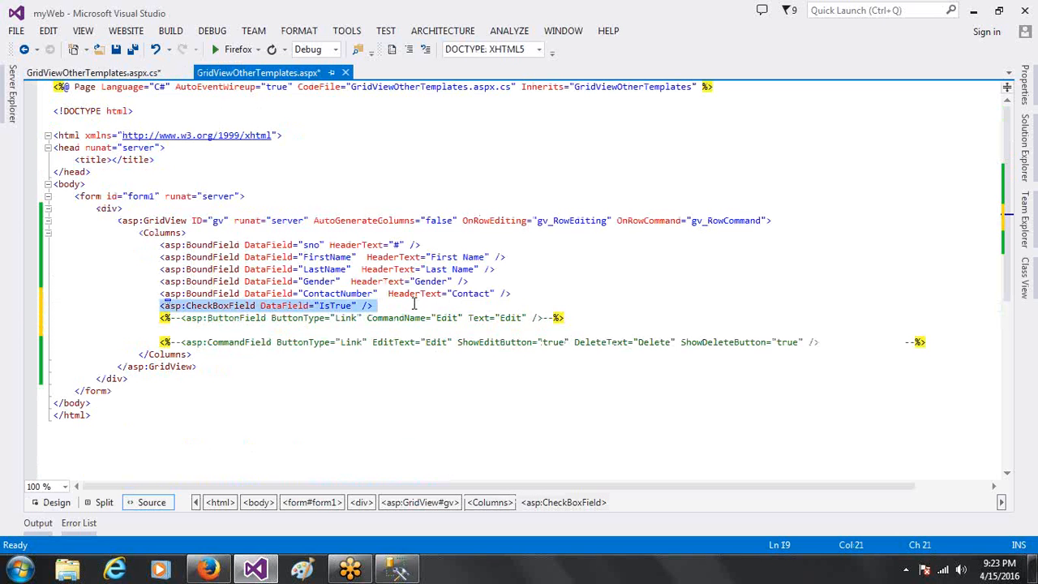
# Move <asp:CheckBoxField DataField="IsTrue" /> above the first BoundField, then resume editing
pyautogui.press('Delete')
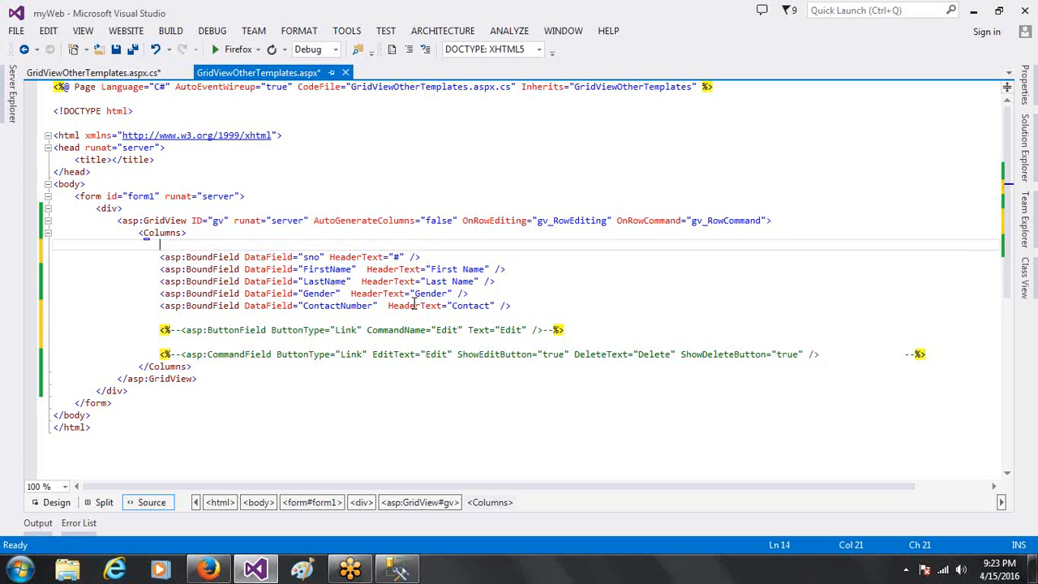
pyautogui.write('<asp:CheckBoxField DataField="IsTrue" />')
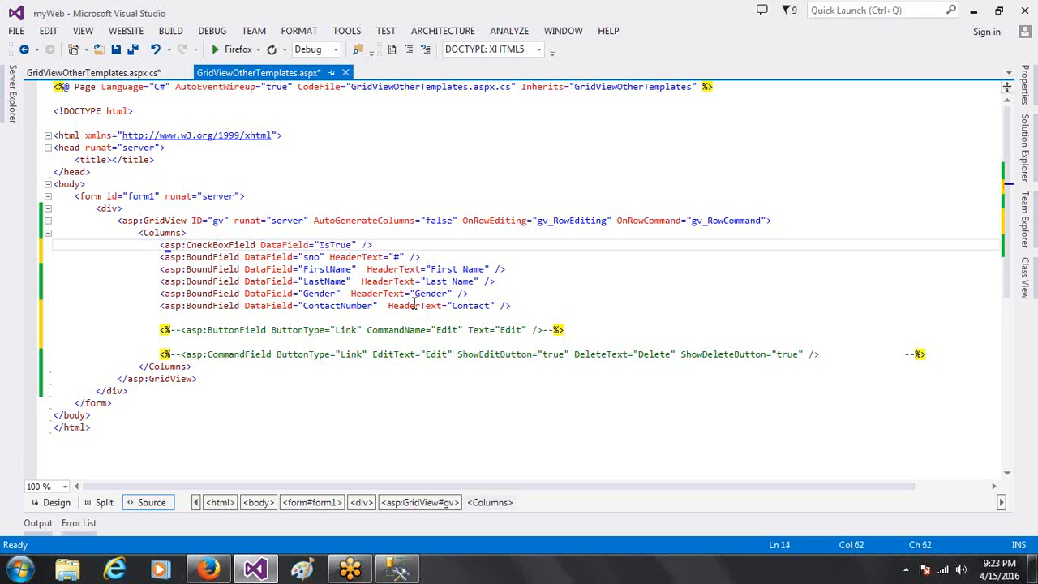
pyautogui.moveTo(751, 391)
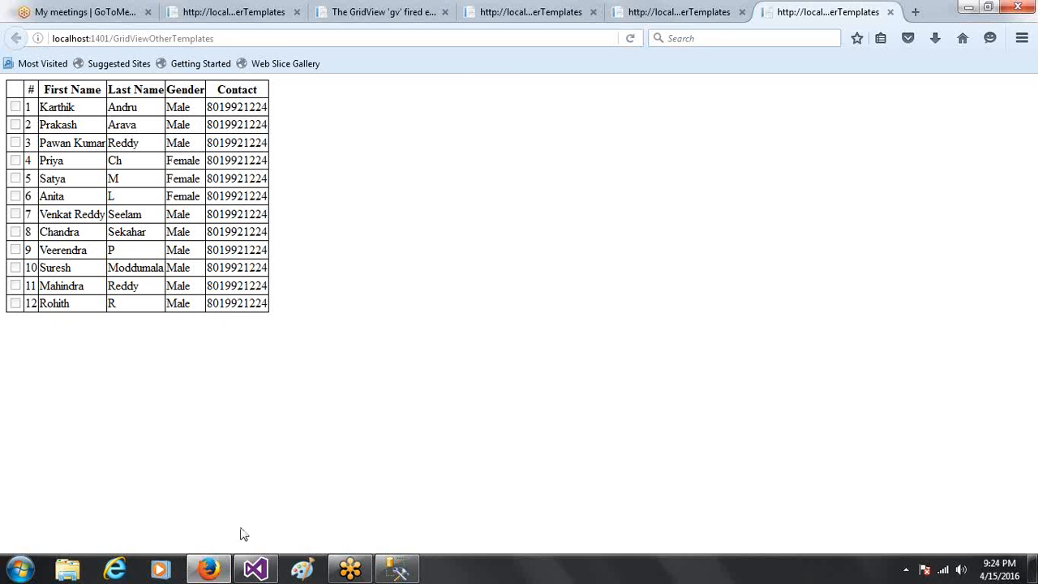
pyautogui.click(255, 568)
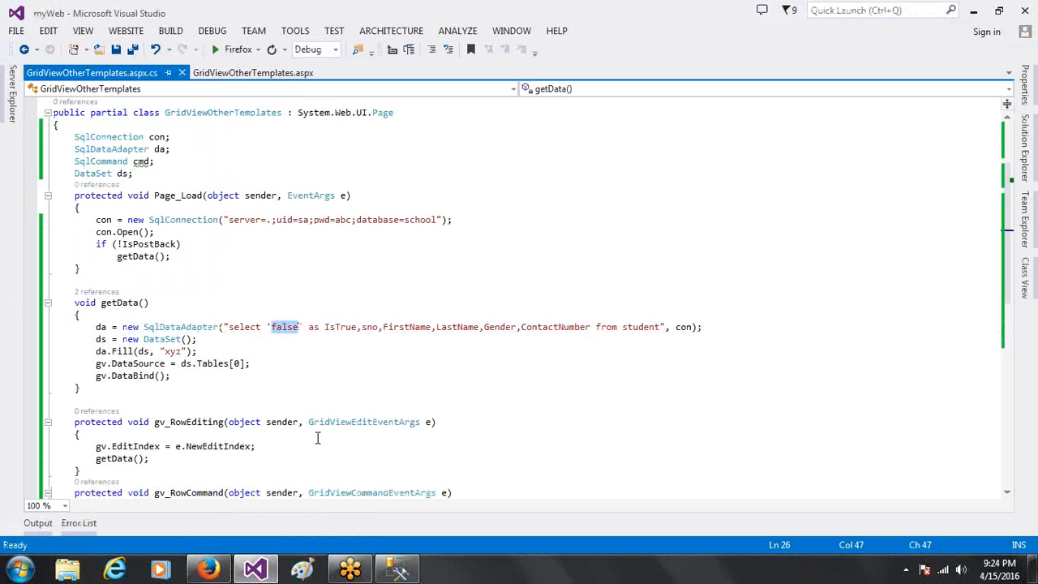
# Change the select statement's IsTrue value from false to 'true'
pyautogui.write('true')
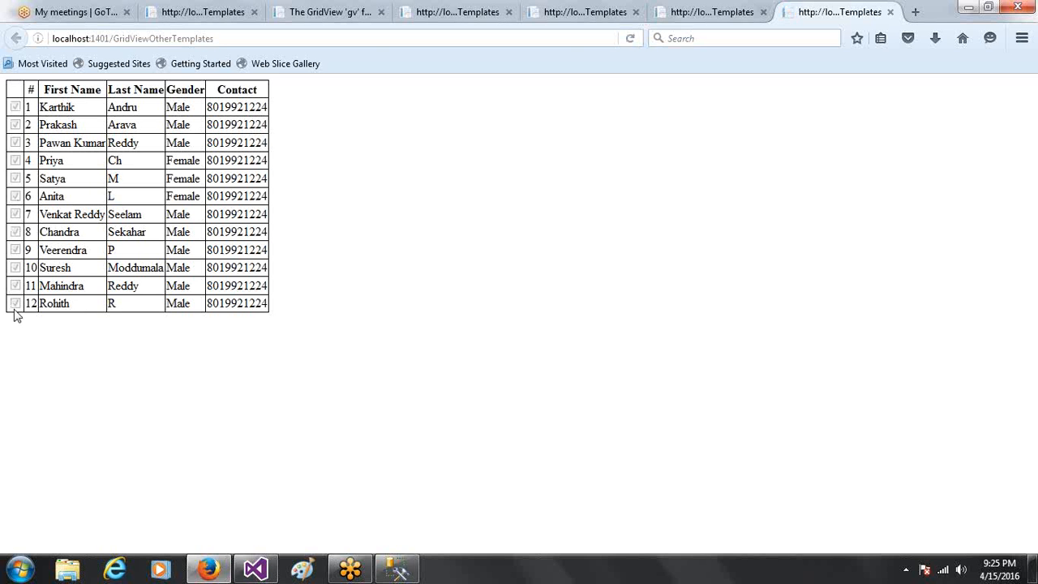
pyautogui.moveTo(555, 361)
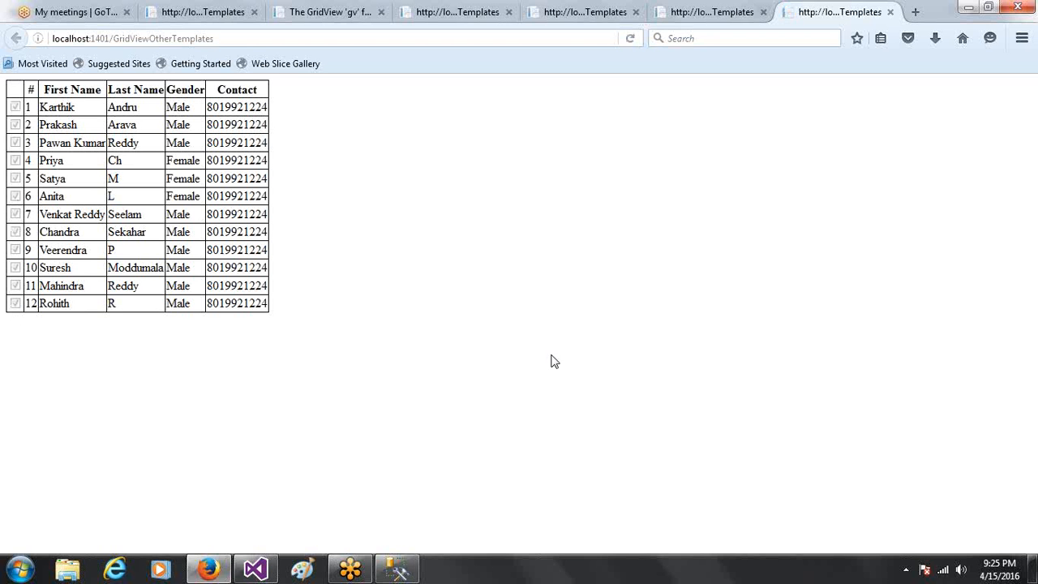
pyautogui.moveTo(665, 388)
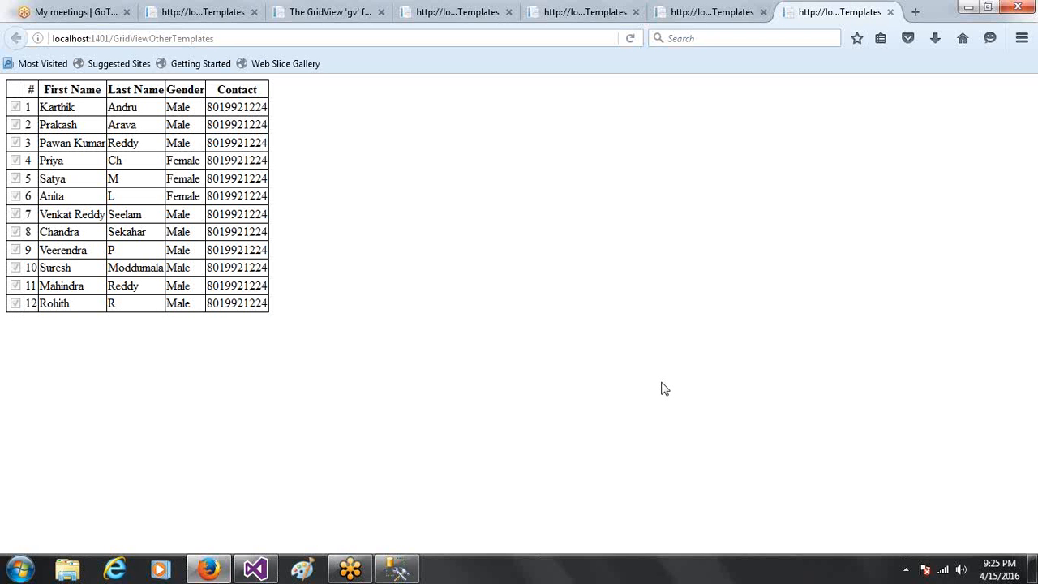
pyautogui.moveTo(308, 340)
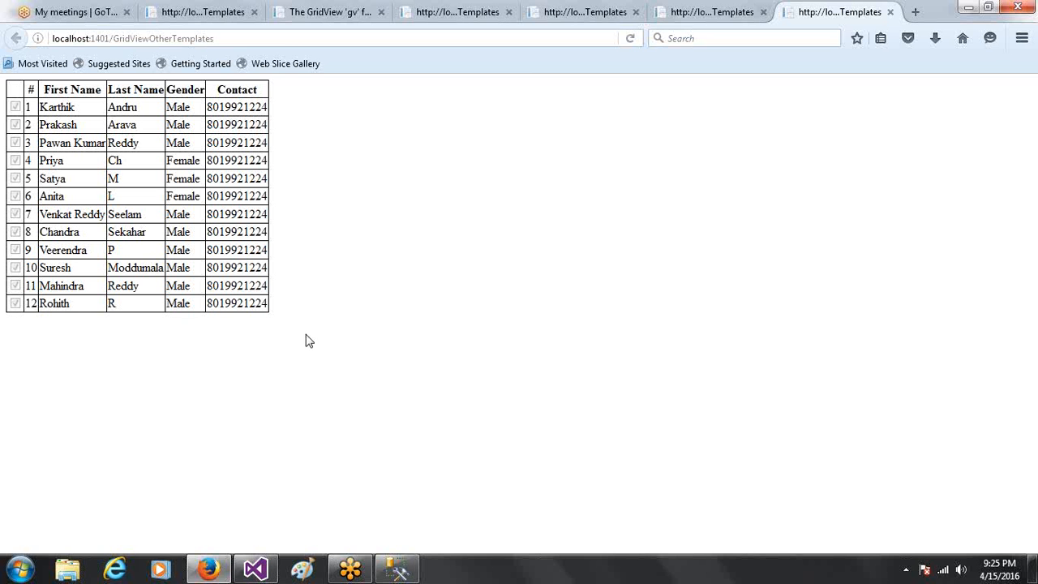
pyautogui.moveTo(4, 250)
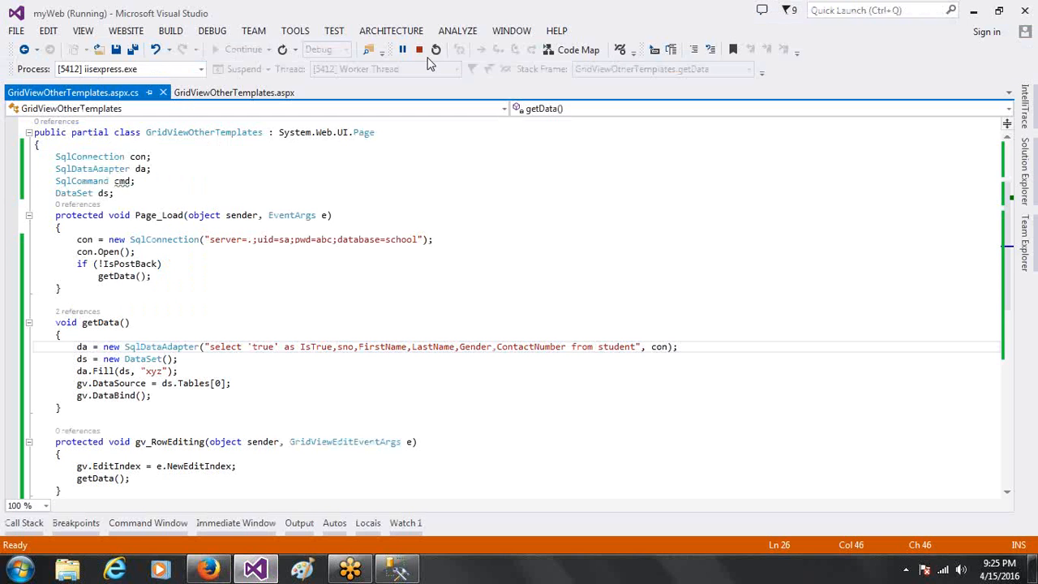
# Stop debugging and start declaring CheckBox chk from the clicked row in gv_RowCommand
pyautogui.click(419, 49)
pyautogui.write('GridViewRow row = gv.Rows[index];')
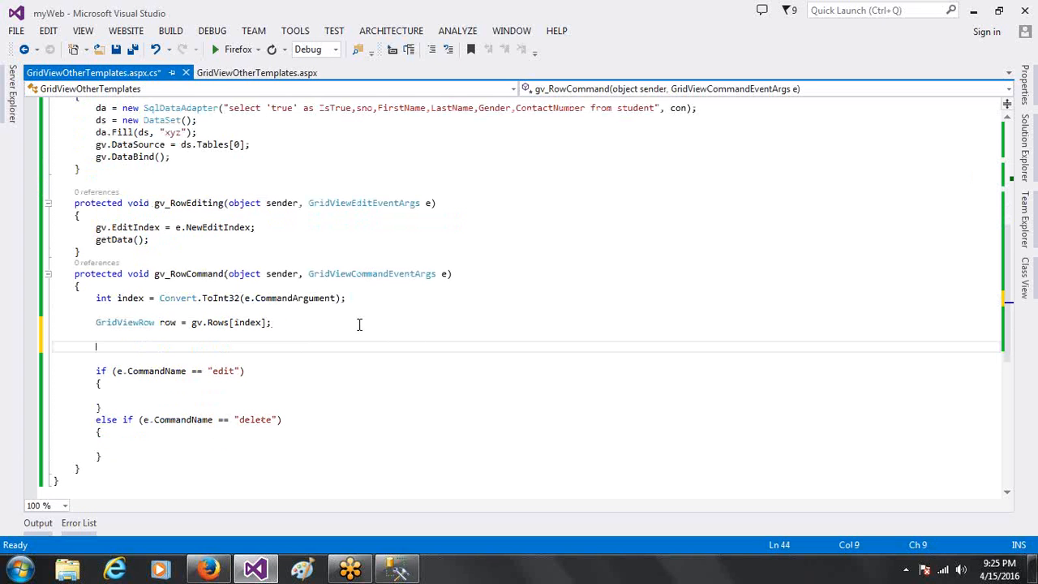
pyautogui.write('CheckBox chk')
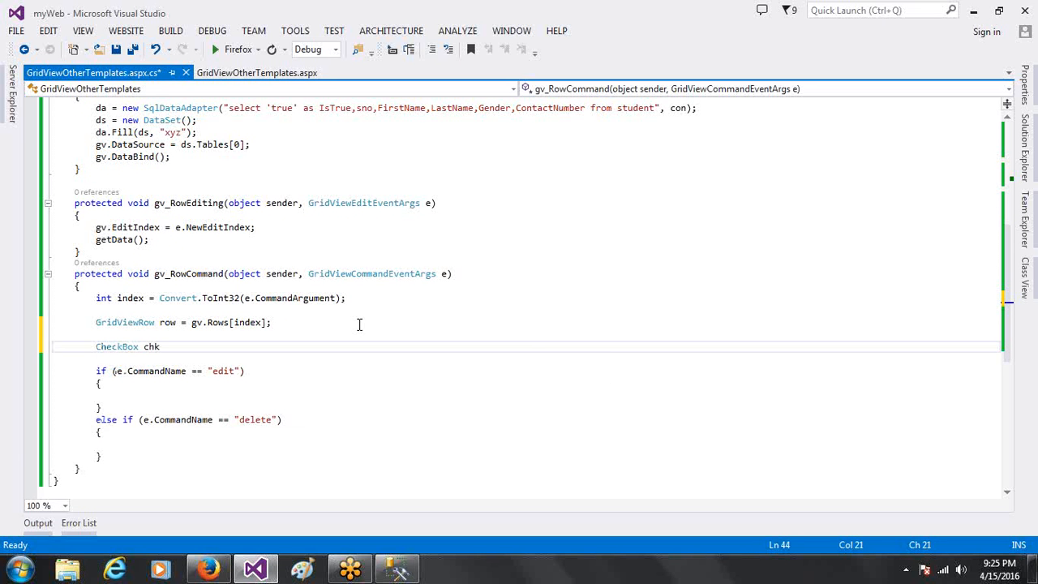
pyautogui.write('=')
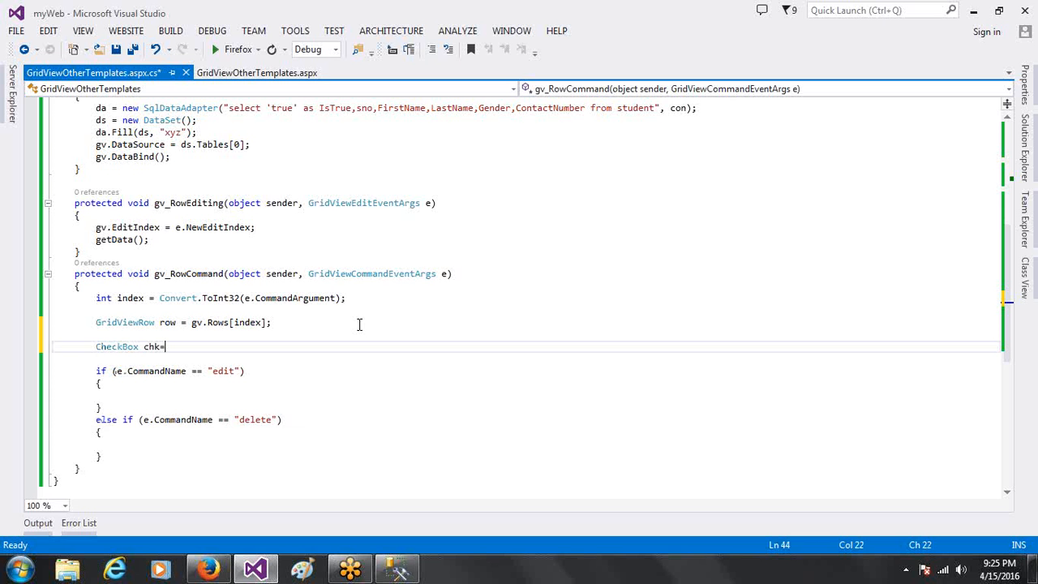
pyautogui.write('row')
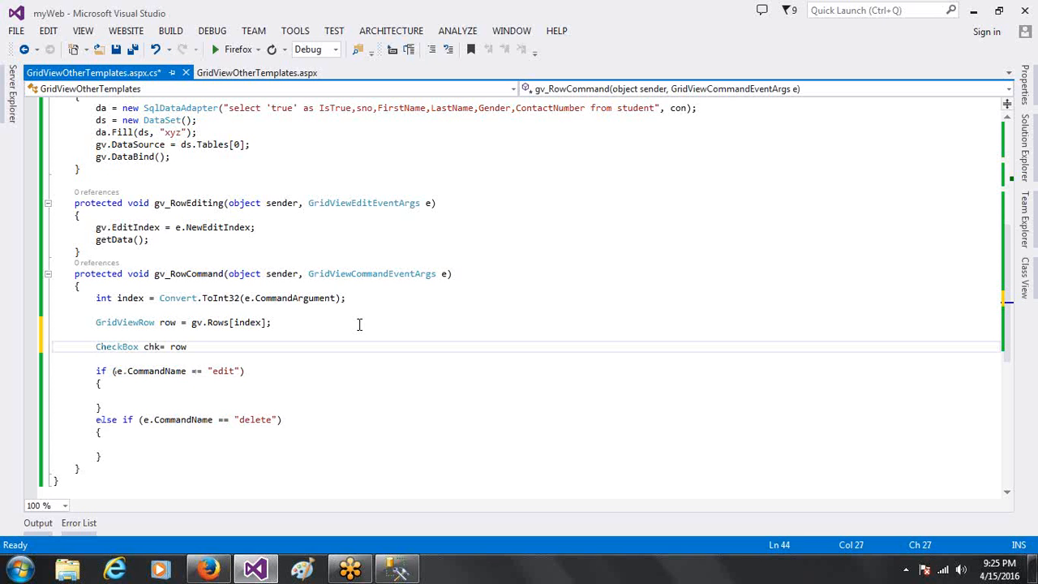
pyautogui.write('.')
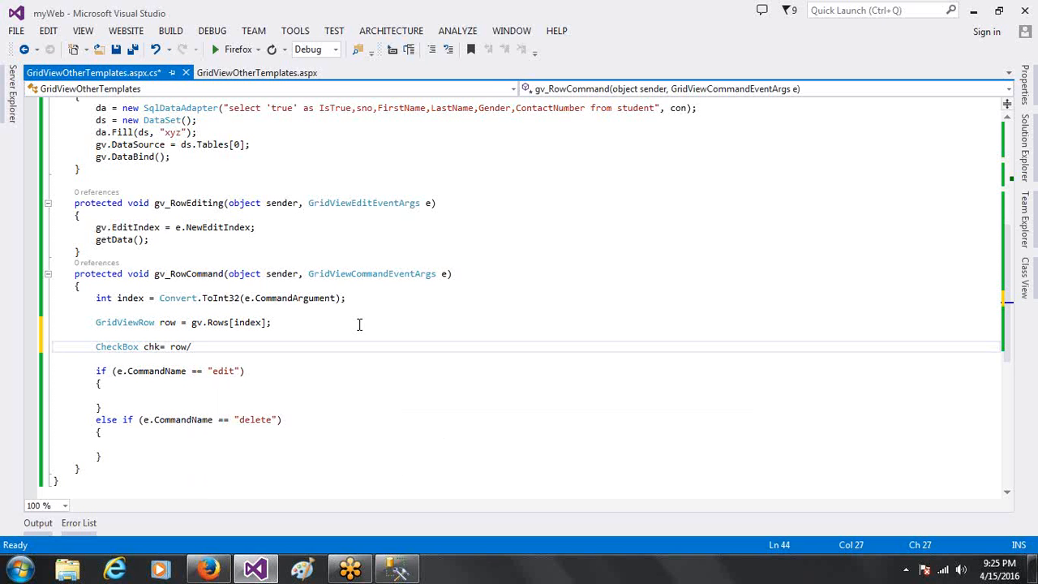
pyautogui.write('.C')
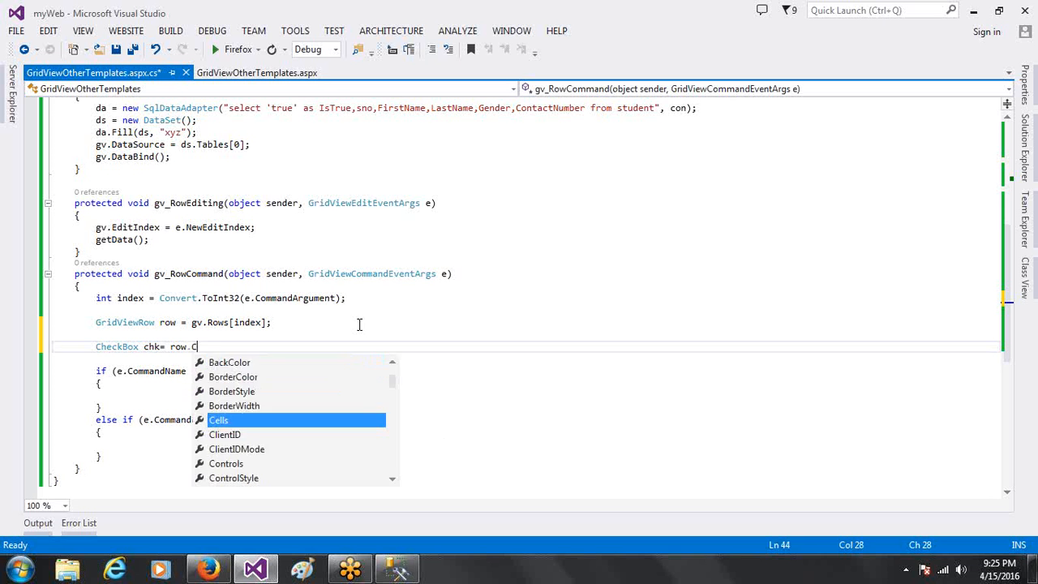
# Complete the line CheckBox chk = (CheckBox)row.Cells[0].Controls[0]; and return to the markup
pyautogui.write('Cells[]')
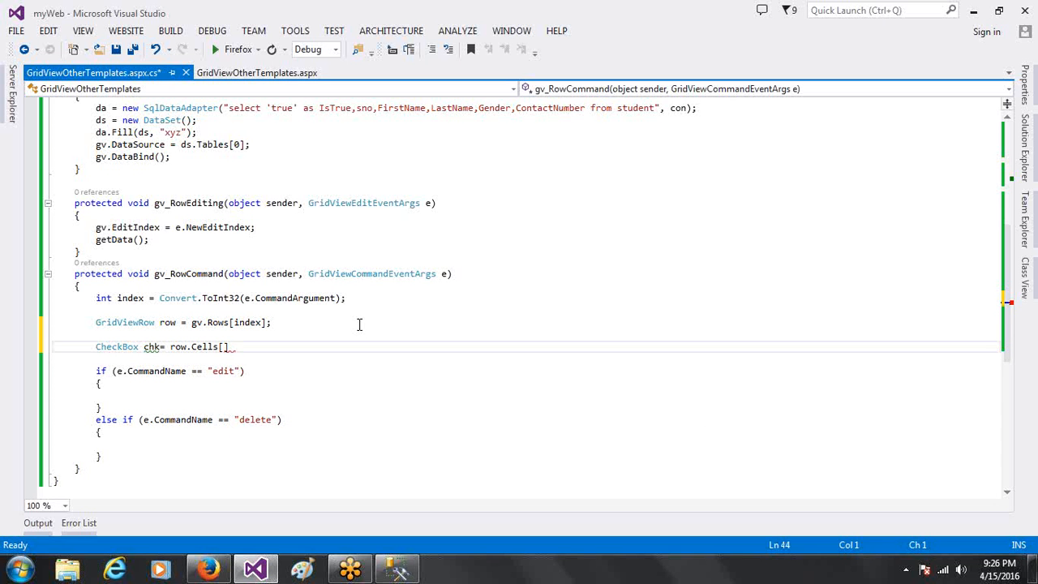
pyautogui.write('0')
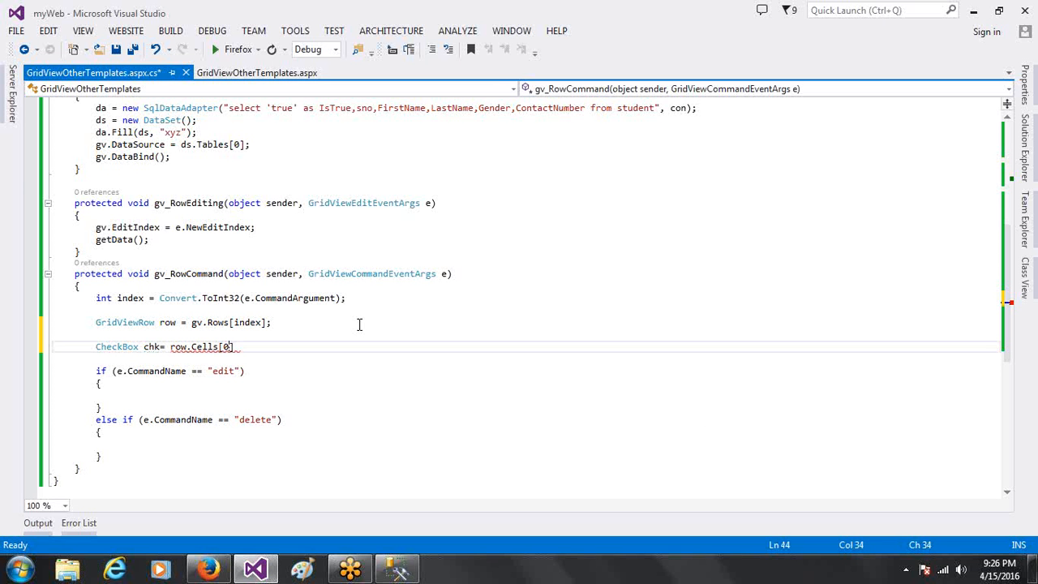
pyautogui.write('.')
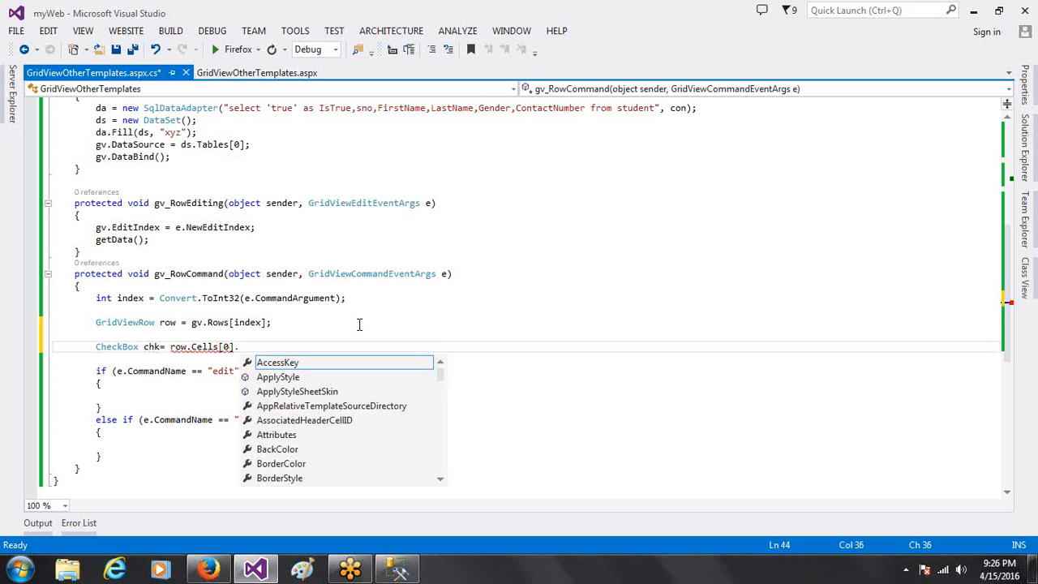
pyautogui.write('.Controls[]')
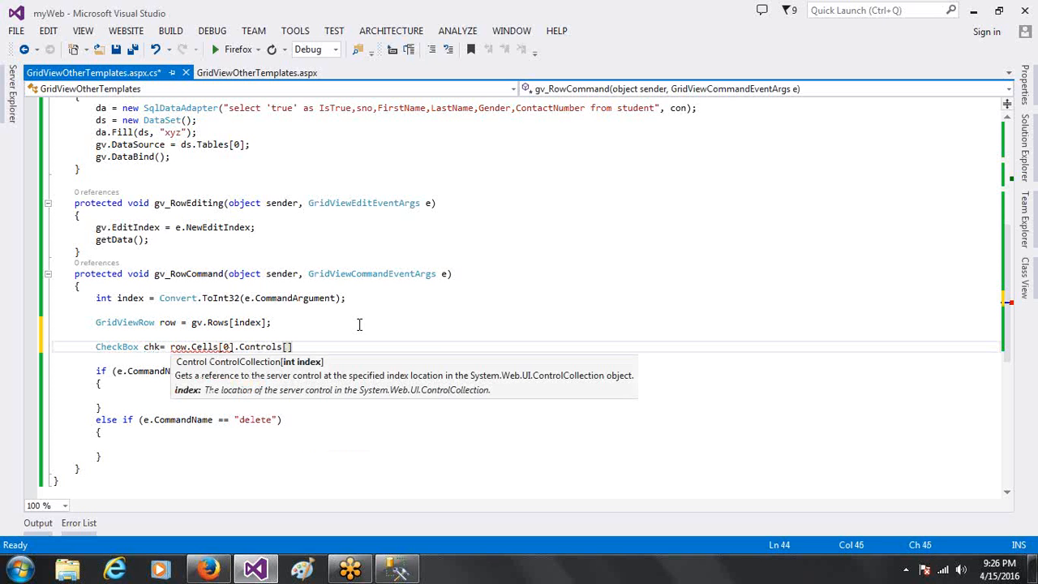
pyautogui.write('0')
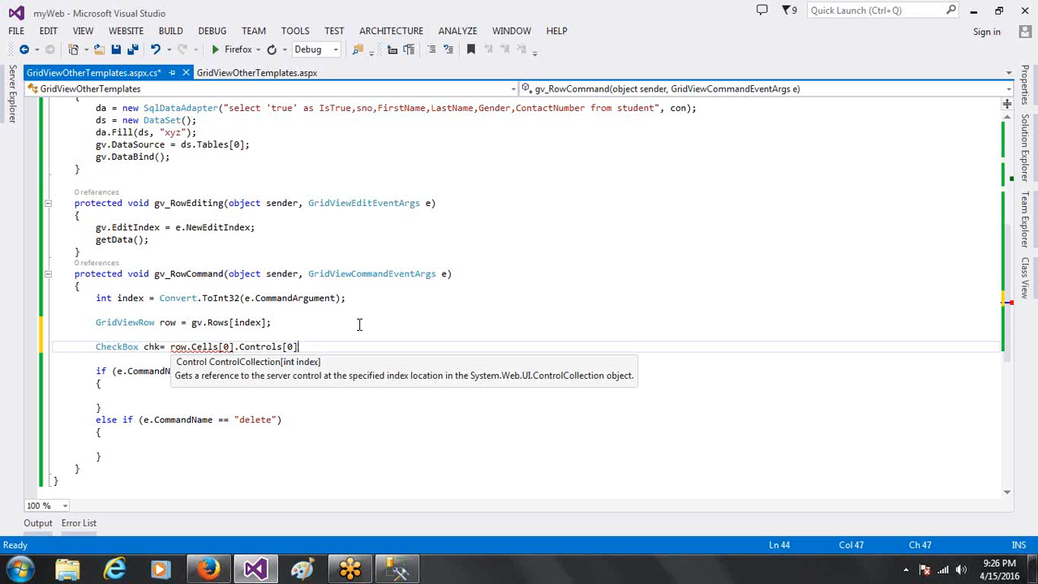
pyautogui.write(';')
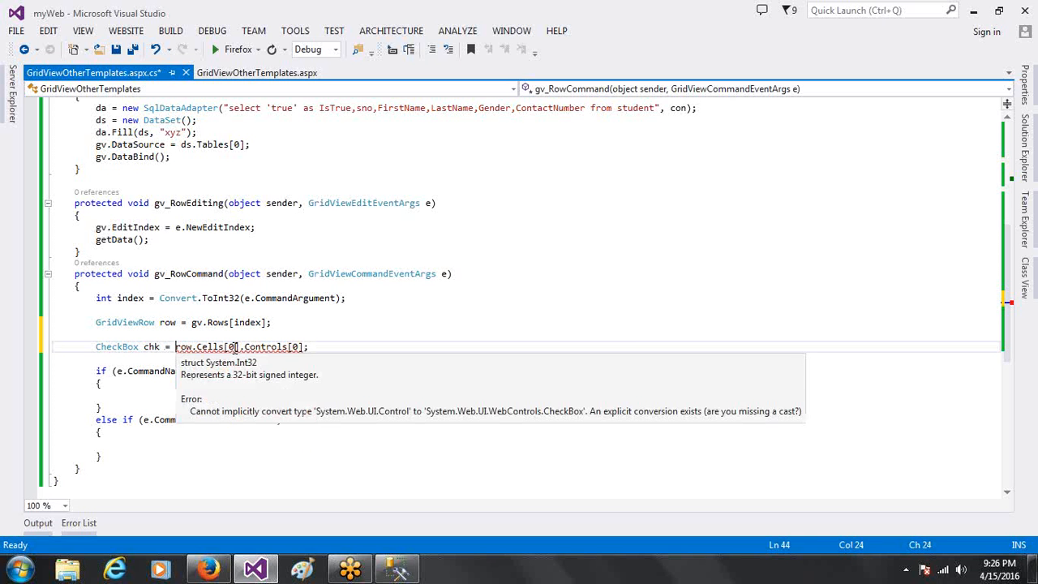
pyautogui.write('(Che')
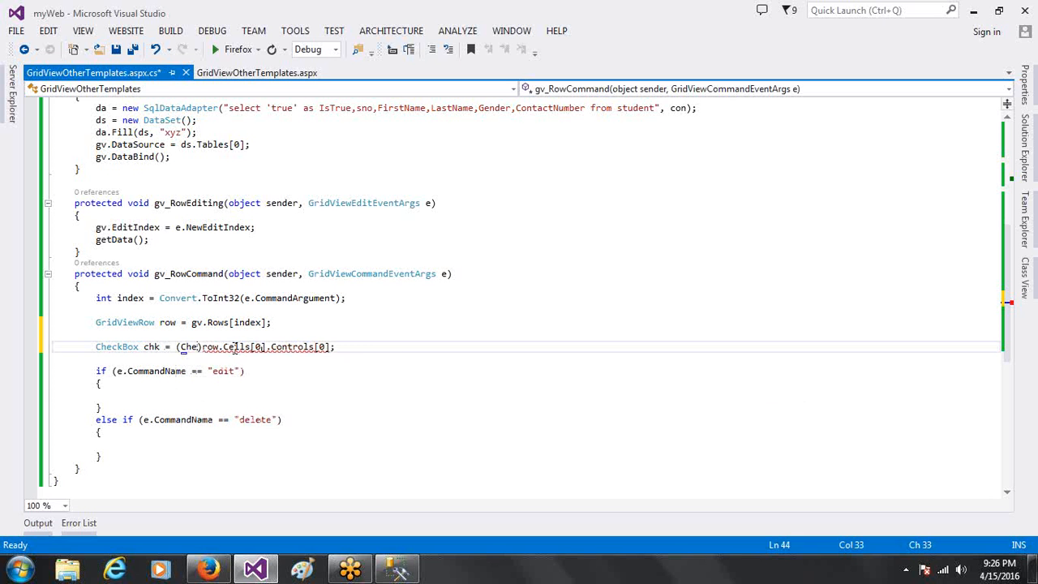
pyautogui.write('CheckBox')
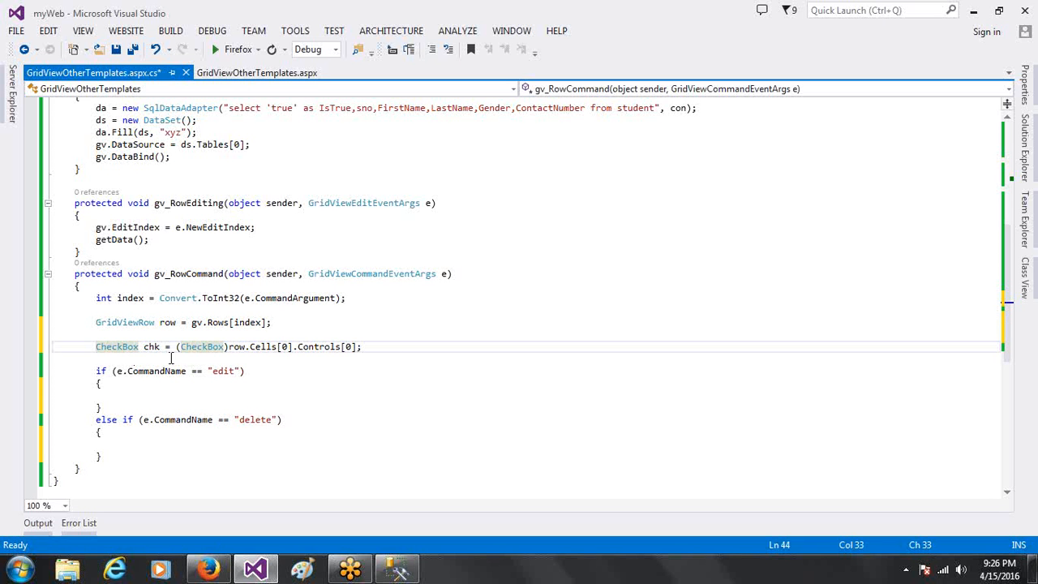
pyautogui.moveTo(171, 358)
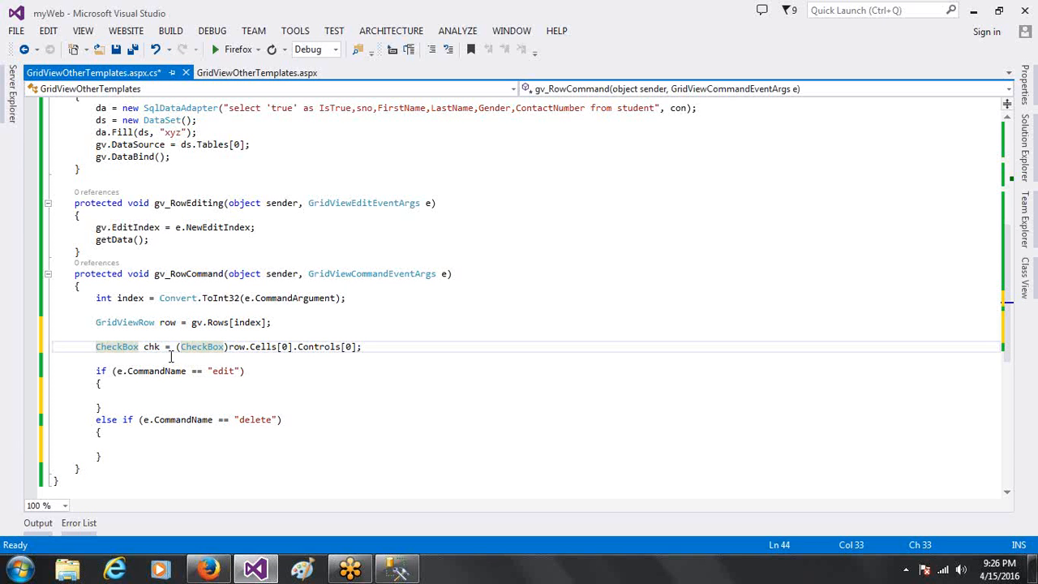
pyautogui.click(256, 72)
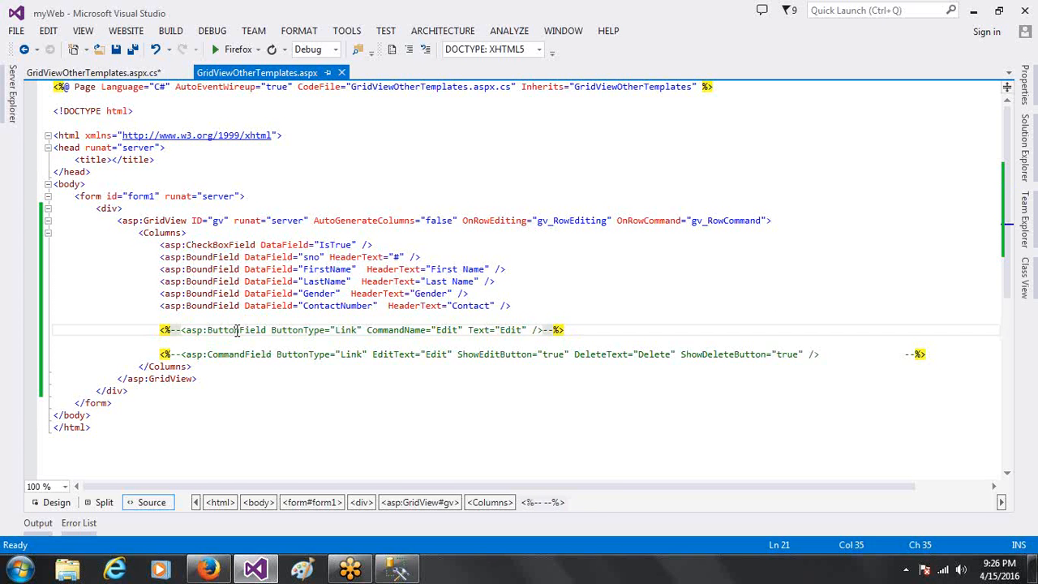
# Select CheckBoxField in the markup and type < to start a new column tag
pyautogui.doubleClick(216, 244)
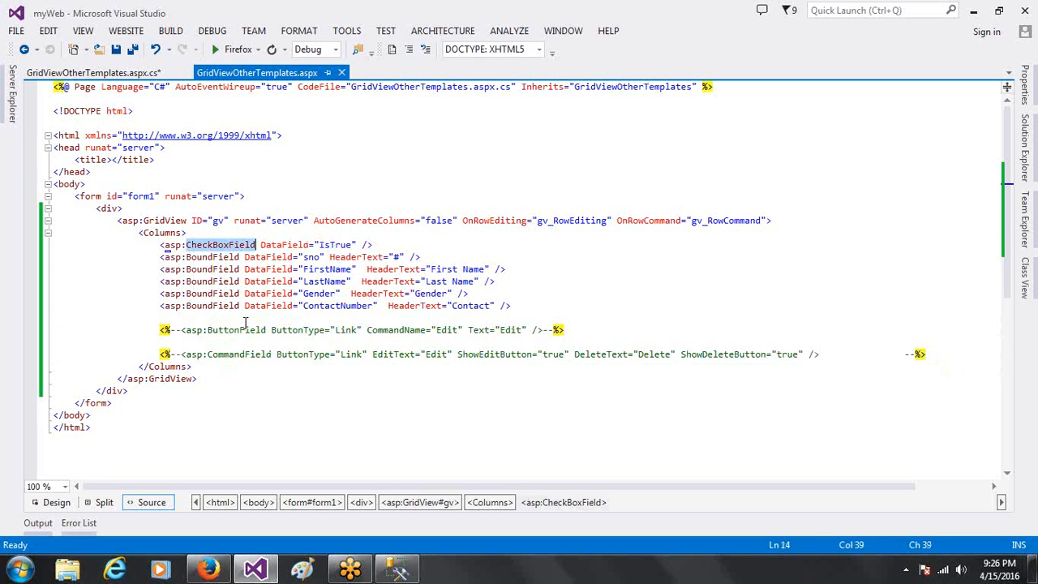
pyautogui.moveTo(247, 322)
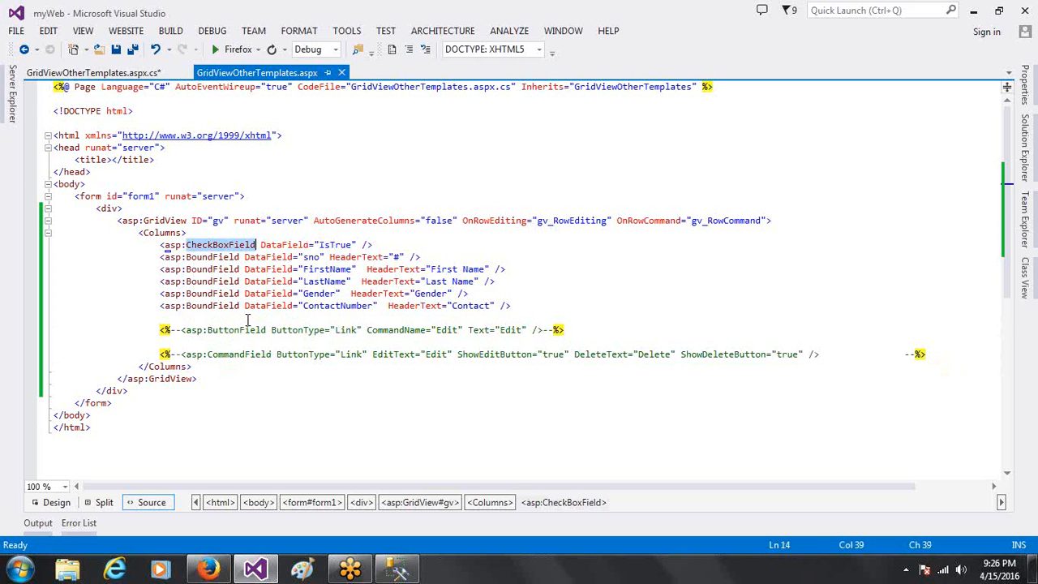
pyautogui.moveTo(250, 323)
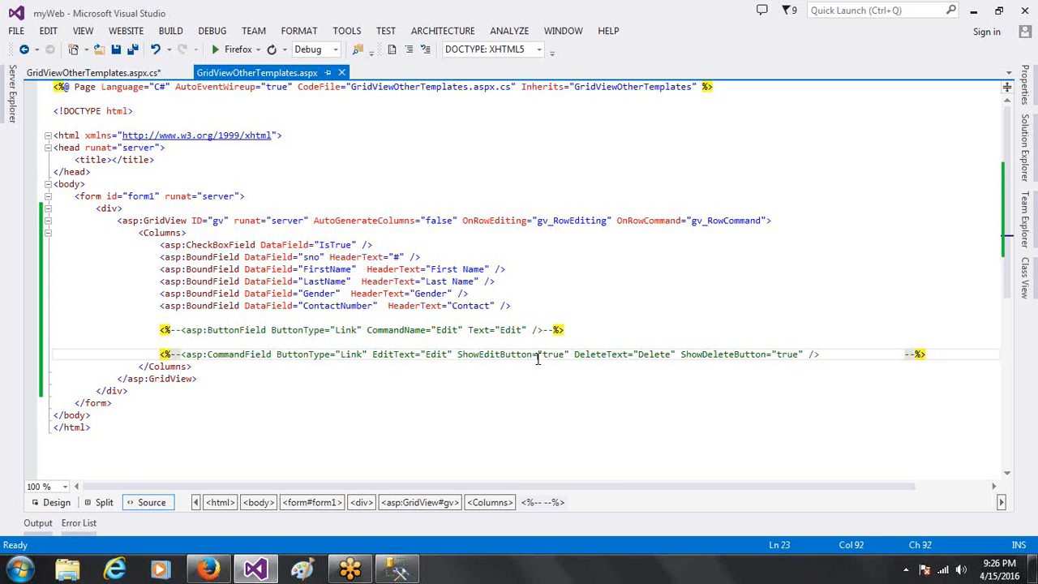
pyautogui.write('<')
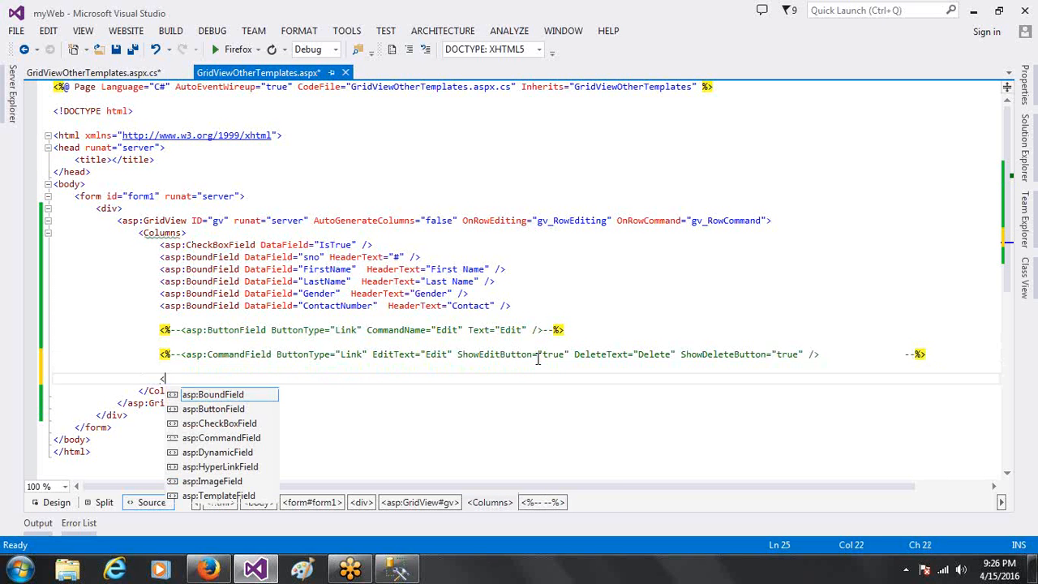